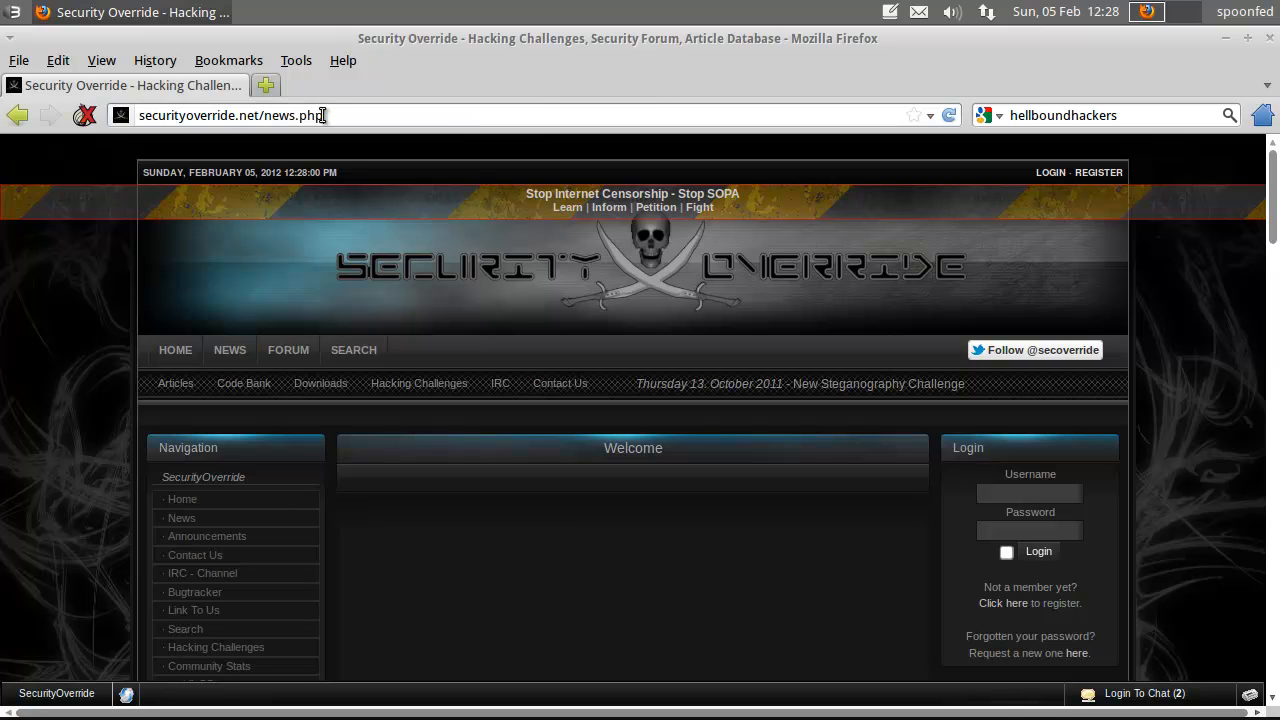
Reload the Security Override news page and go to the REGISTER form
{"action": "left_click", "coordinate": [230, 114]}
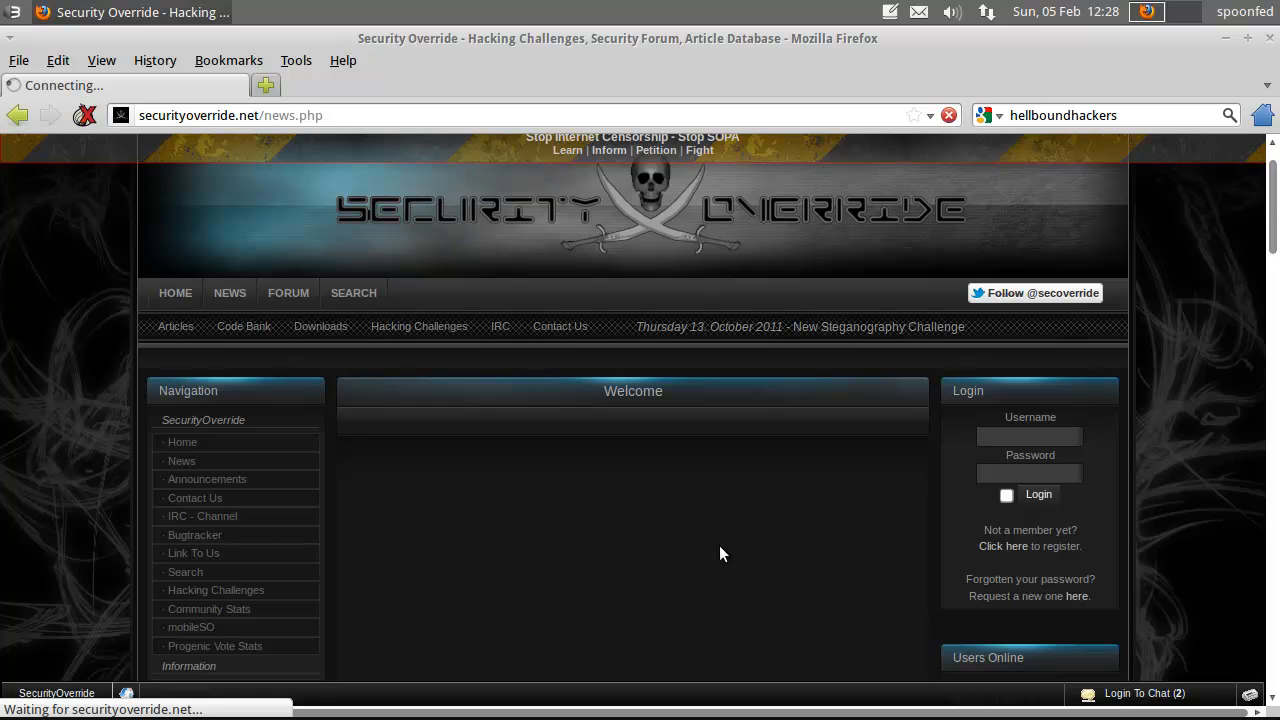
{"action": "left_click", "coordinate": [1004, 546]}
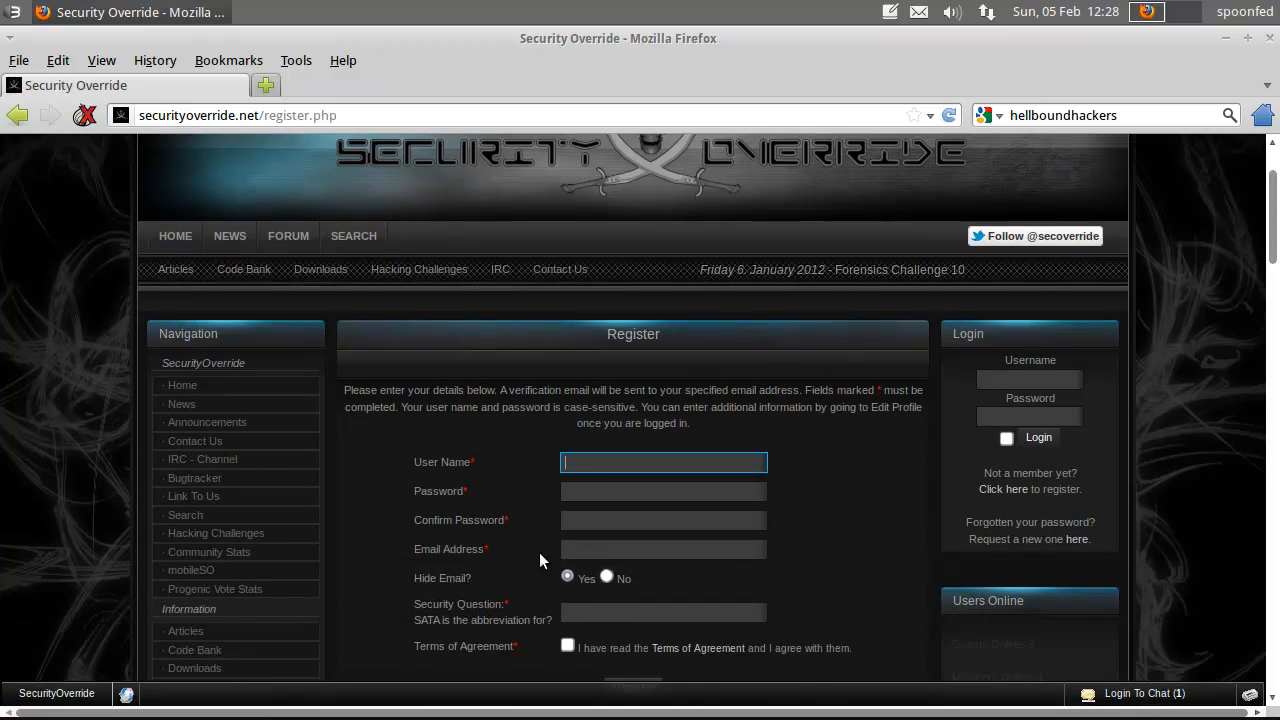
Fill in the username, password and email fields of the sign-up form
{"action": "scroll", "scroll_direction": "down", "scroll_amount": 3}
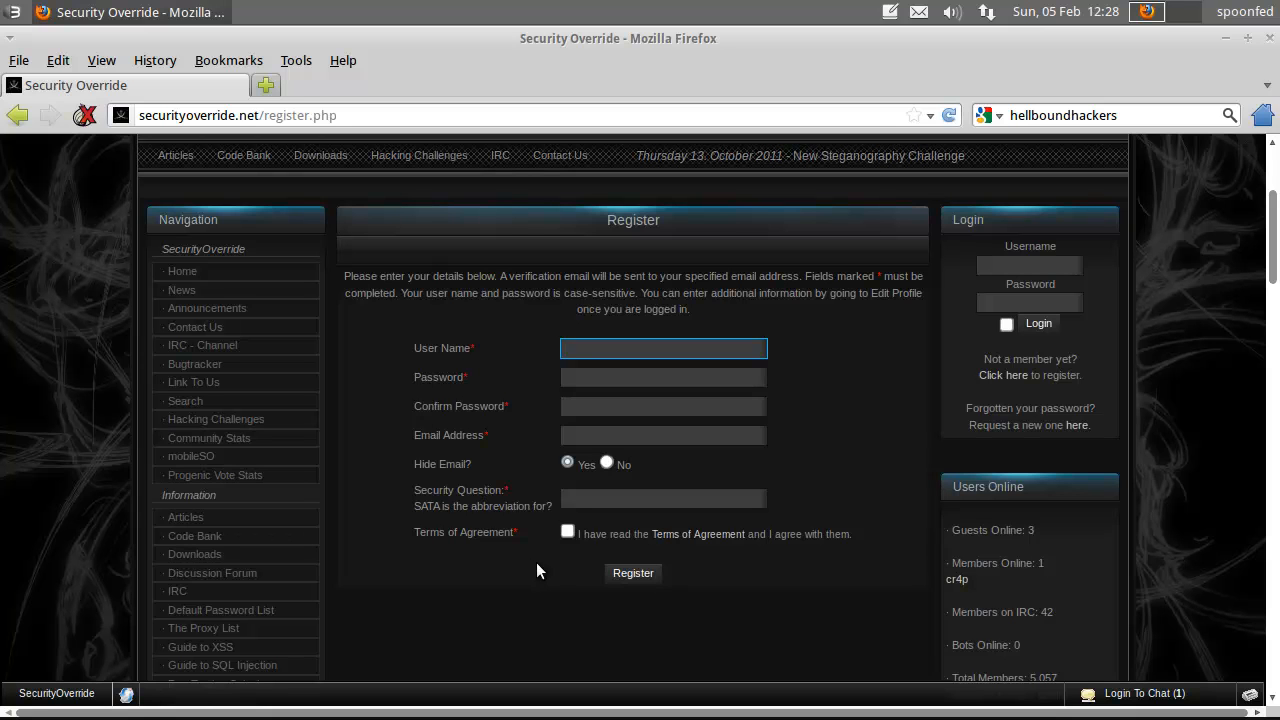
{"action": "mouse_move", "coordinate": [524, 582]}
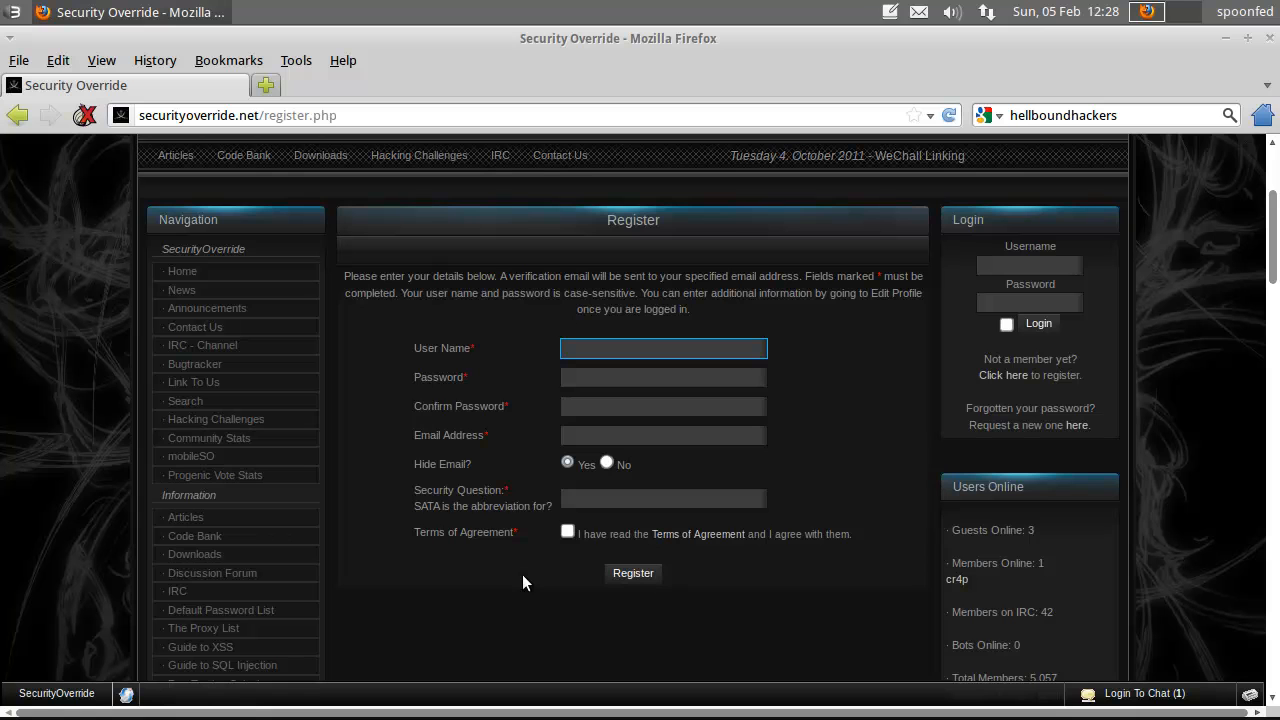
{"action": "type", "text": "5p00nf3d"}
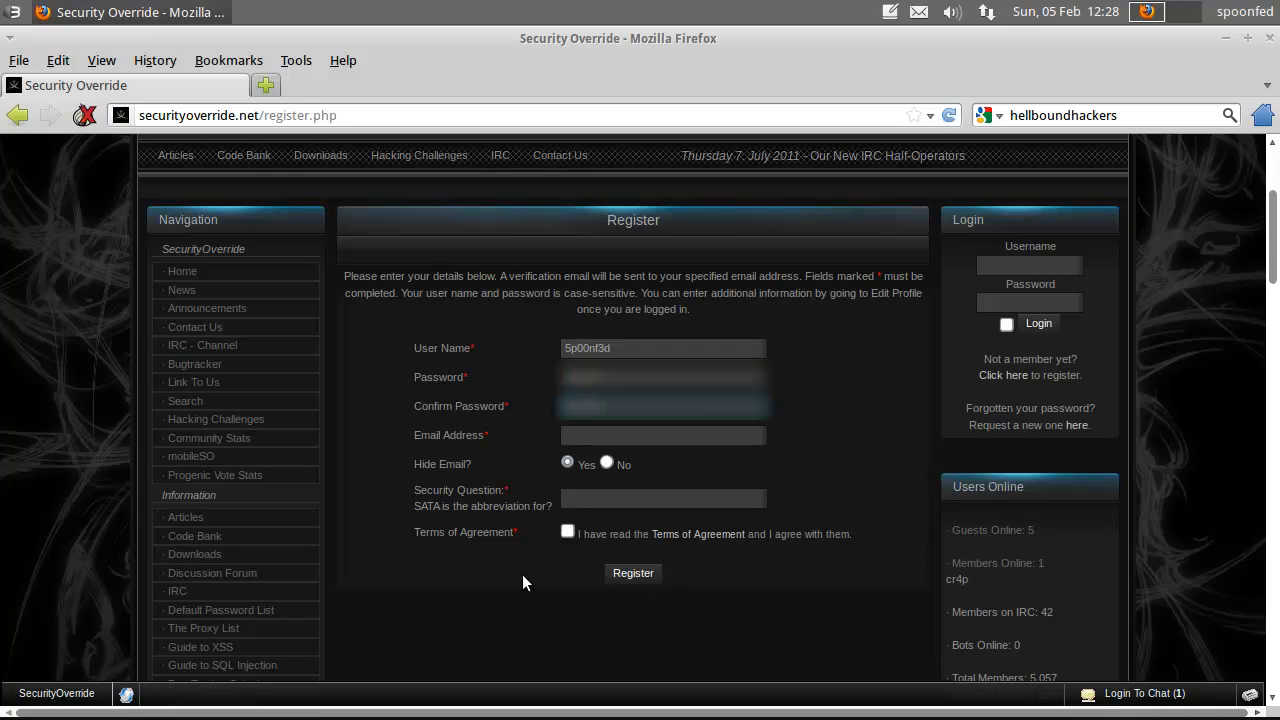
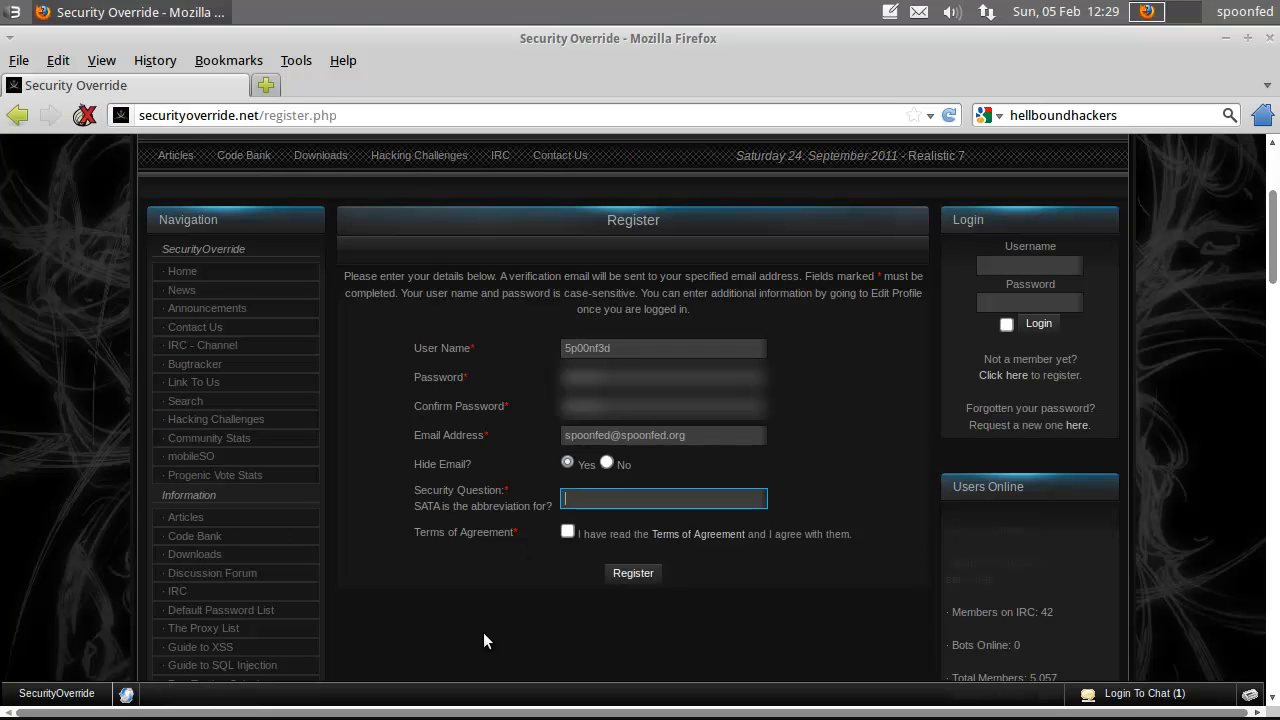
{"action": "mouse_move", "coordinate": [490, 620]}
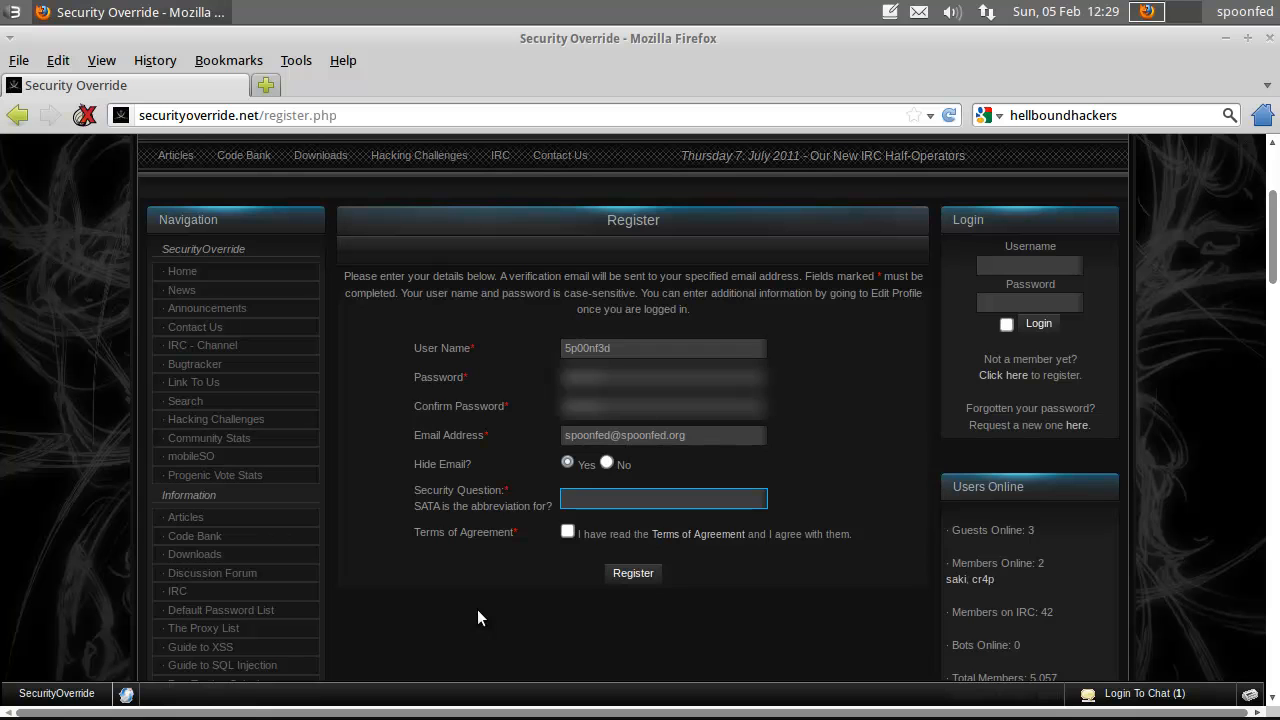
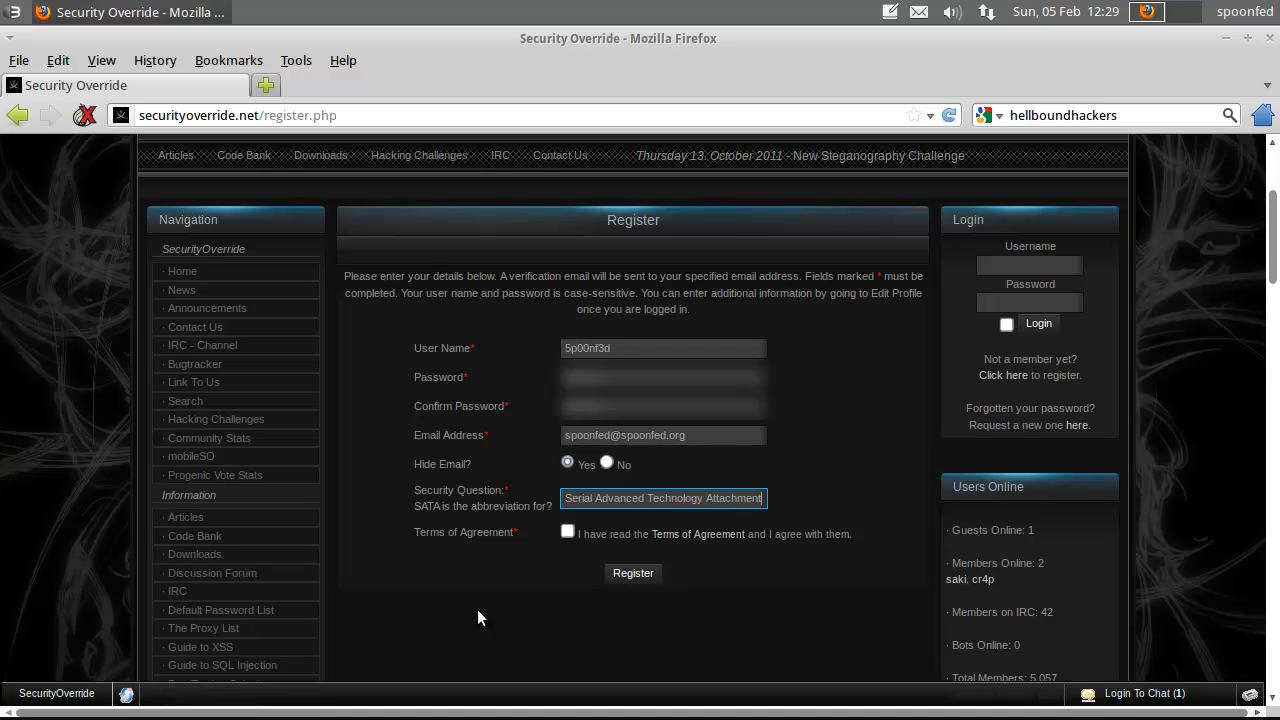
{"action": "left_click", "coordinate": [568, 530]}
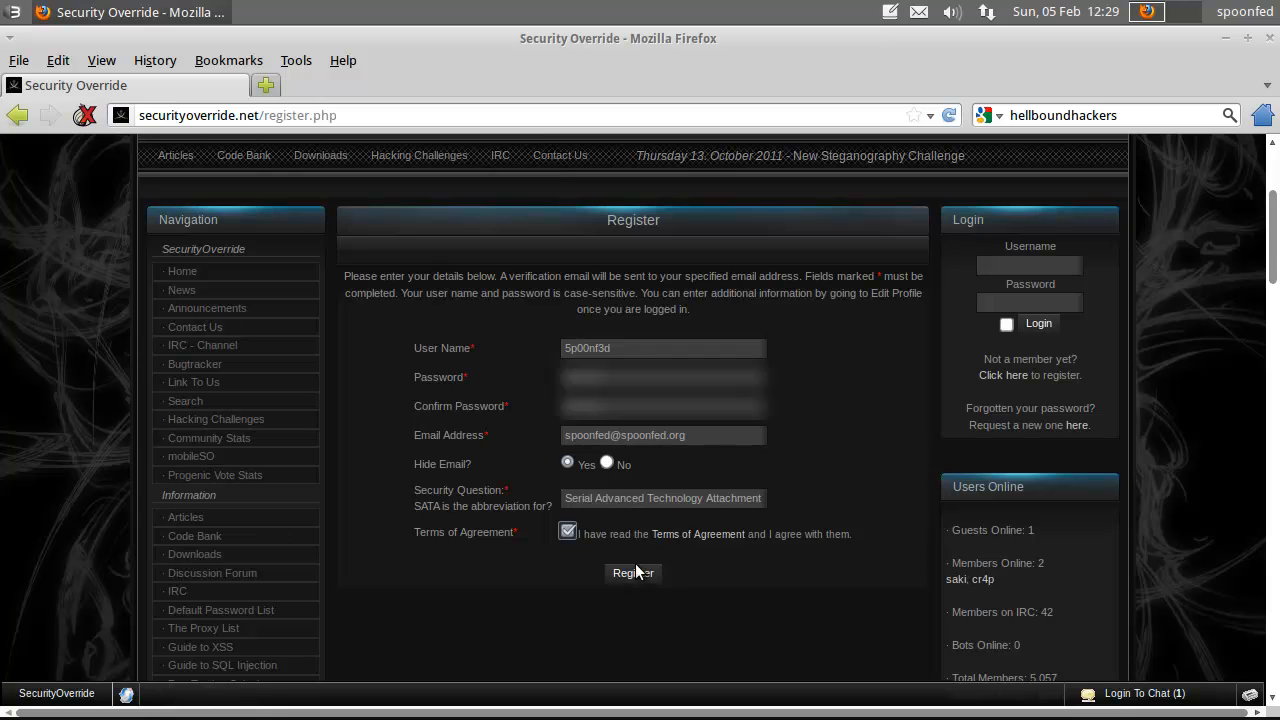
{"action": "left_click", "coordinate": [632, 572]}
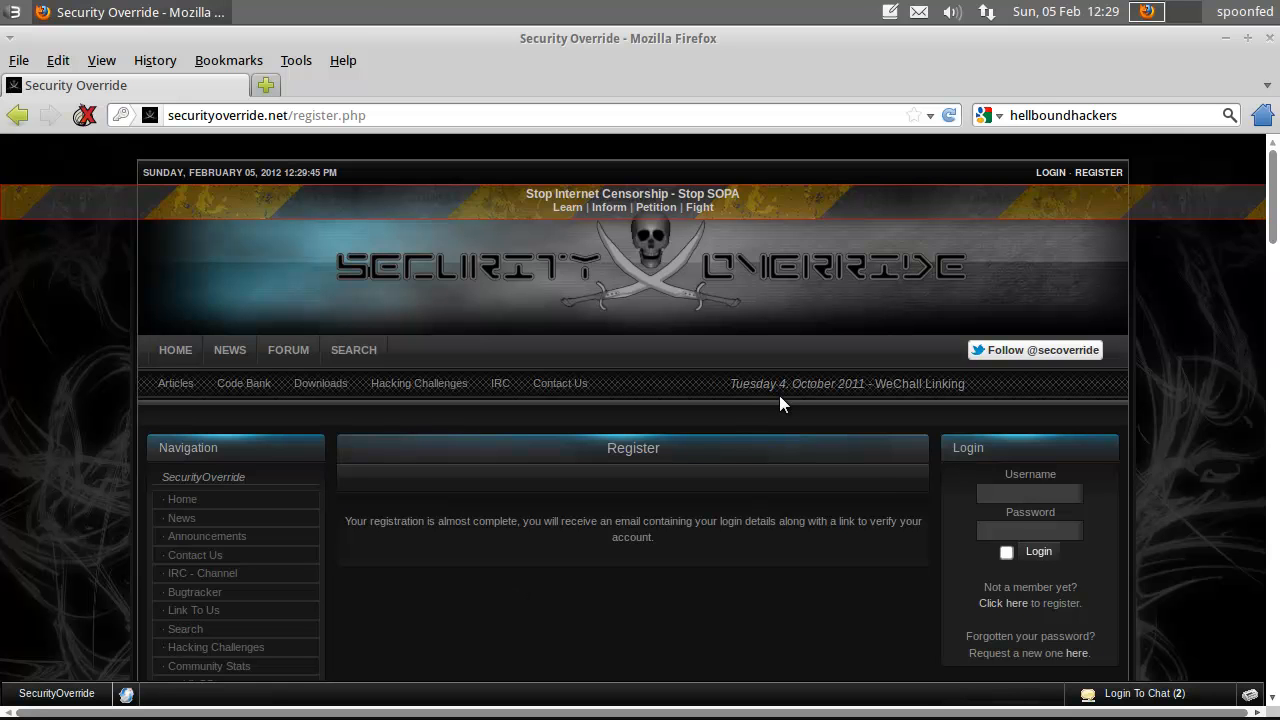
Log in as user 5p00nf3d with the new account's password
{"action": "left_click", "coordinate": [1028, 492]}
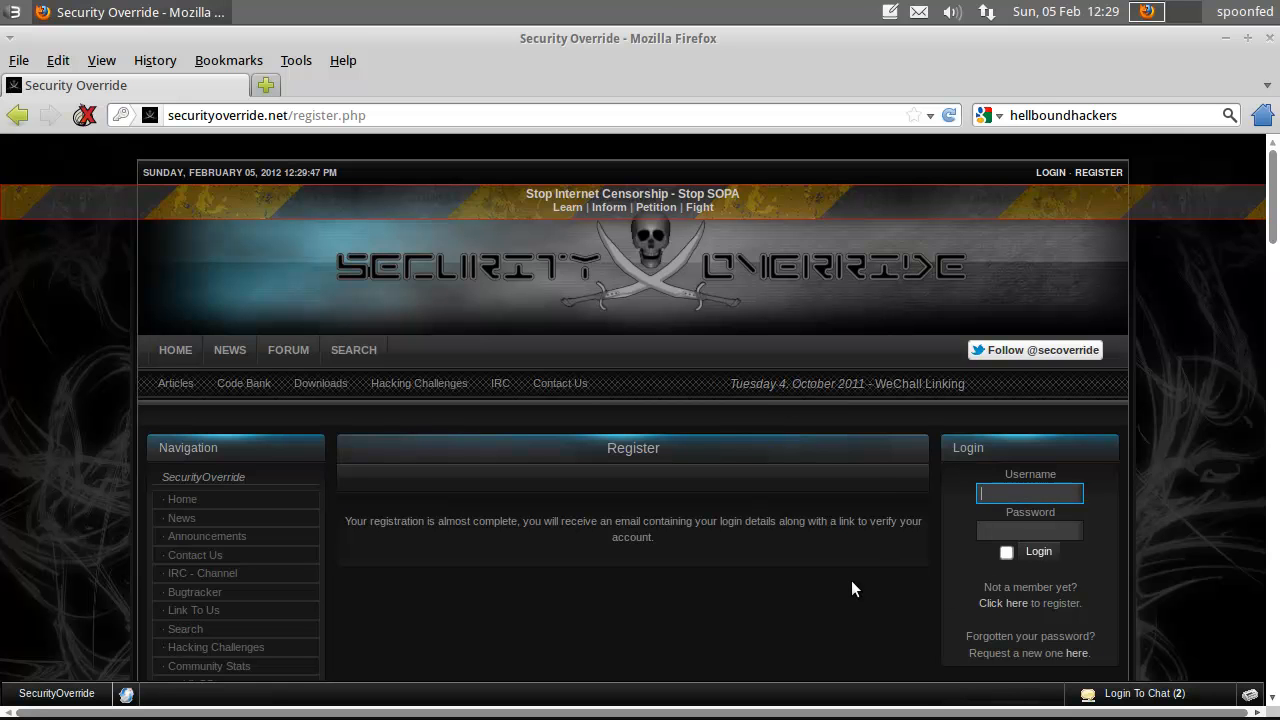
{"action": "type", "text": "5p00nf3d"}
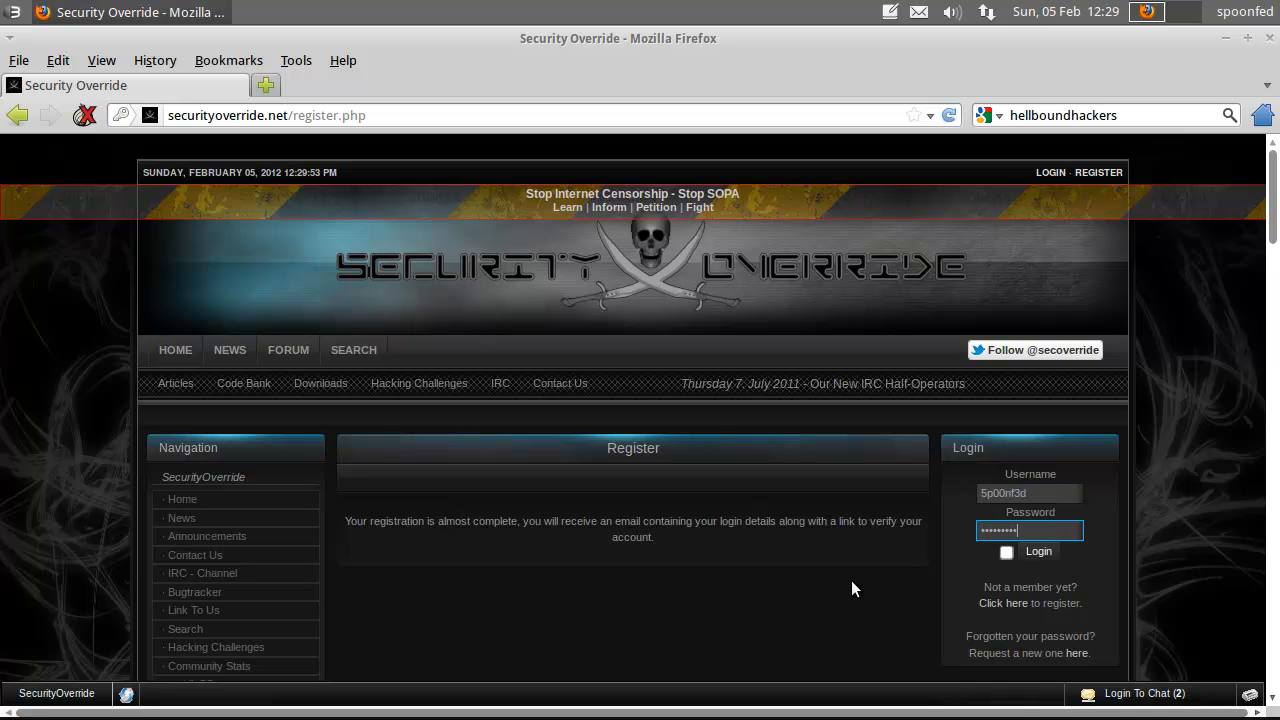
{"action": "left_click", "coordinate": [1038, 552]}
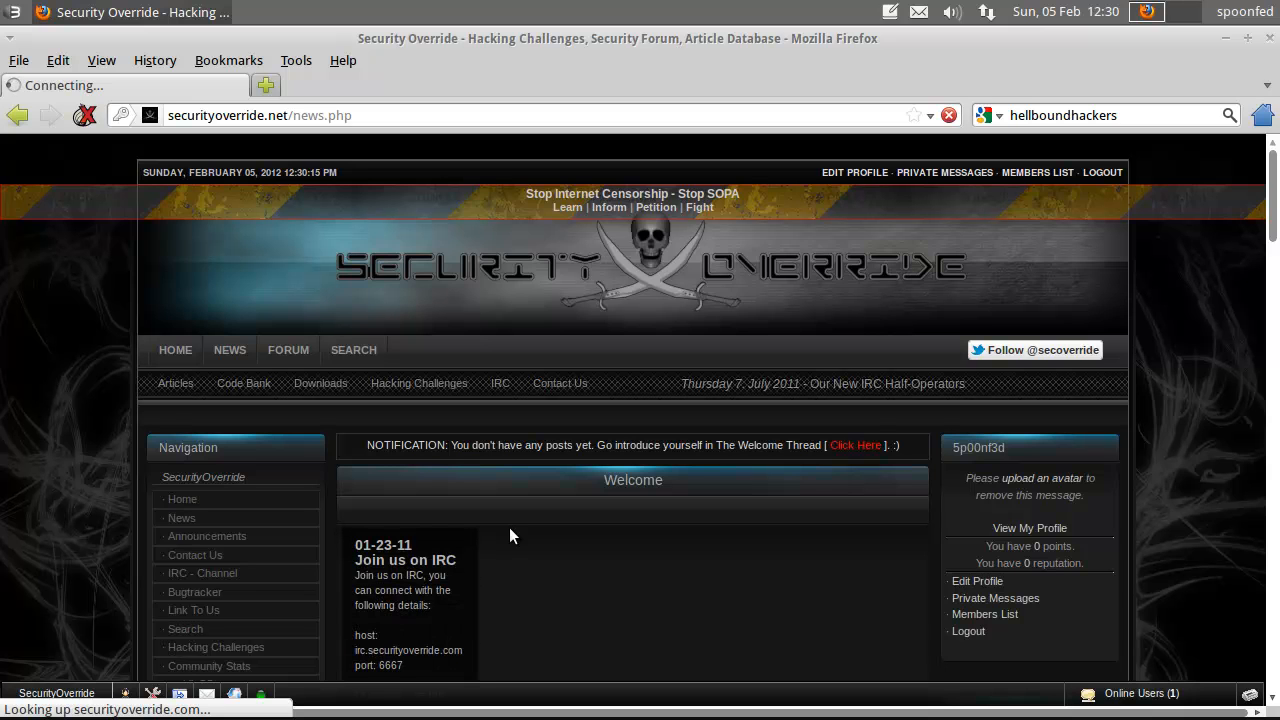
{"action": "mouse_move", "coordinate": [584, 540]}
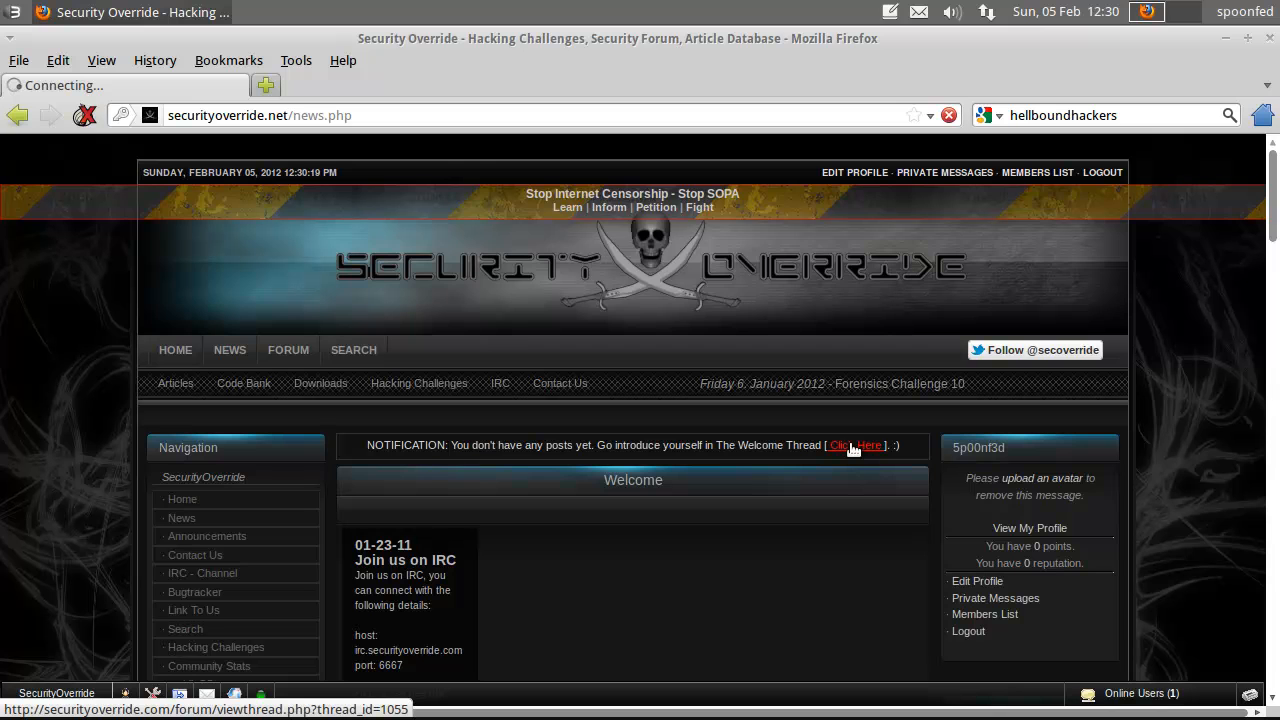
Follow the notification's 'Click here' link to The Welcome Thread, retrying via the link's context options
{"action": "left_click", "coordinate": [854, 444]}
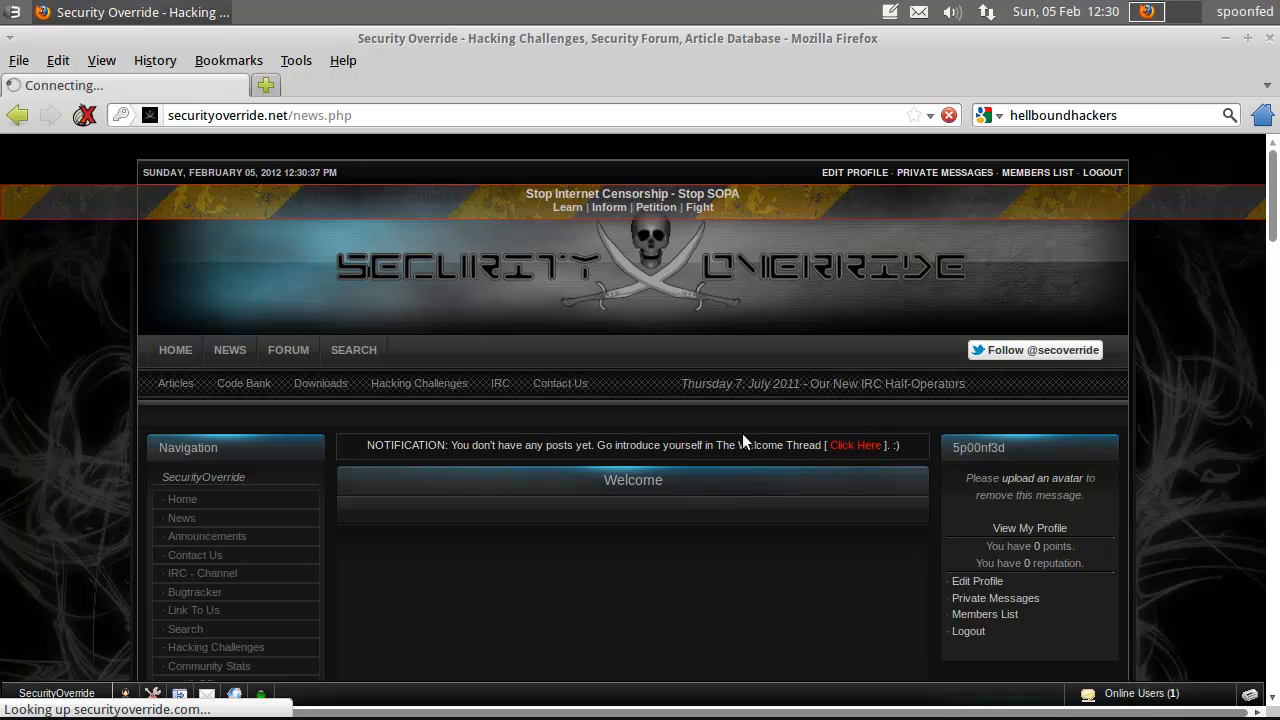
{"action": "left_click", "coordinate": [854, 444]}
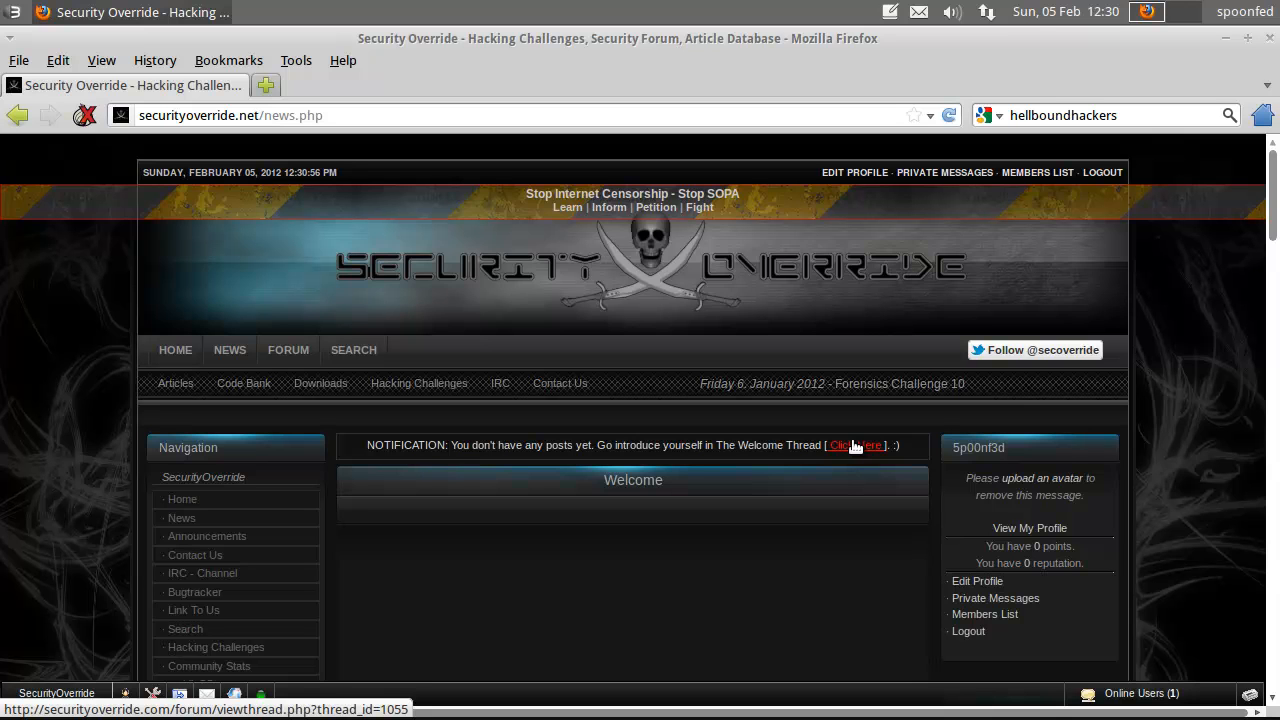
{"action": "right_click", "coordinate": [858, 444]}
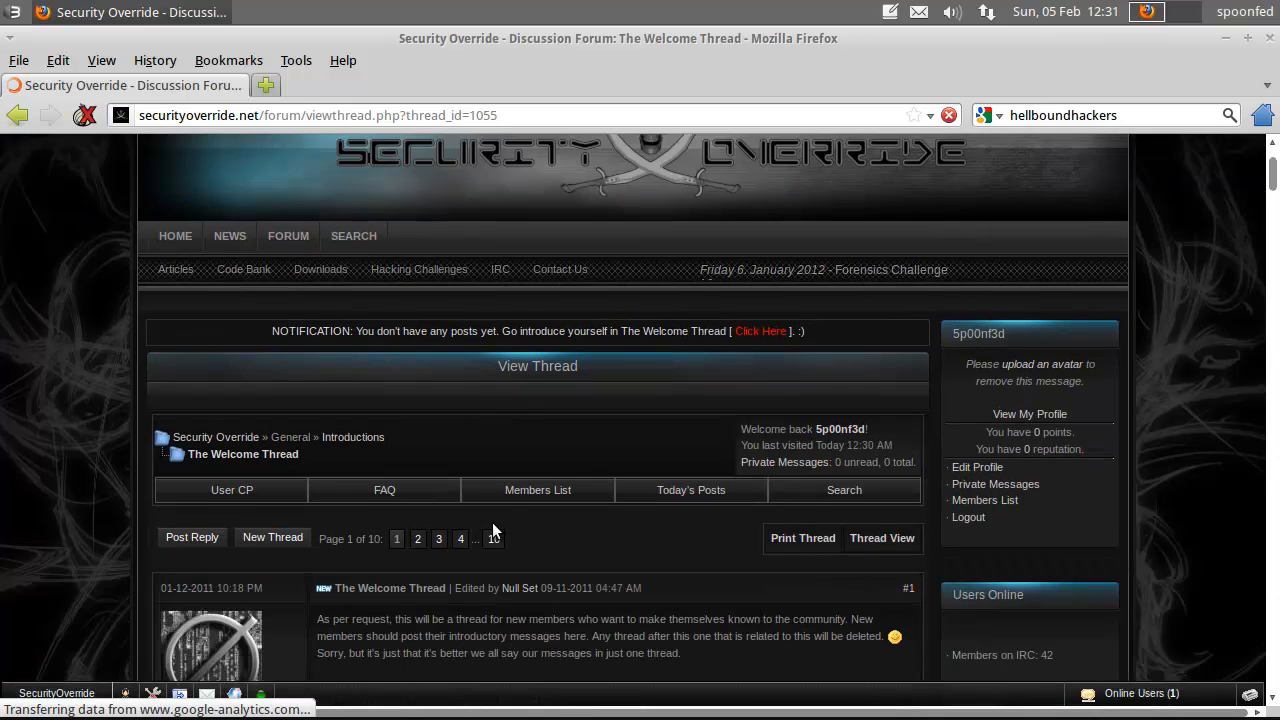
Start a Post Reply to The Welcome Thread
{"action": "scroll", "scroll_direction": "down", "scroll_amount": 3}
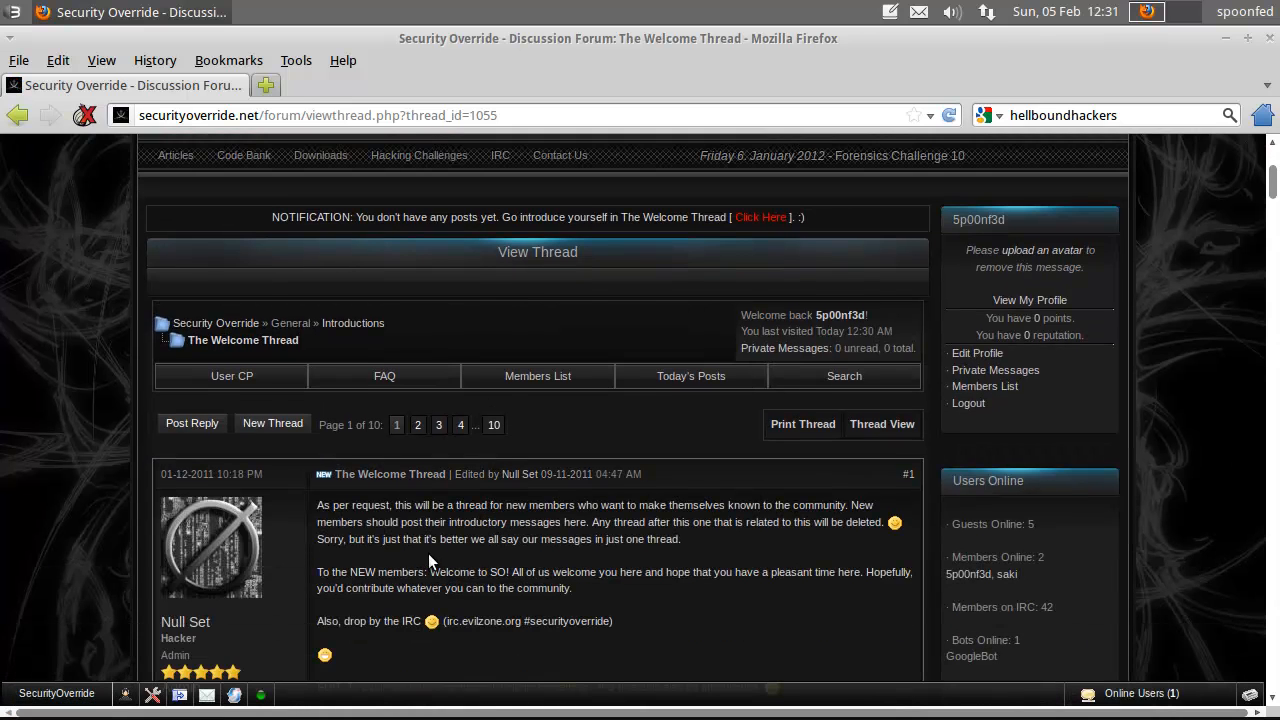
{"action": "mouse_move", "coordinate": [658, 436]}
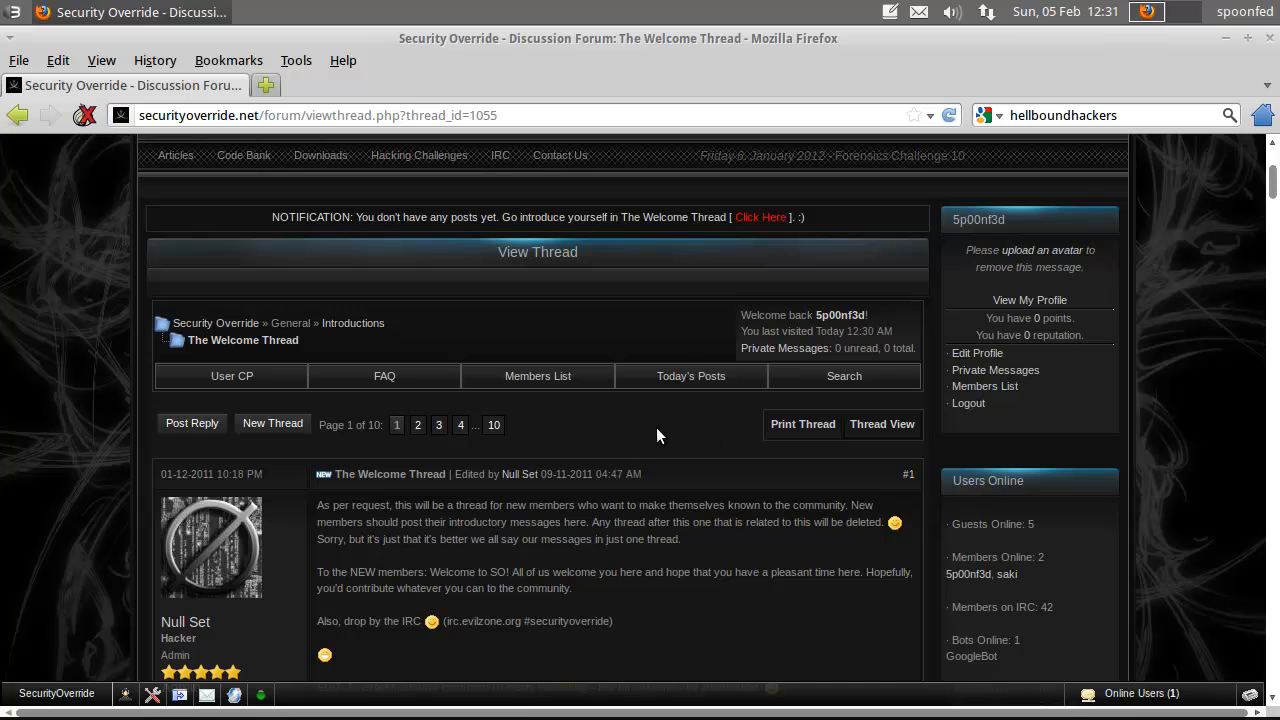
{"action": "mouse_move", "coordinate": [272, 424]}
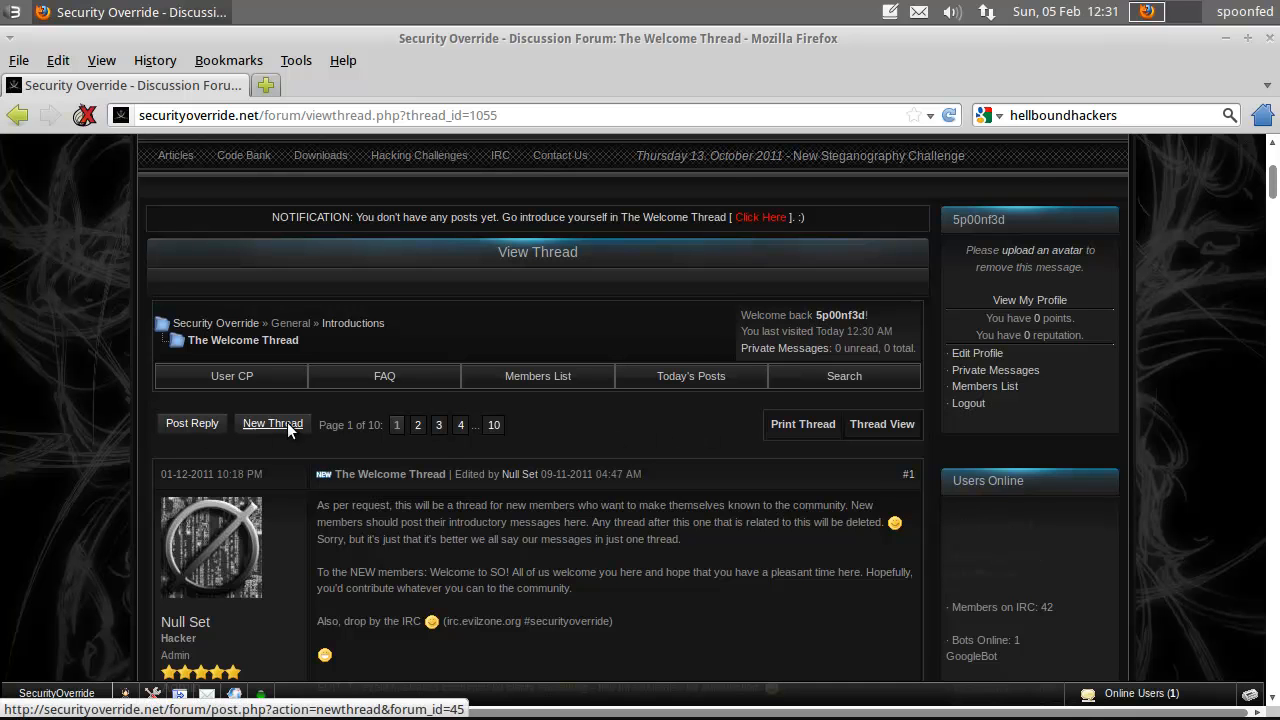
{"action": "left_click", "coordinate": [192, 424]}
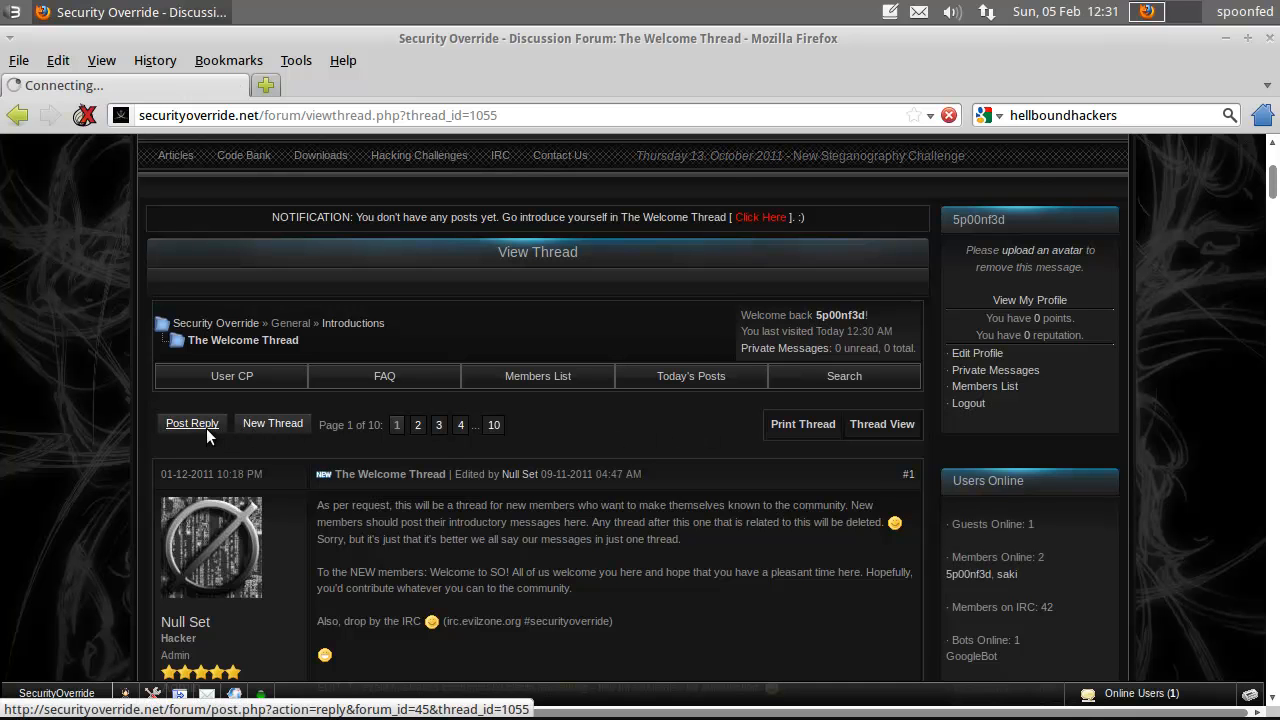
{"action": "left_click", "coordinate": [192, 424]}
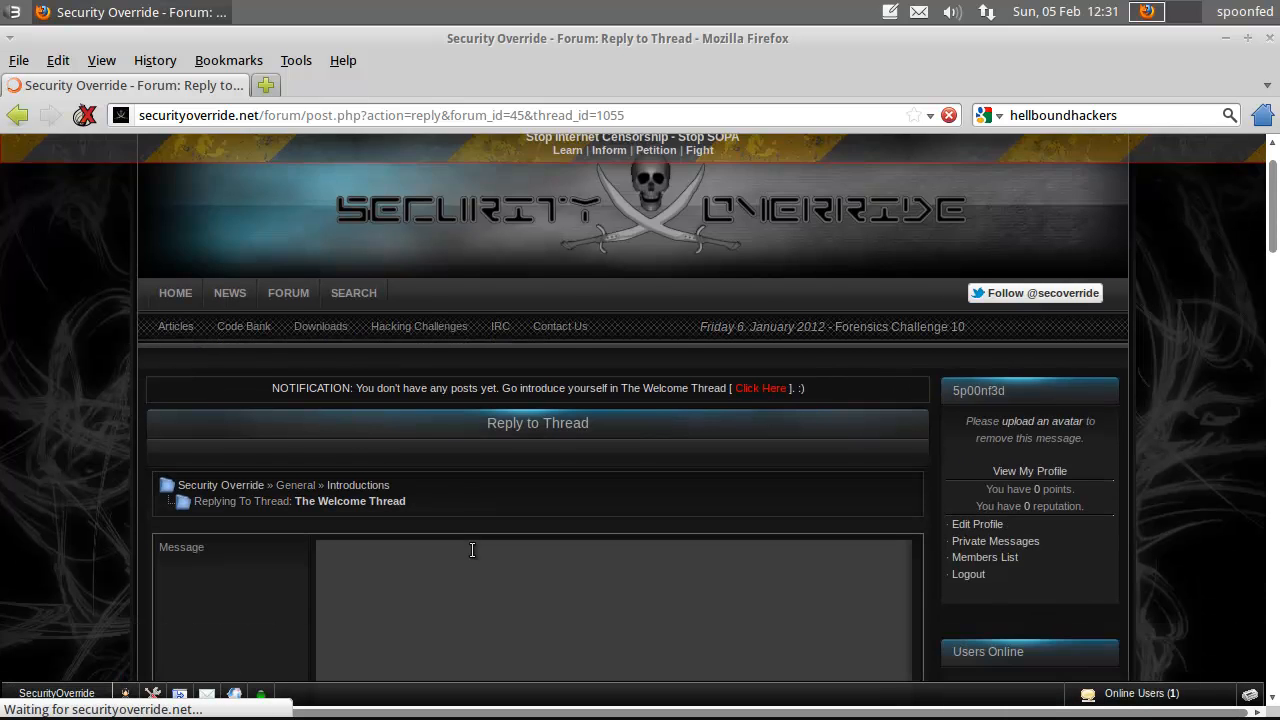
Begin the message: 'Hey everybody Spoonfed here. Just new...' in the reply box
{"action": "scroll", "scroll_direction": "down", "scroll_amount": 3}
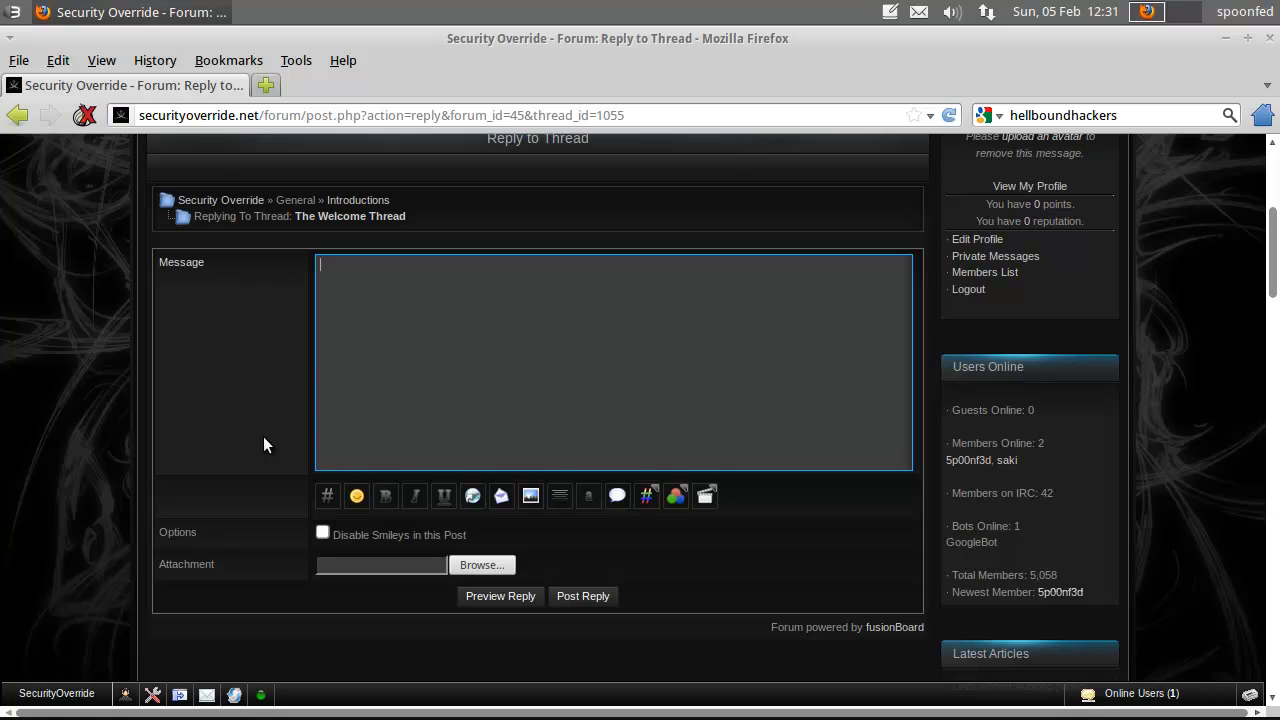
{"action": "type", "text": "HEy"}
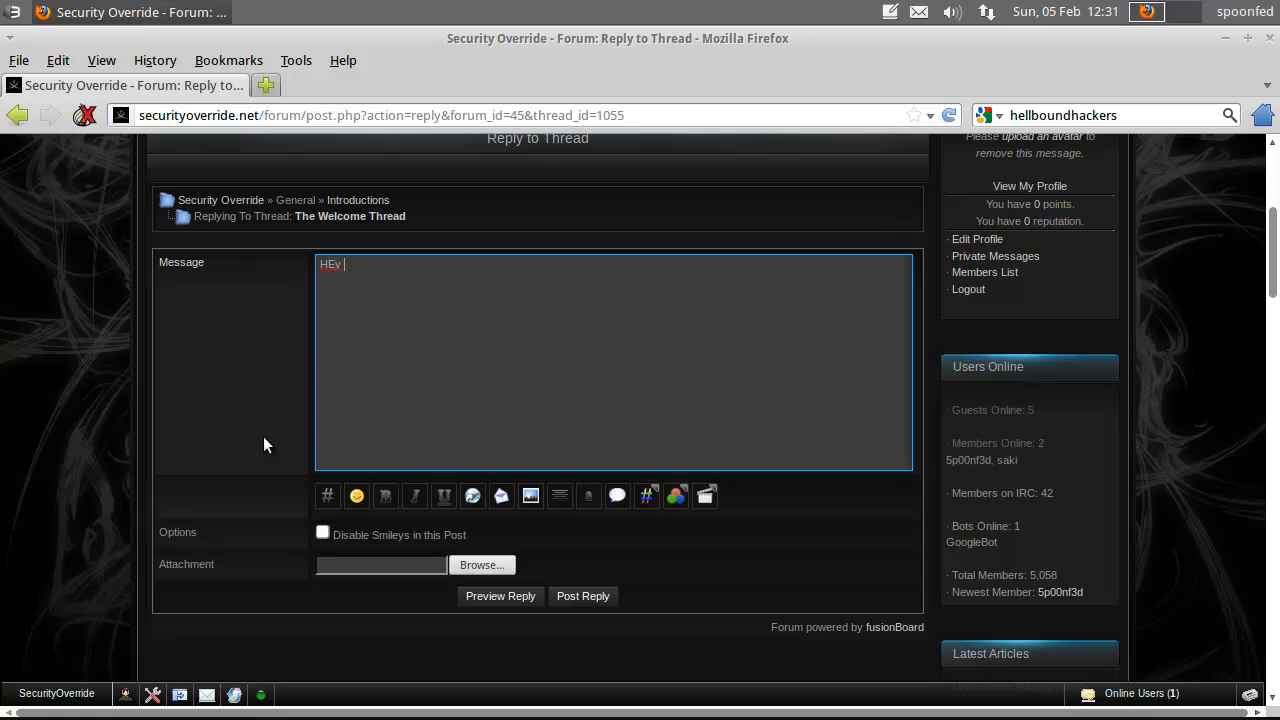
{"action": "type", "text": "Hey e"}
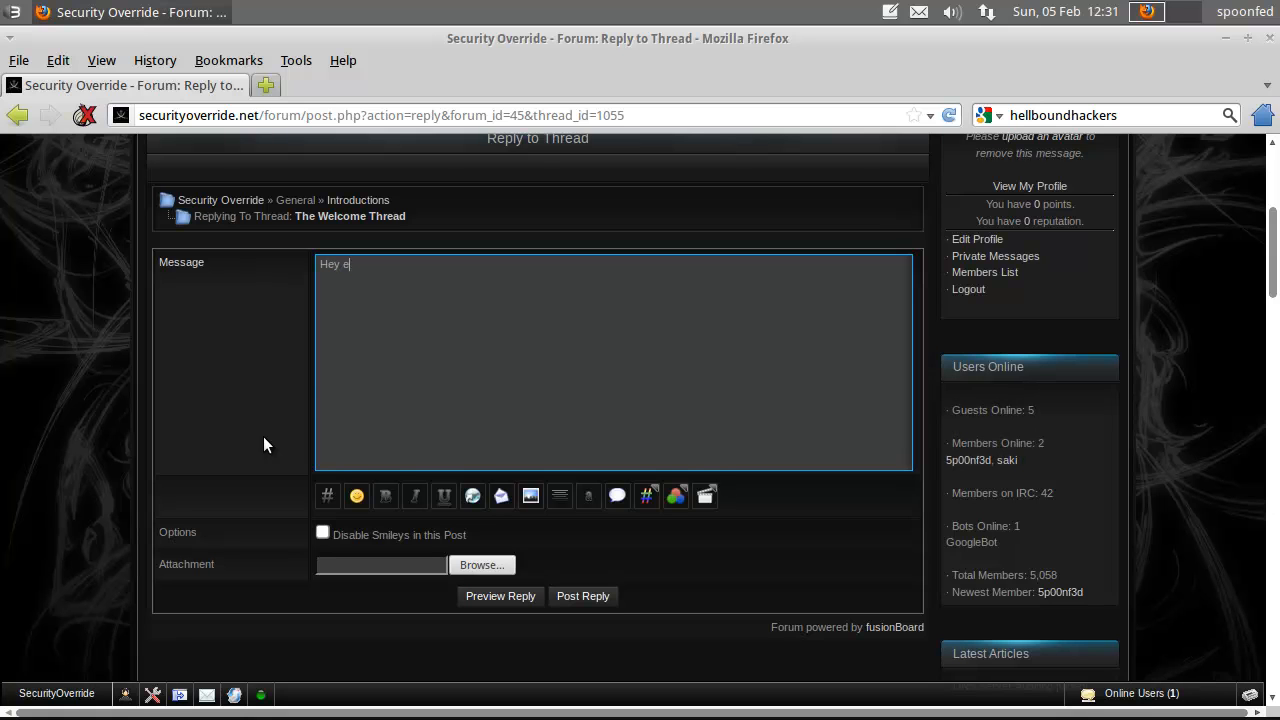
{"action": "type", "text": "v"}
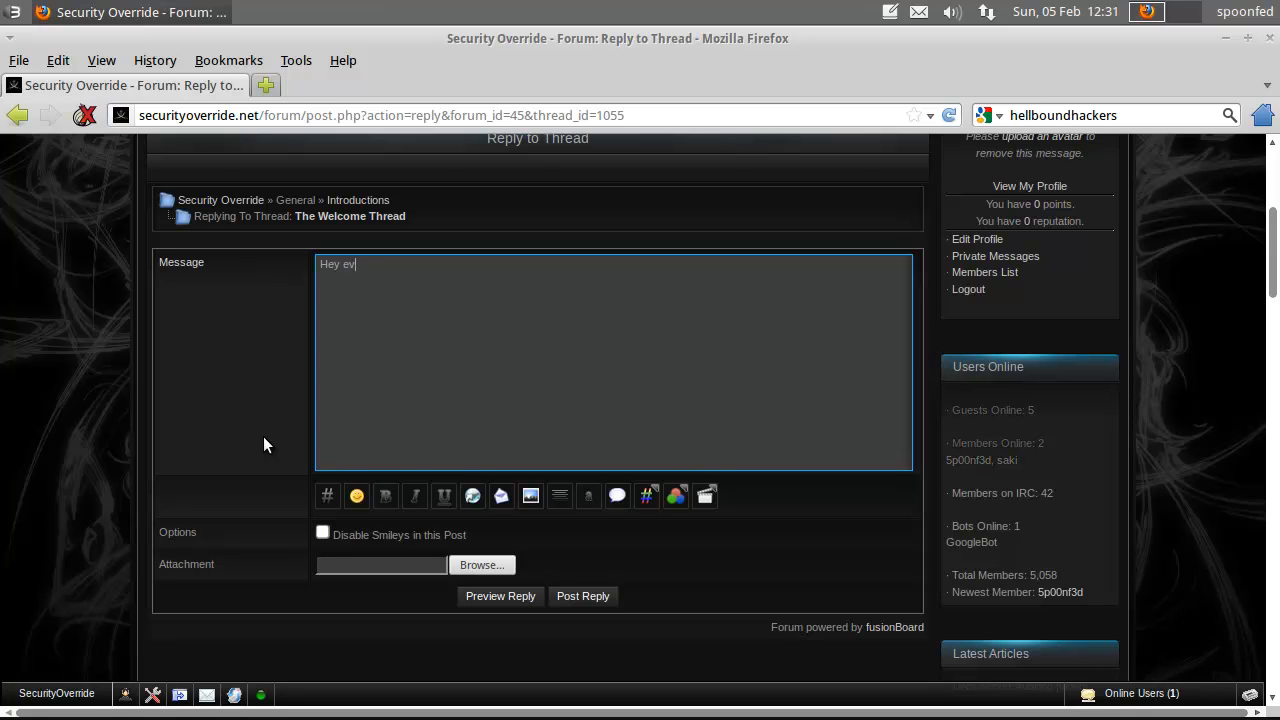
{"action": "type", "text": "eryb"}
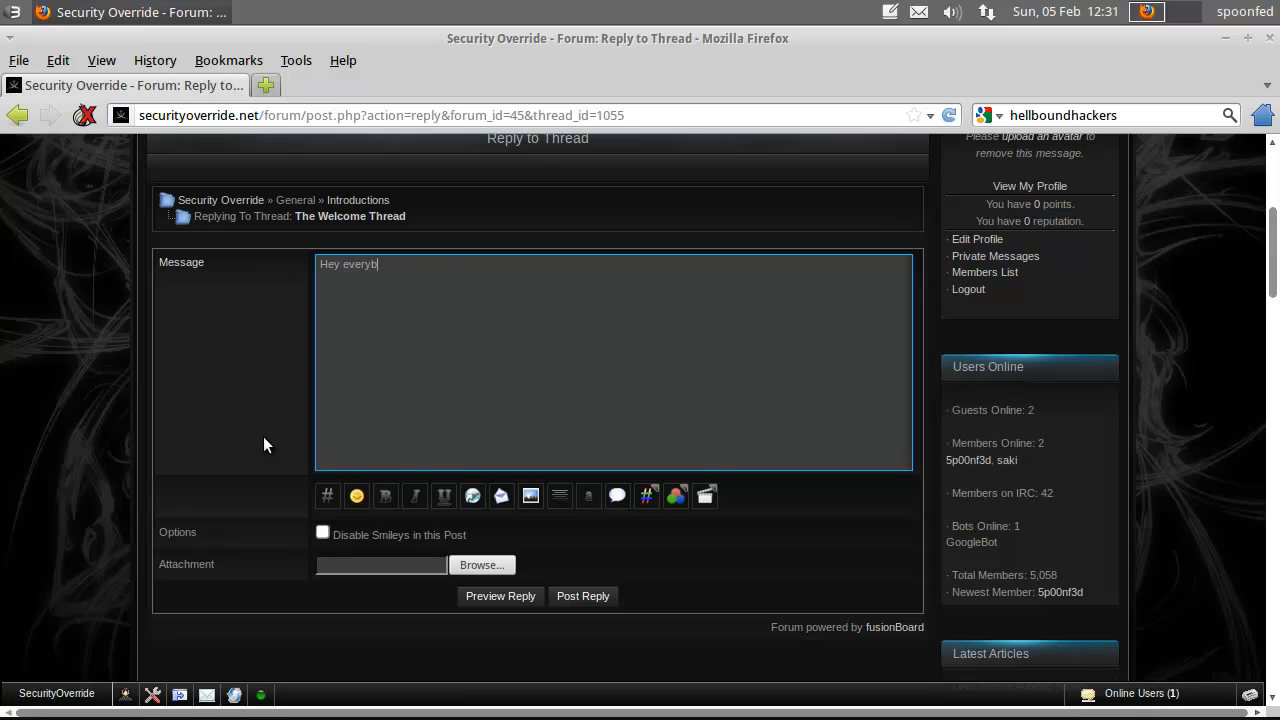
{"action": "type", "text": "ody Spoonfed here."}
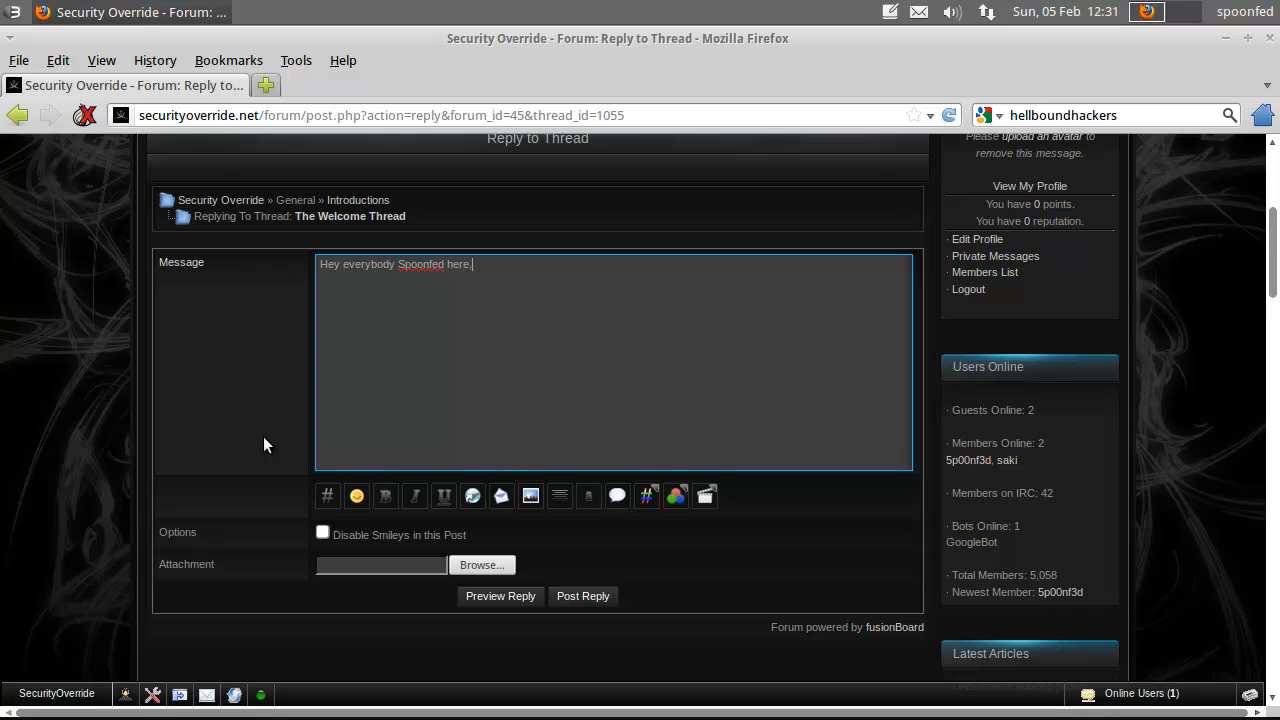
{"action": "type", "text": "Just new to the scene and will be doing the challenges and"}
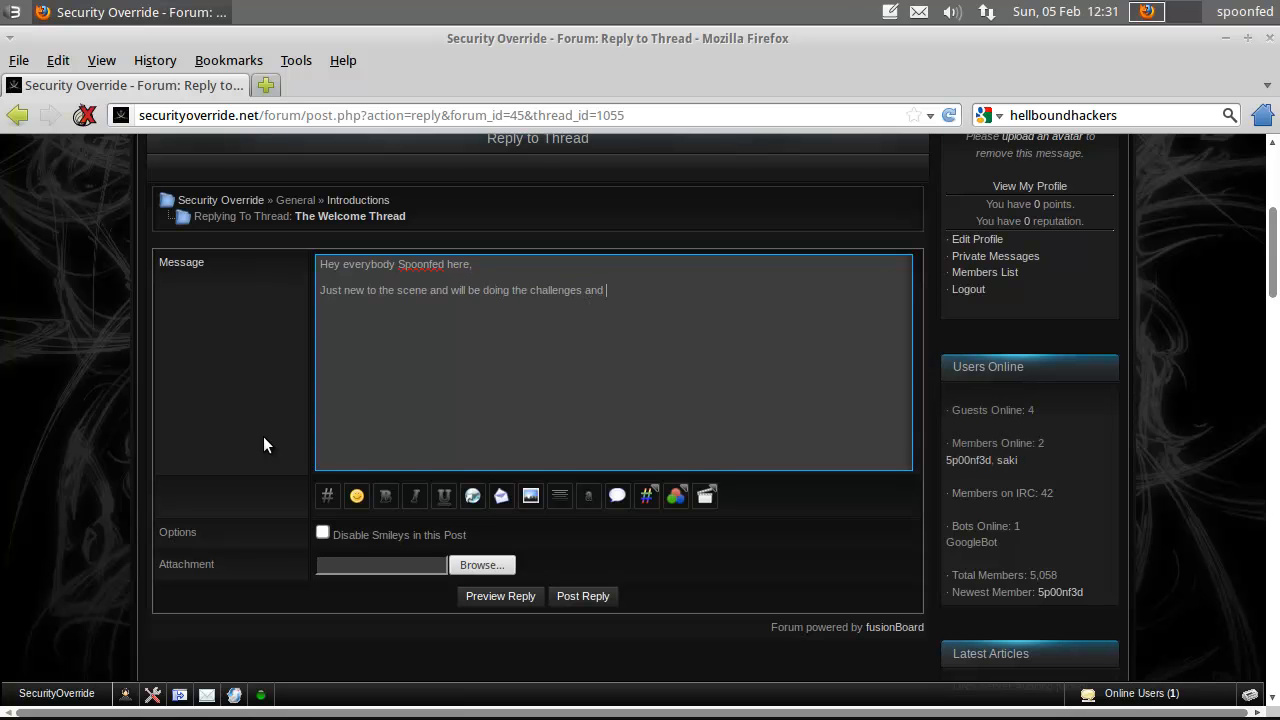
{"action": "type", "text": "whatnot. All the"}
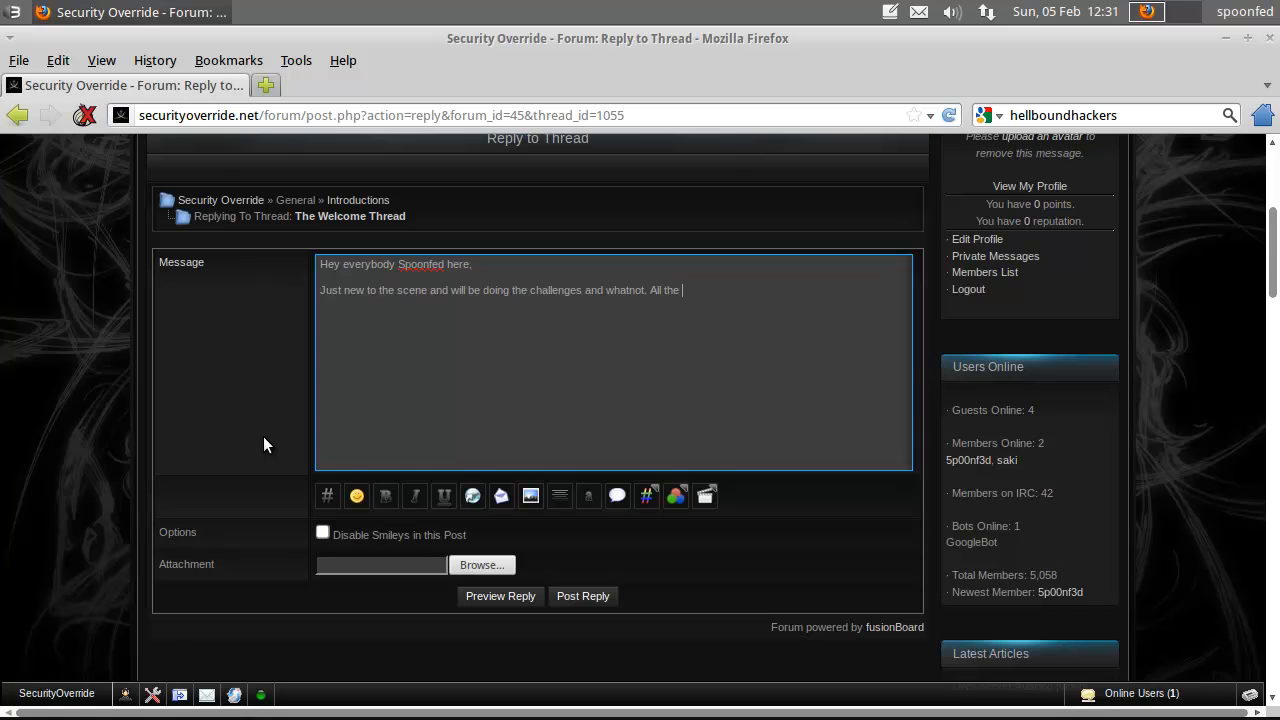
{"action": "key", "text": "BackSpace"}
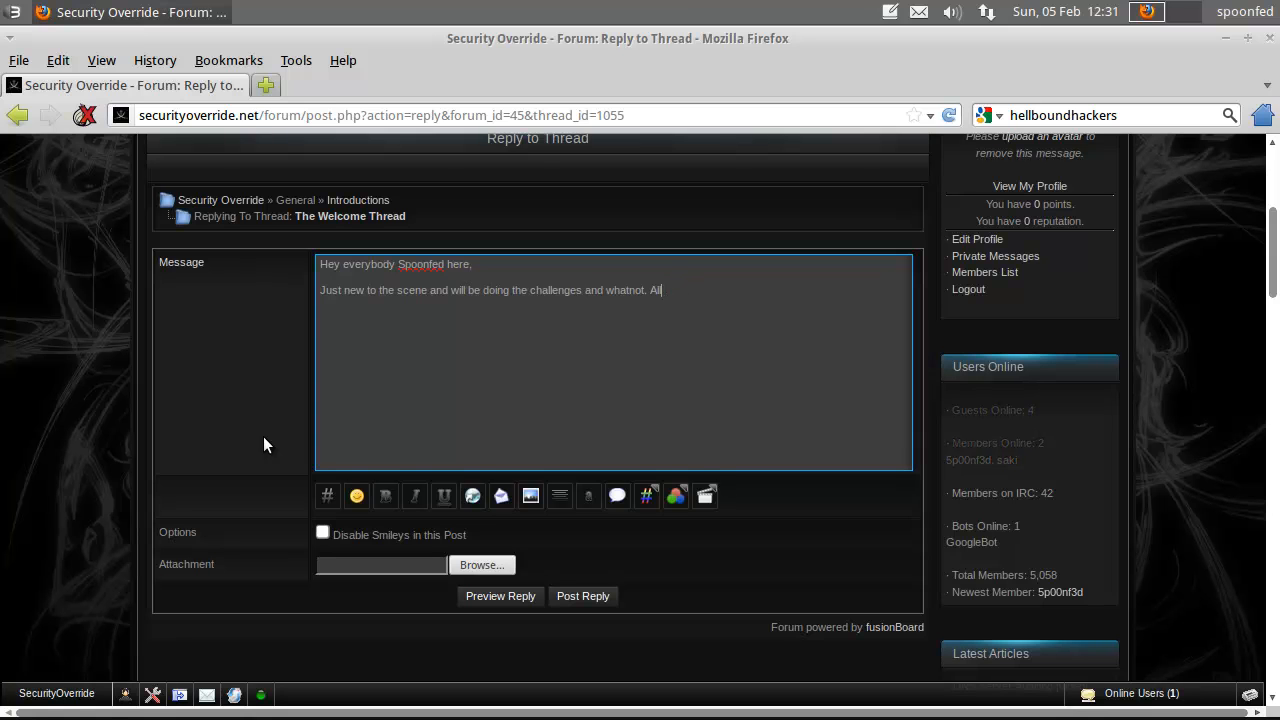
Write that the only credentials are certificates, including the eLearnSecurity Certified Penetration Tester
{"action": "type", "text": "The only cre"}
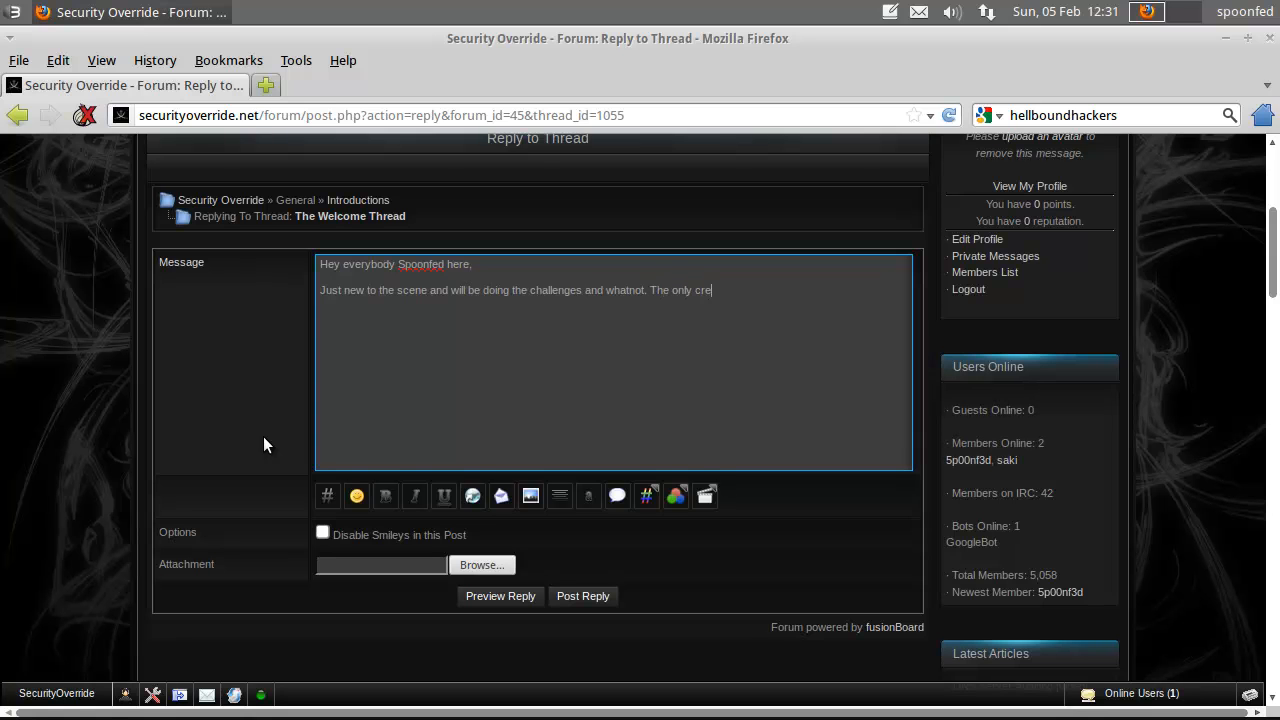
{"action": "type", "text": "dentials I hace"}
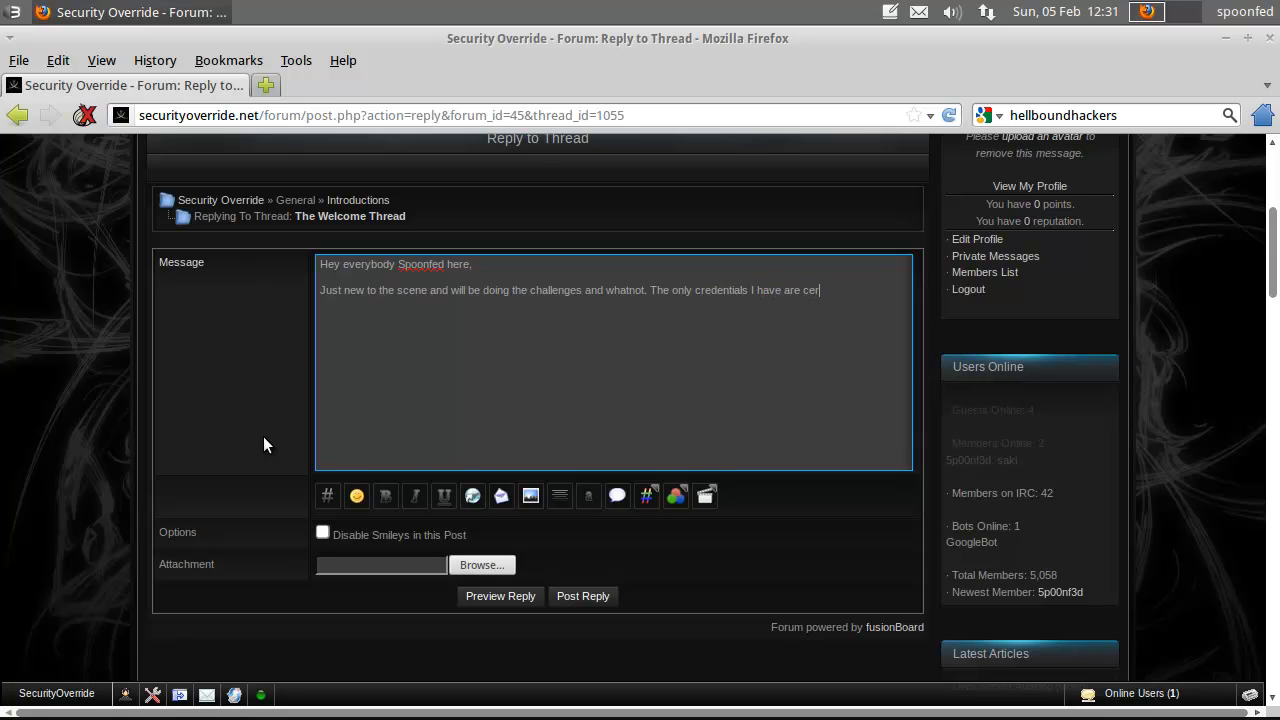
{"action": "type", "text": "tificates"}
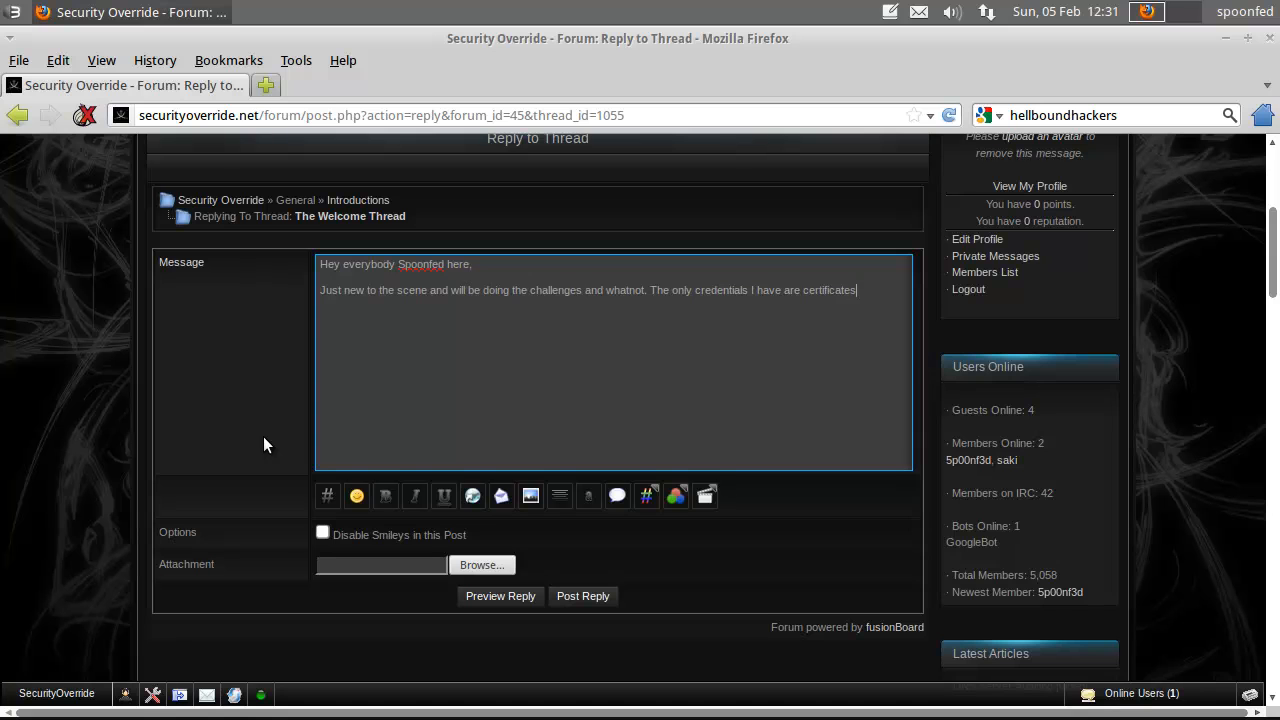
{"action": "type", "text": "gotten over at cert"}
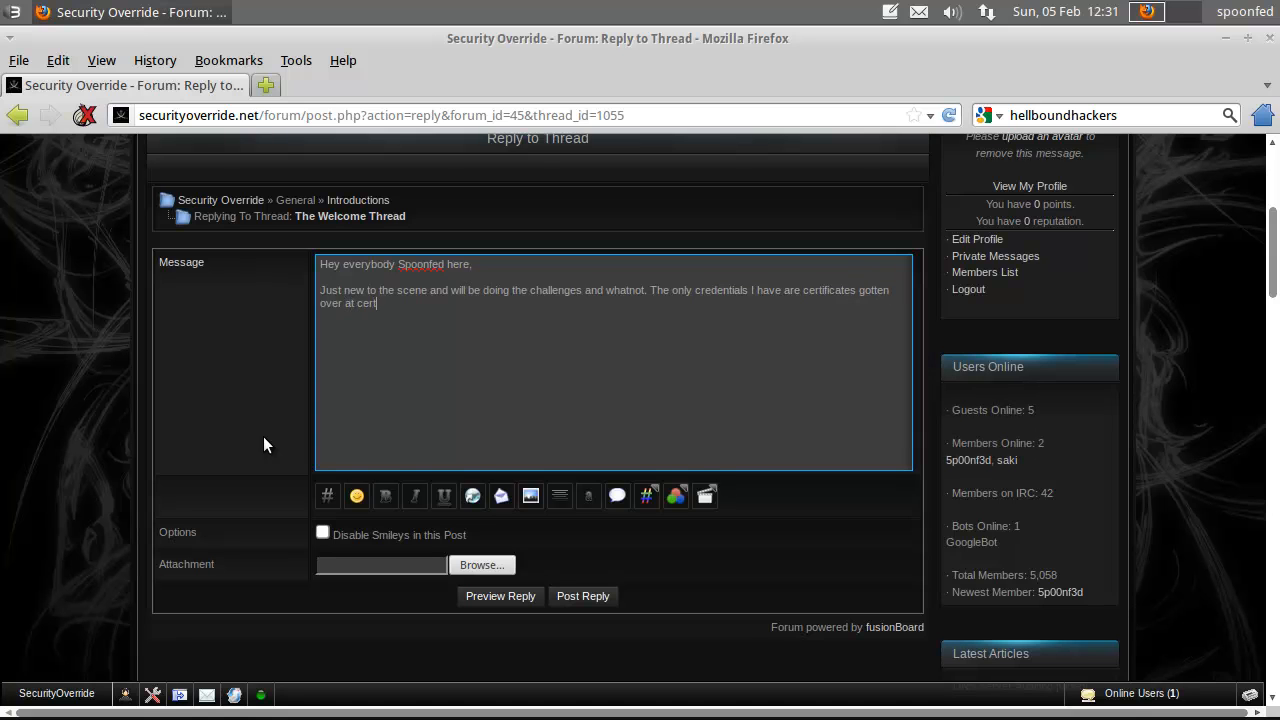
{"action": "type", "text": "ifiedsecure.com and"}
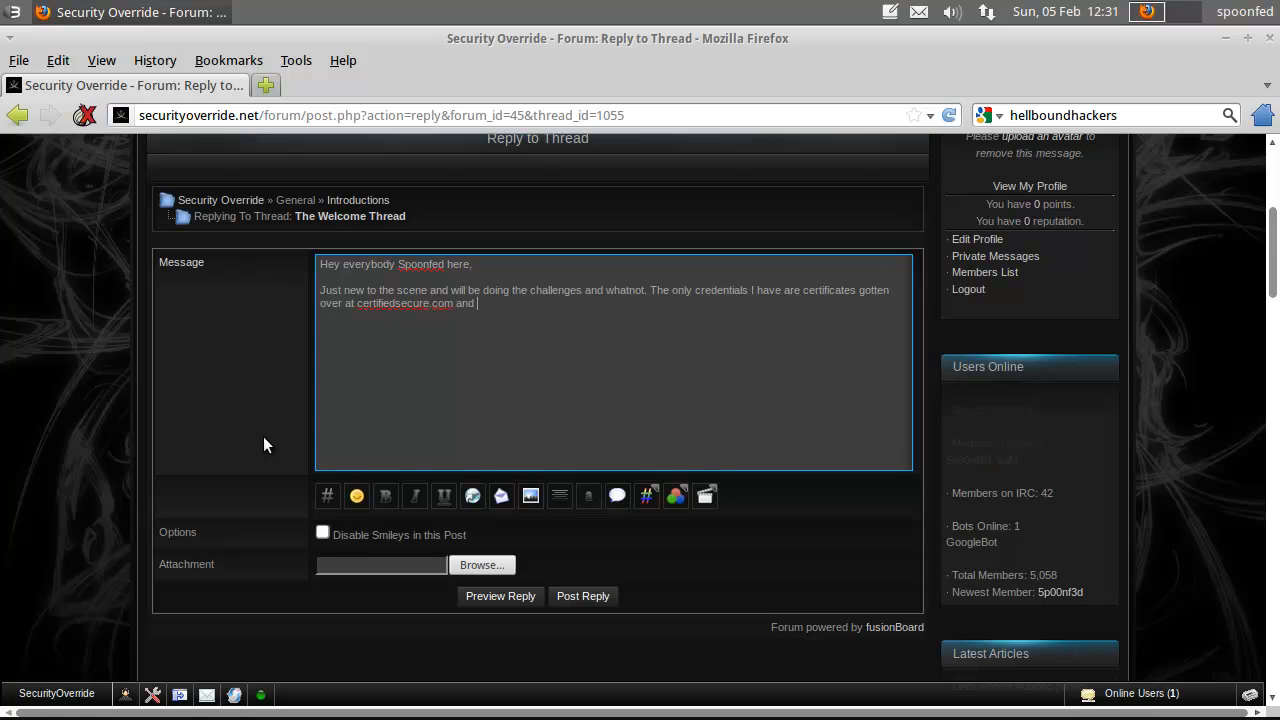
{"action": "type", "text": "the eLea"}
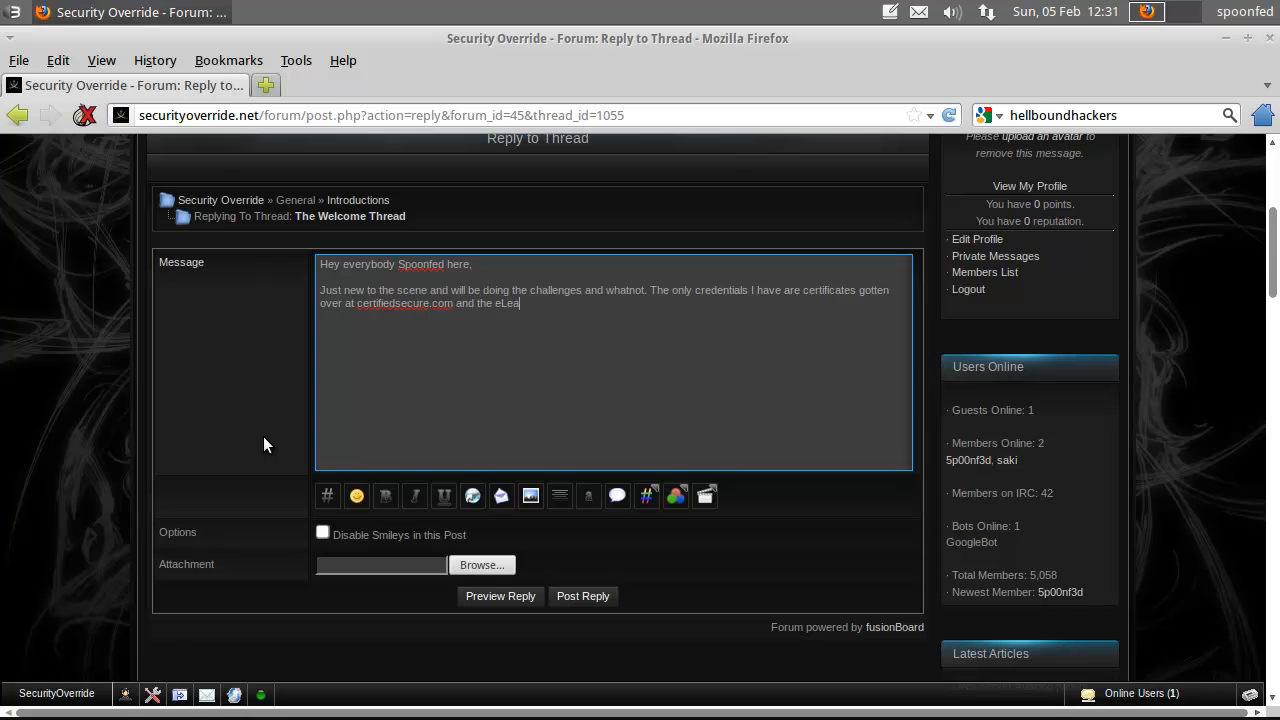
{"action": "type", "text": "rnSecurity Pe"}
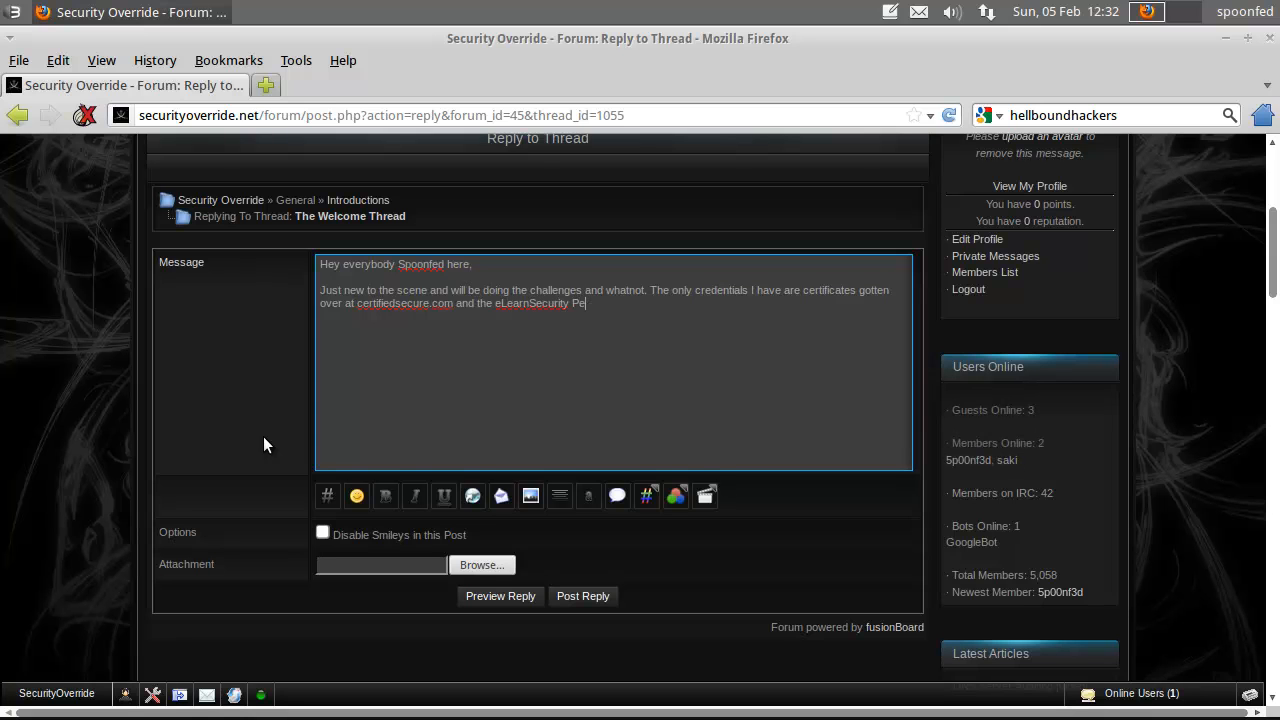
{"action": "type", "text": "Certif"}
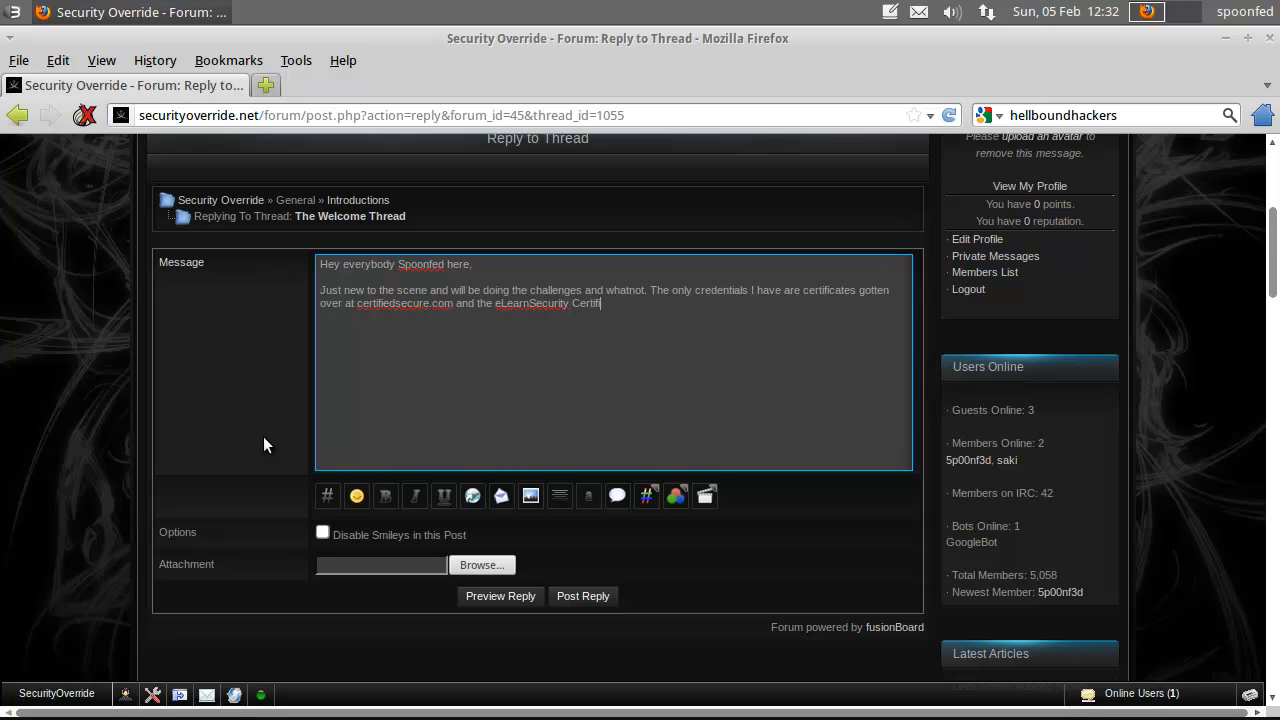
{"action": "type", "text": "ied Penetration"}
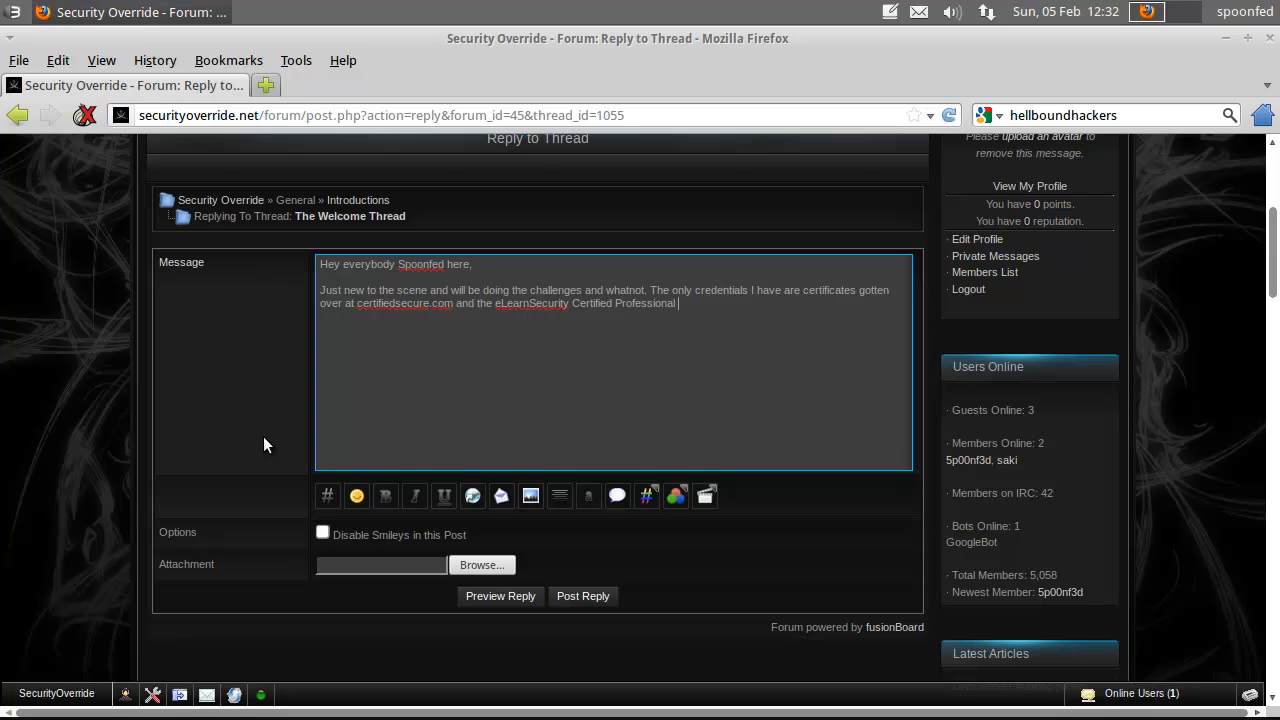
{"action": "type", "text": "Penetration Tester Pro."}
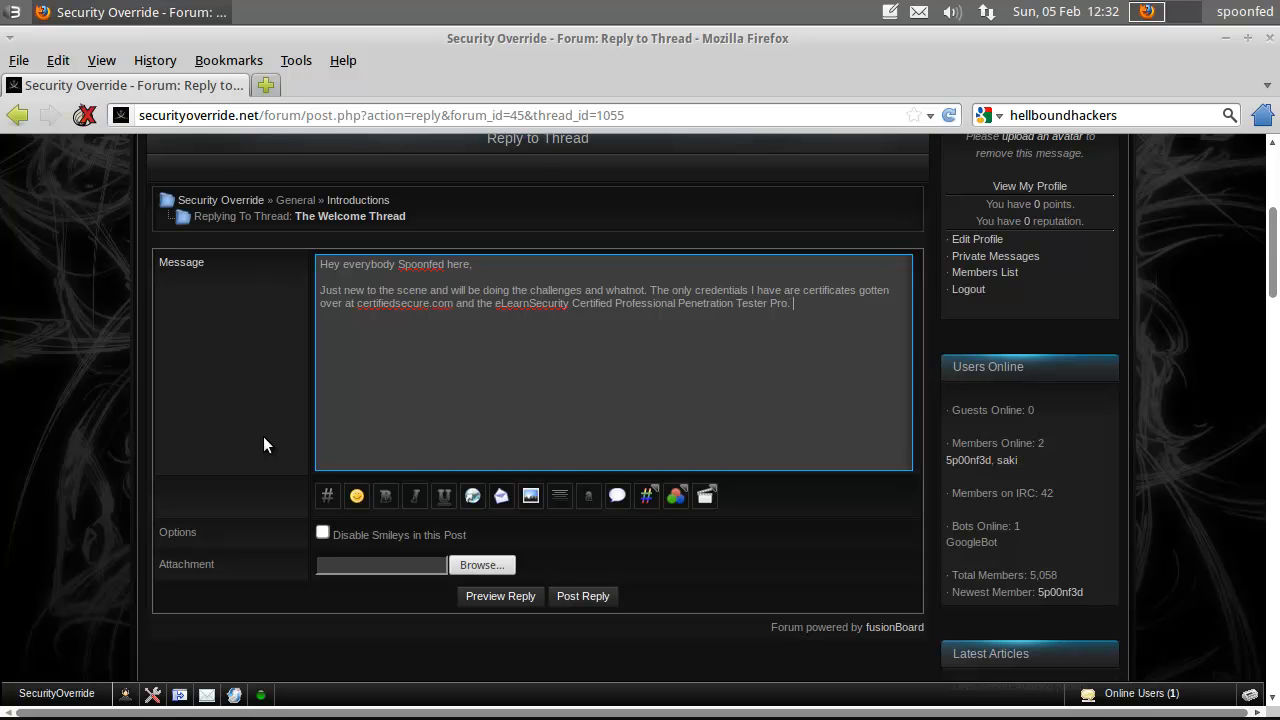
Close with 'Hope to learn a lot here and have fun.' and post the reply
{"action": "type", "text": "Hope to lea"}
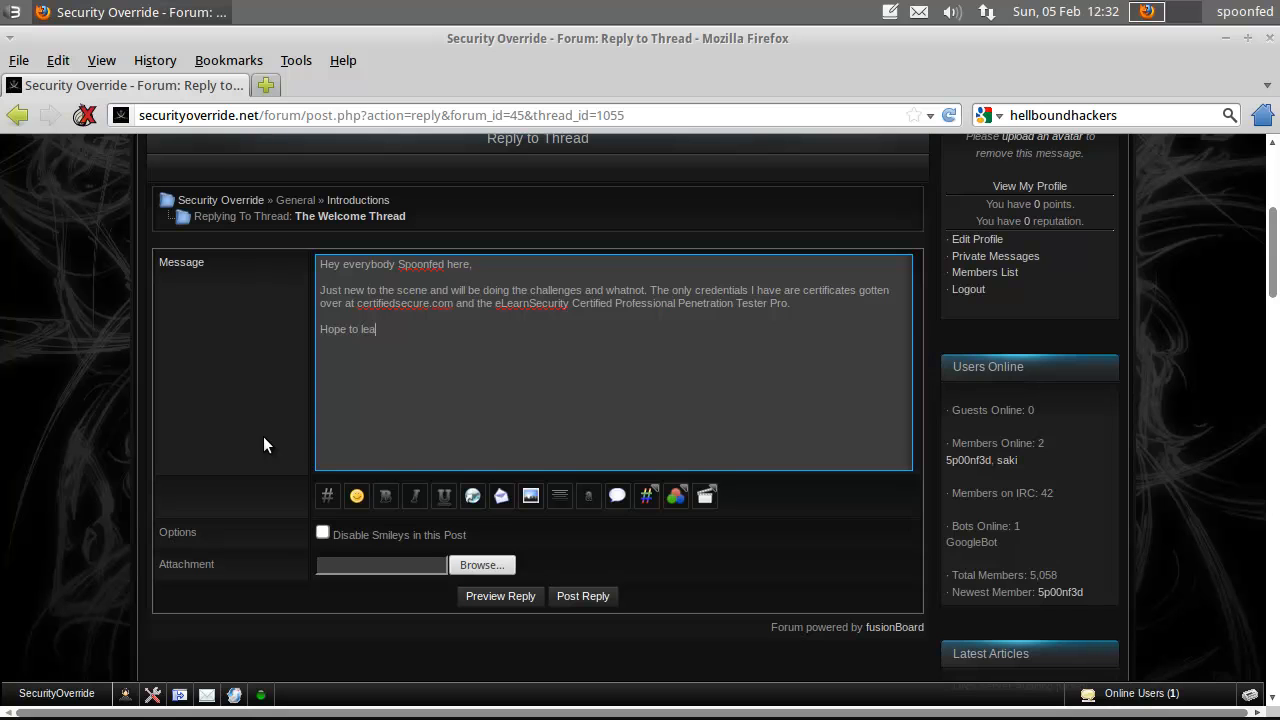
{"action": "type", "text": "rn a lot"}
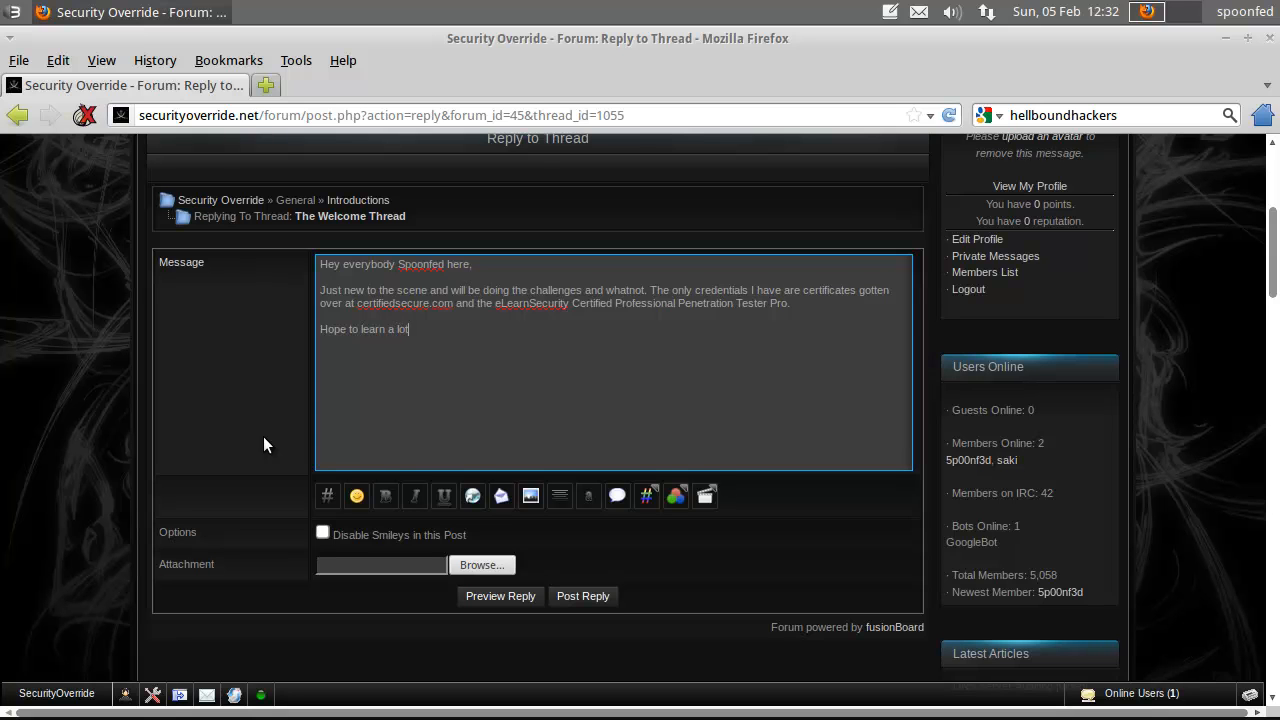
{"action": "type", "text": "here and have fu"}
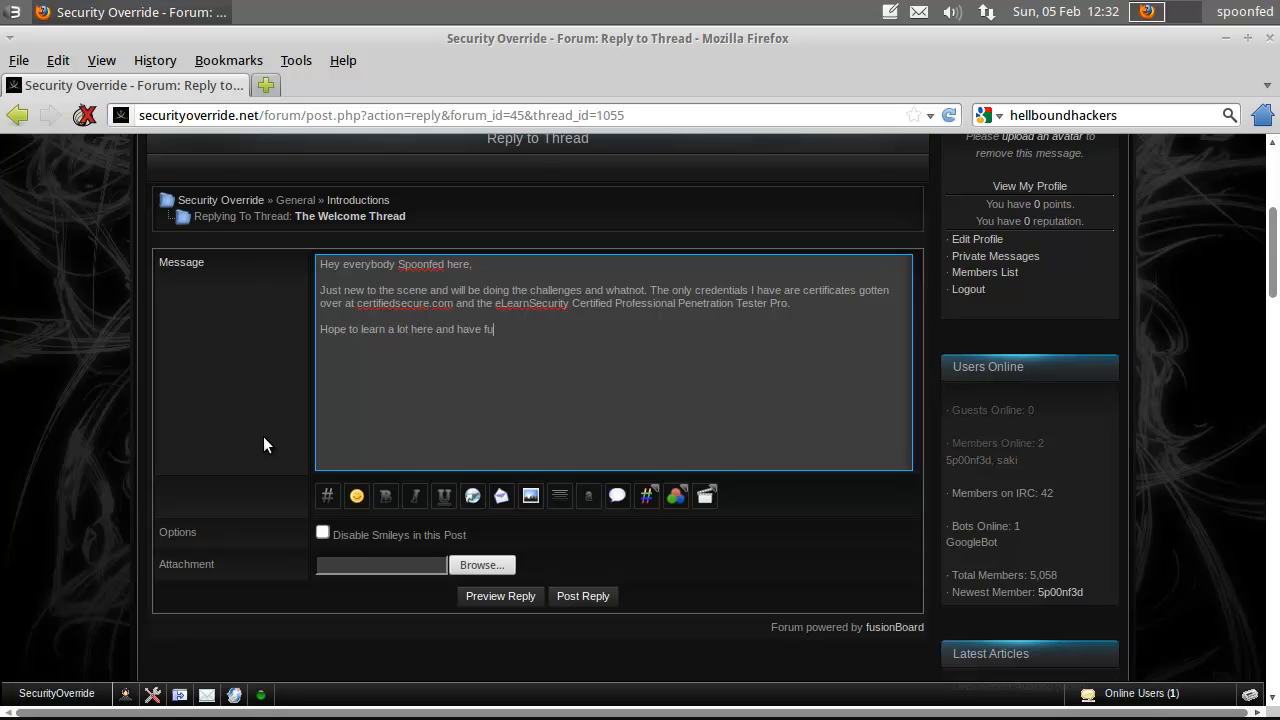
{"action": "type", "text": "n."}
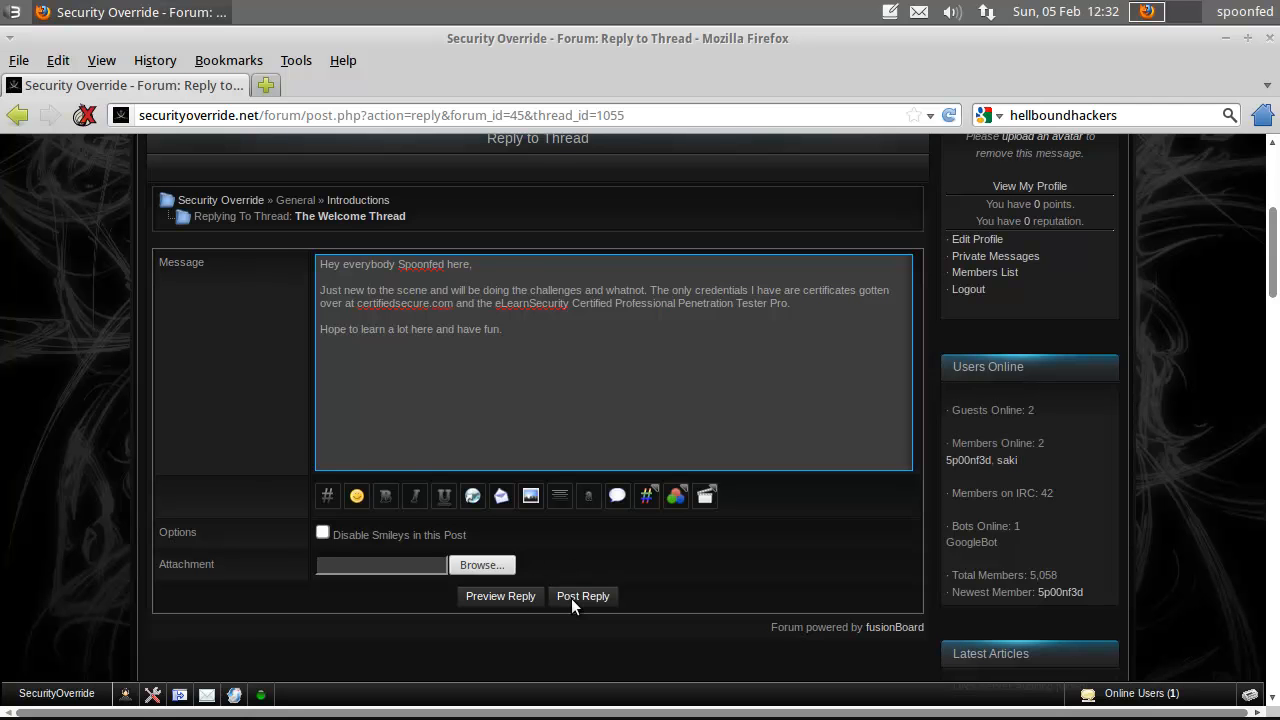
{"action": "left_click", "coordinate": [584, 596]}
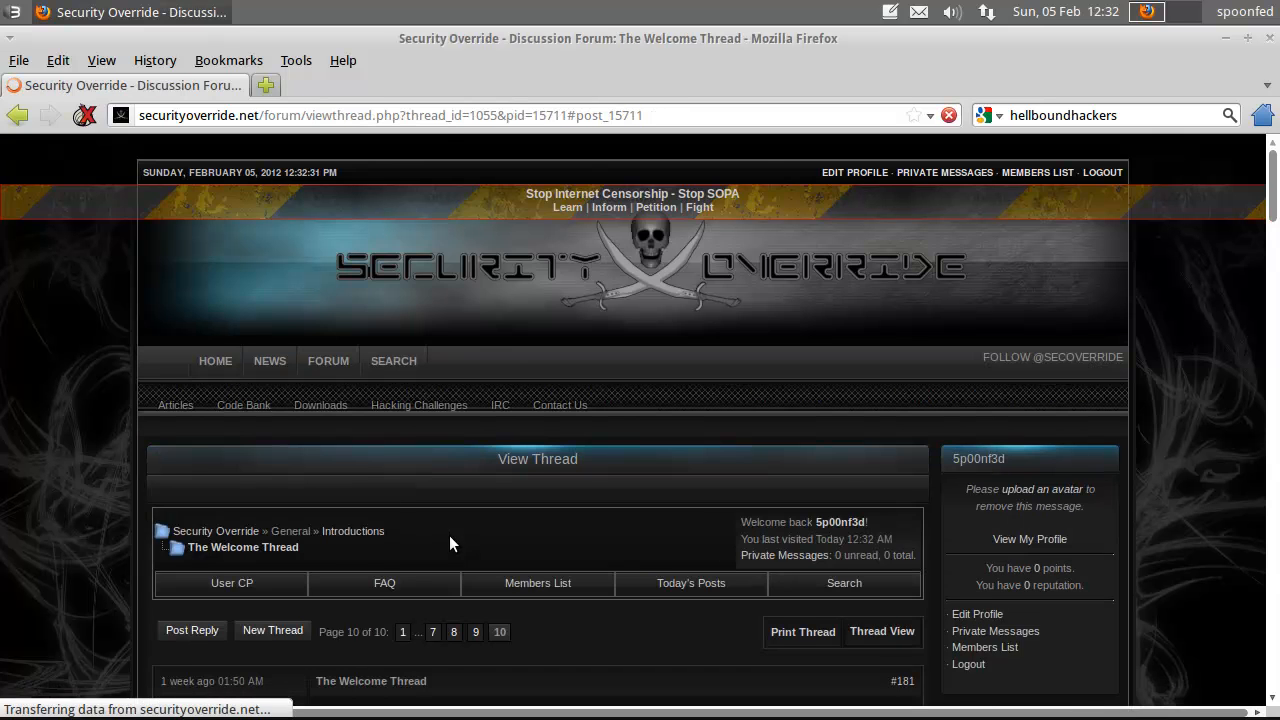
Check the posted introduction in the thread, then go to Hacking Challenges
{"action": "scroll", "scroll_direction": "down", "scroll_amount": 3}
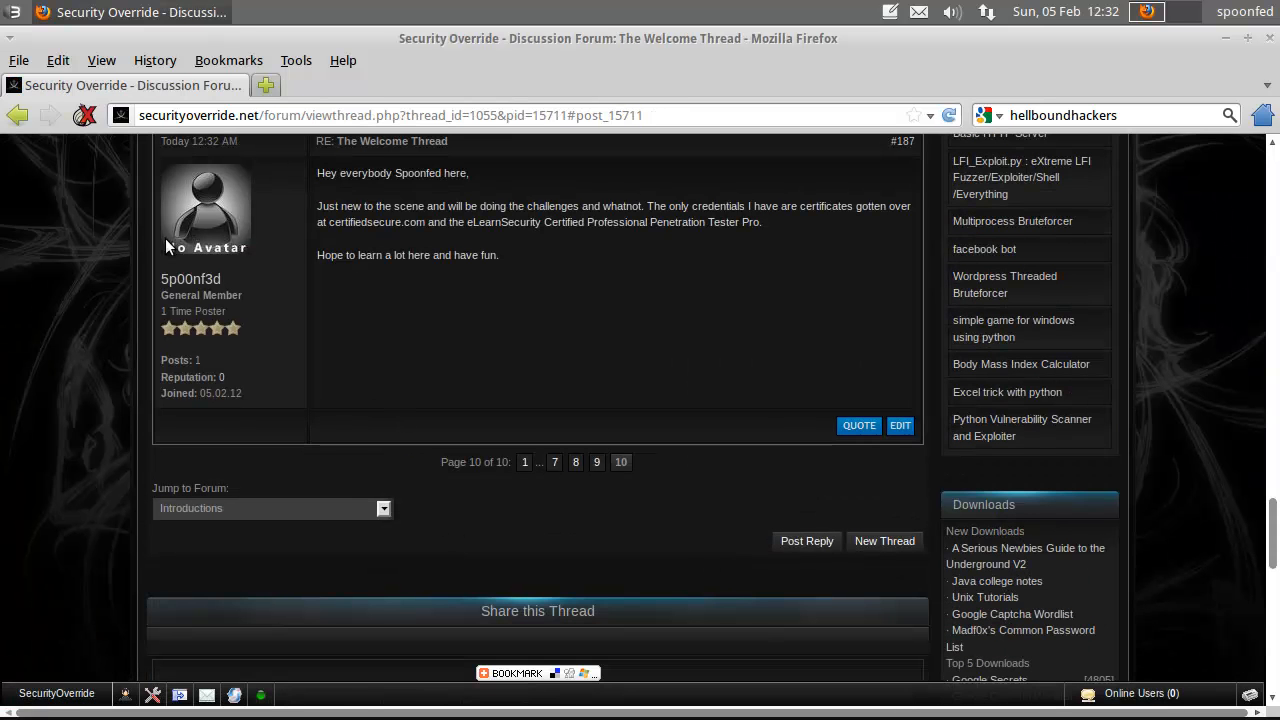
{"action": "scroll", "scroll_direction": "up", "scroll_amount": 3}
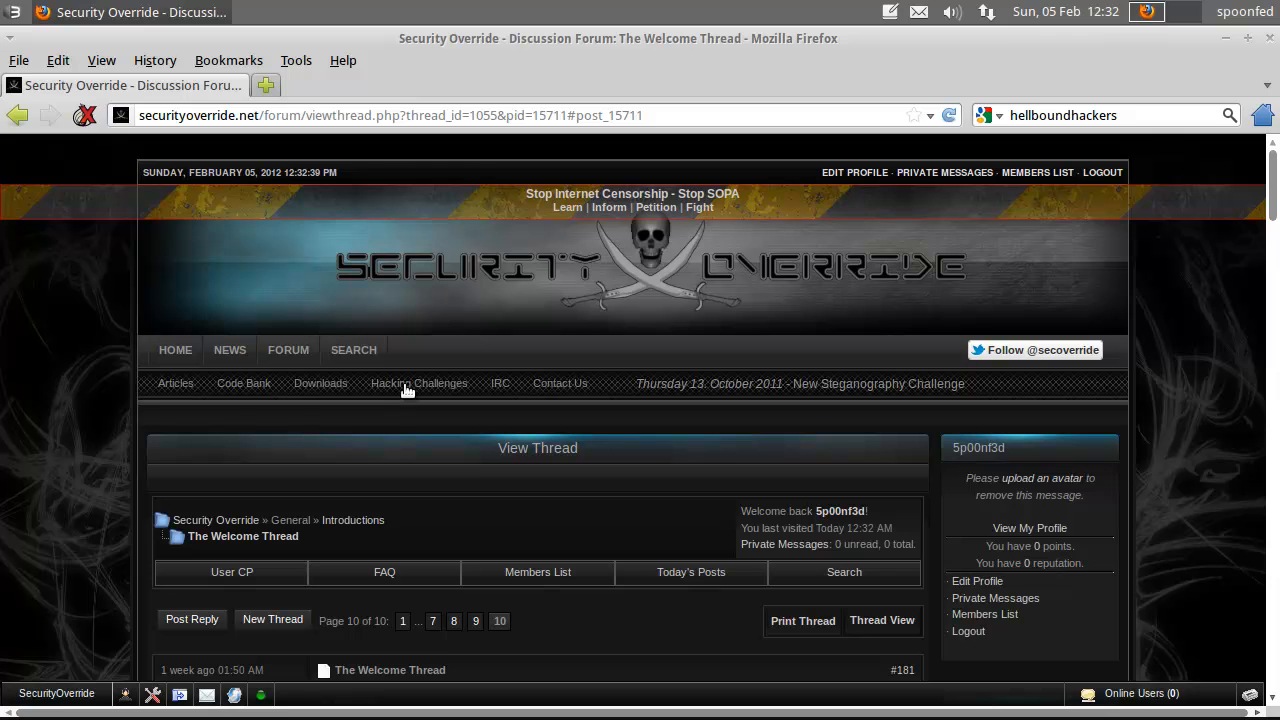
{"action": "left_click", "coordinate": [418, 384]}
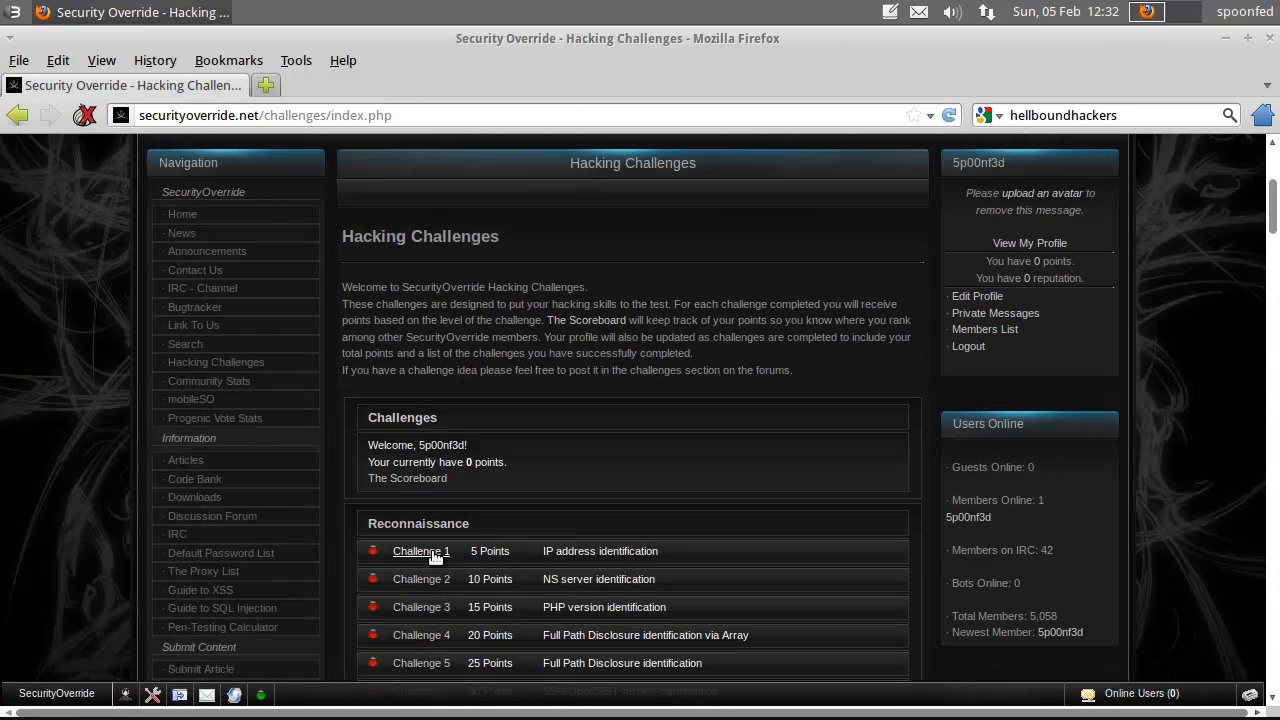
{"action": "mouse_move", "coordinate": [420, 552]}
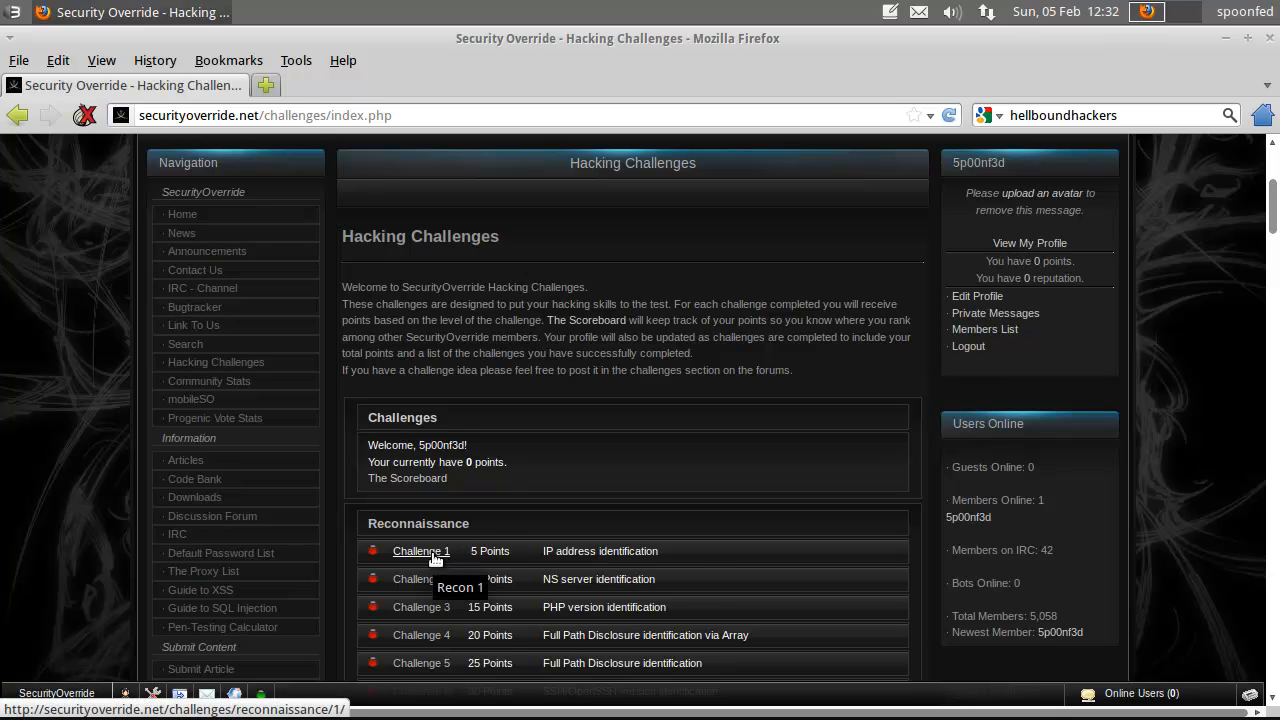
Scroll the Hacking Challenges list to the Reconnaissance and Basic challenges
{"action": "scroll", "scroll_direction": "down", "scroll_amount": 3}
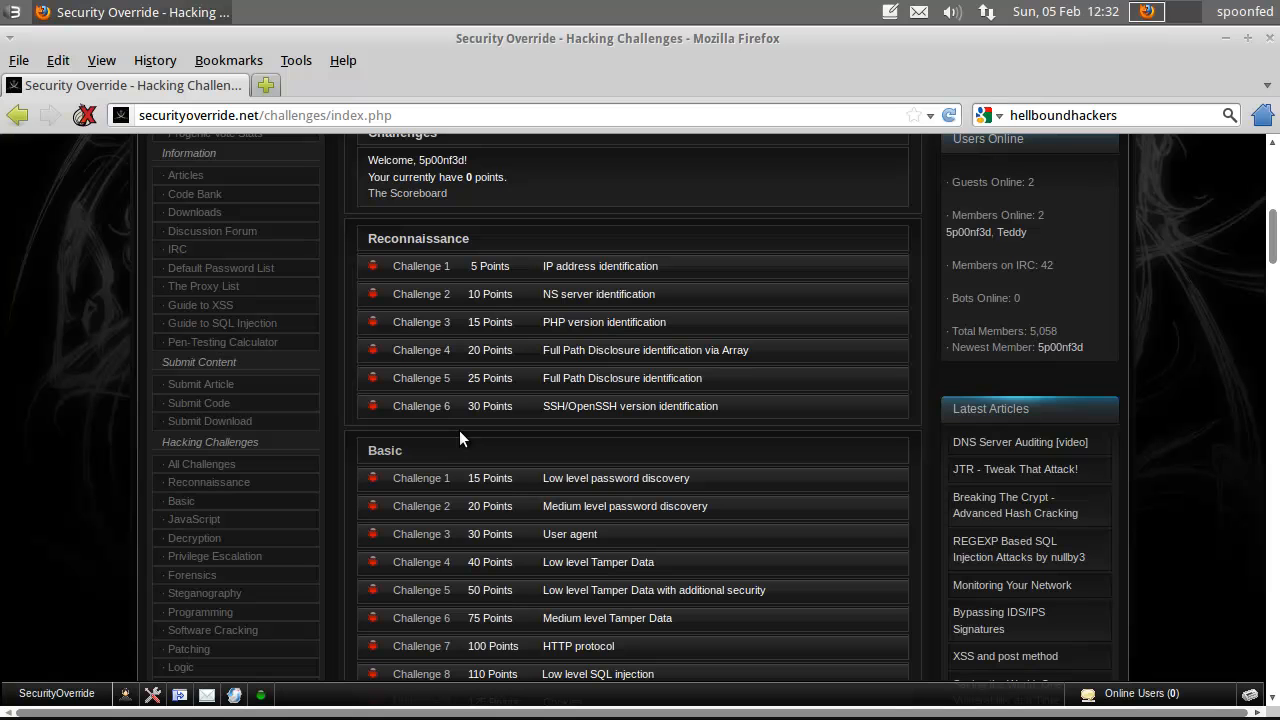
{"action": "mouse_move", "coordinate": [438, 284]}
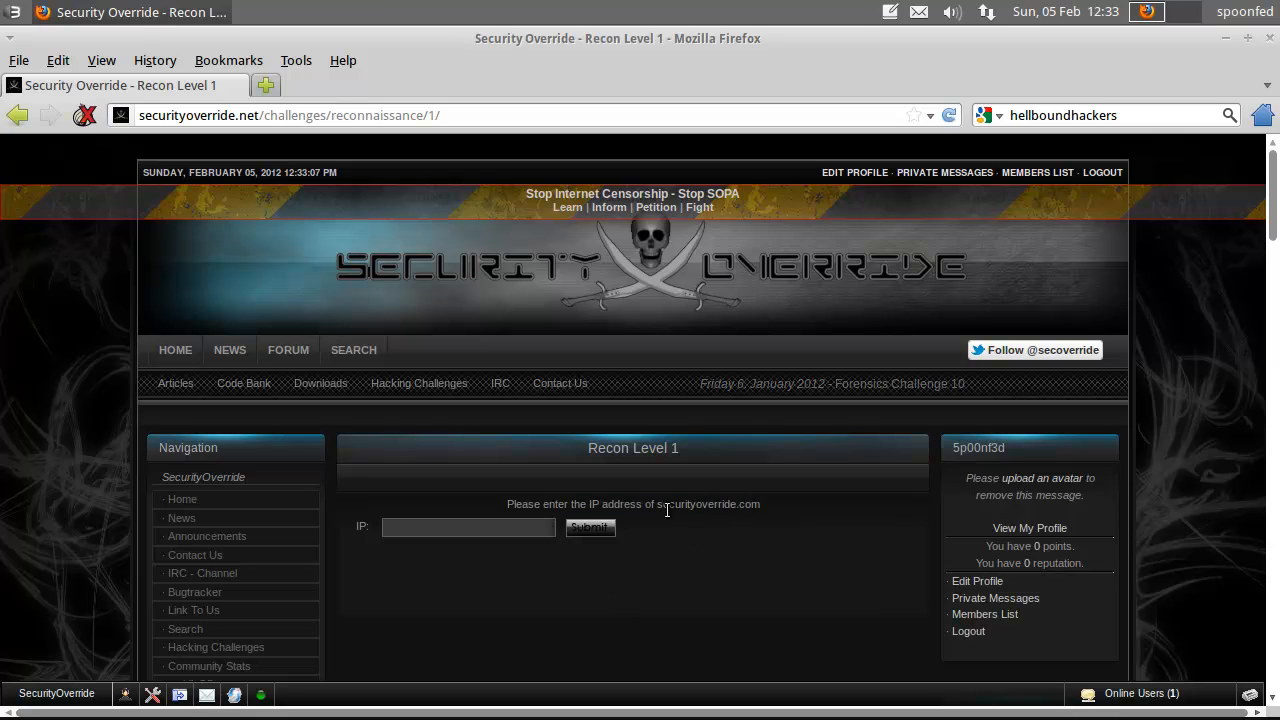
{"action": "double_click", "coordinate": [708, 504]}
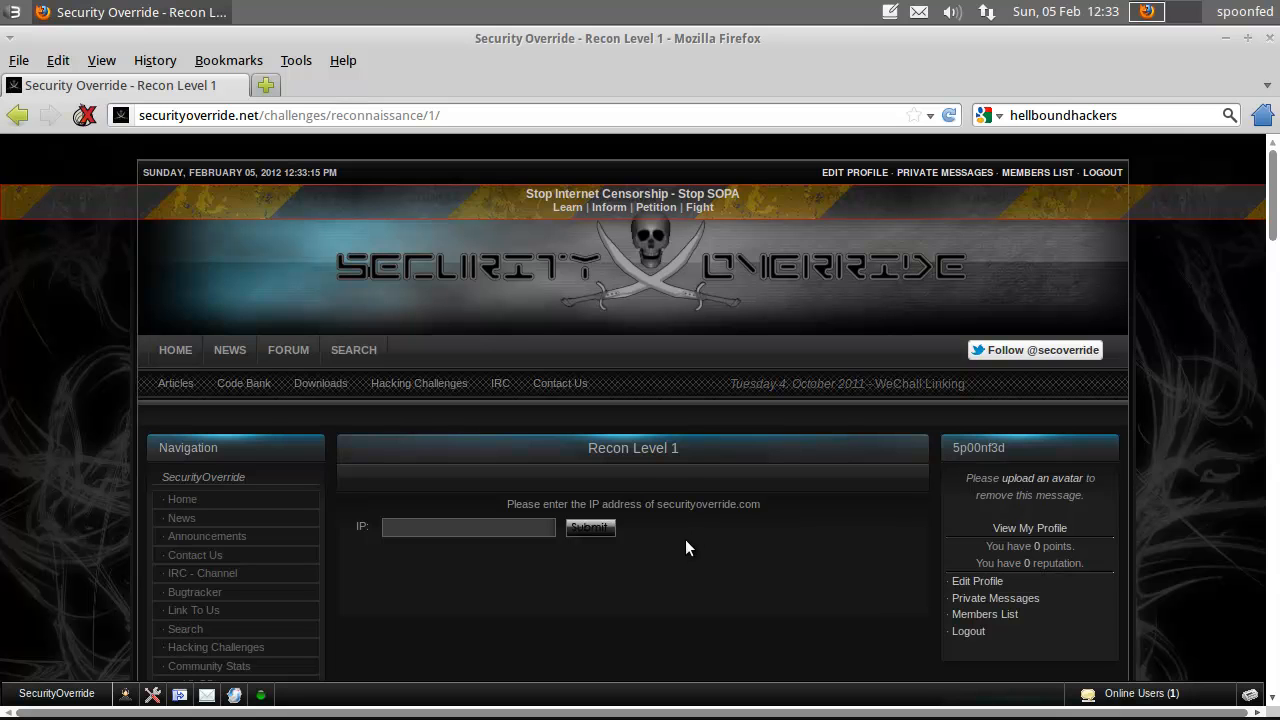
{"action": "mouse_move", "coordinate": [676, 528]}
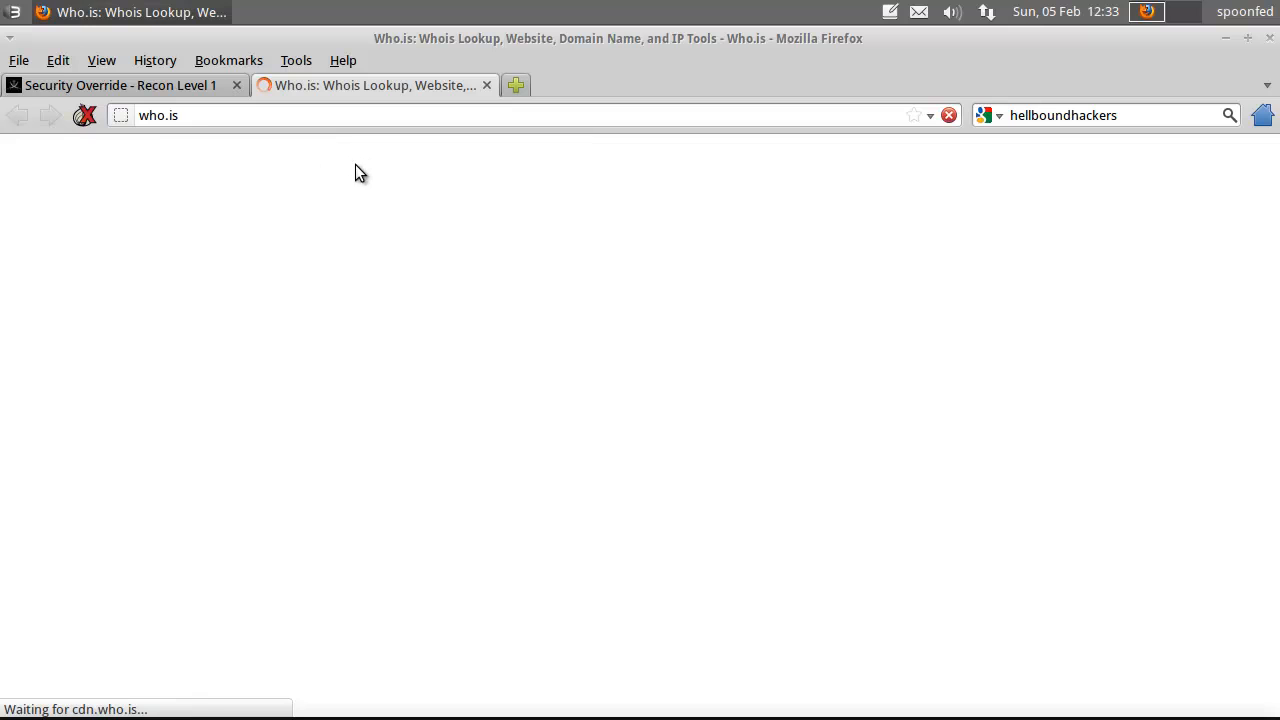
Launch a terminal from the applications list
{"action": "left_click", "coordinate": [12, 12]}
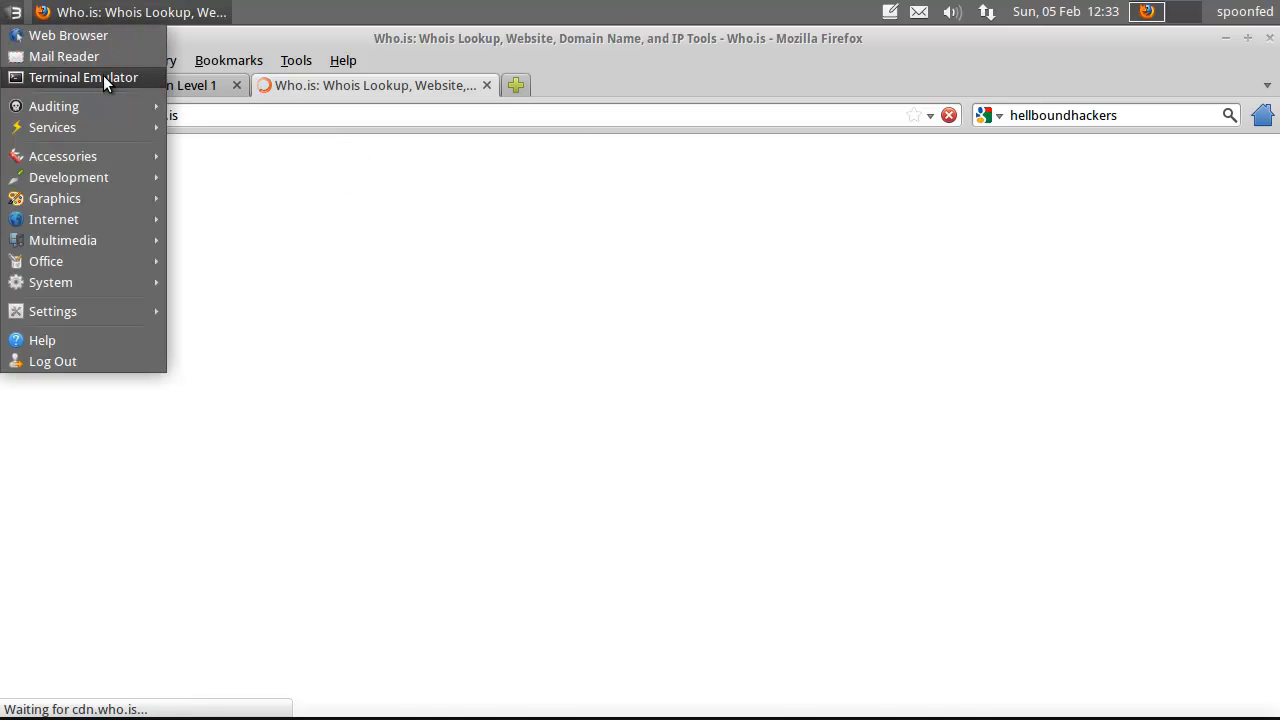
{"action": "left_click", "coordinate": [84, 76]}
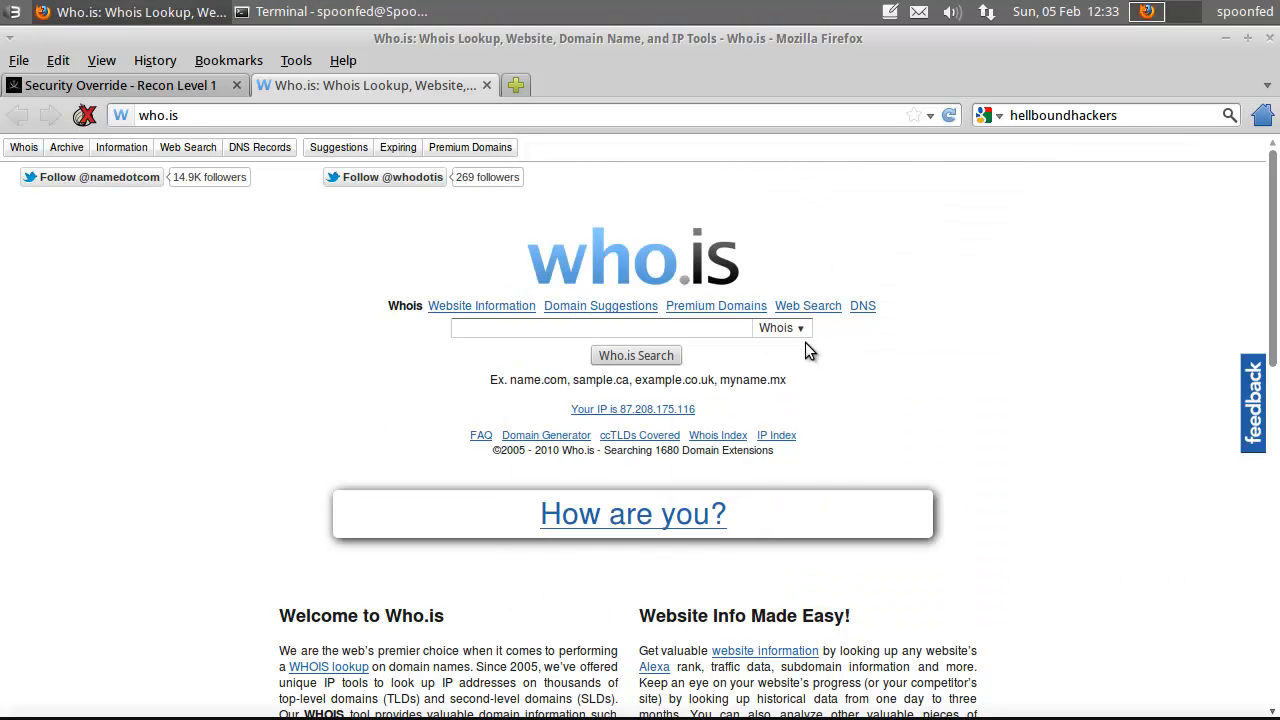
{"action": "mouse_move", "coordinate": [792, 358]}
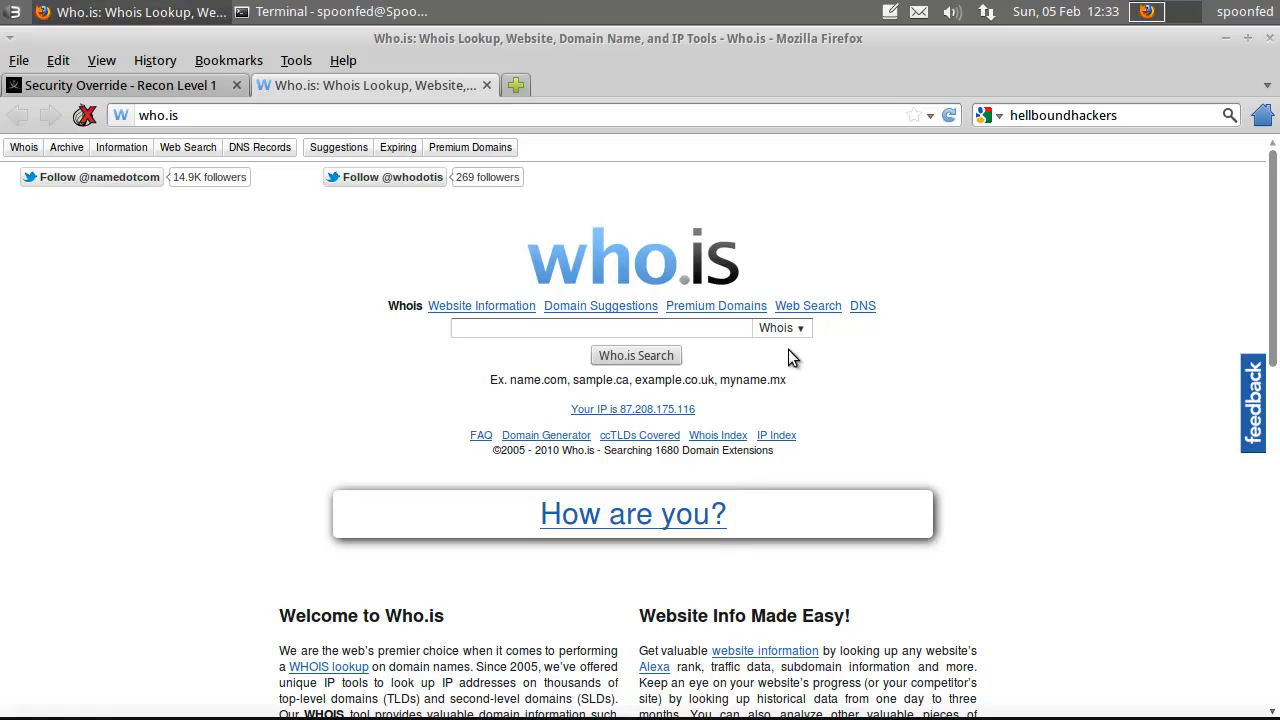
Run a Who.is search for securityoverride.net and scroll to Site Information showing IP 206.214.216.120
{"action": "left_click", "coordinate": [782, 328]}
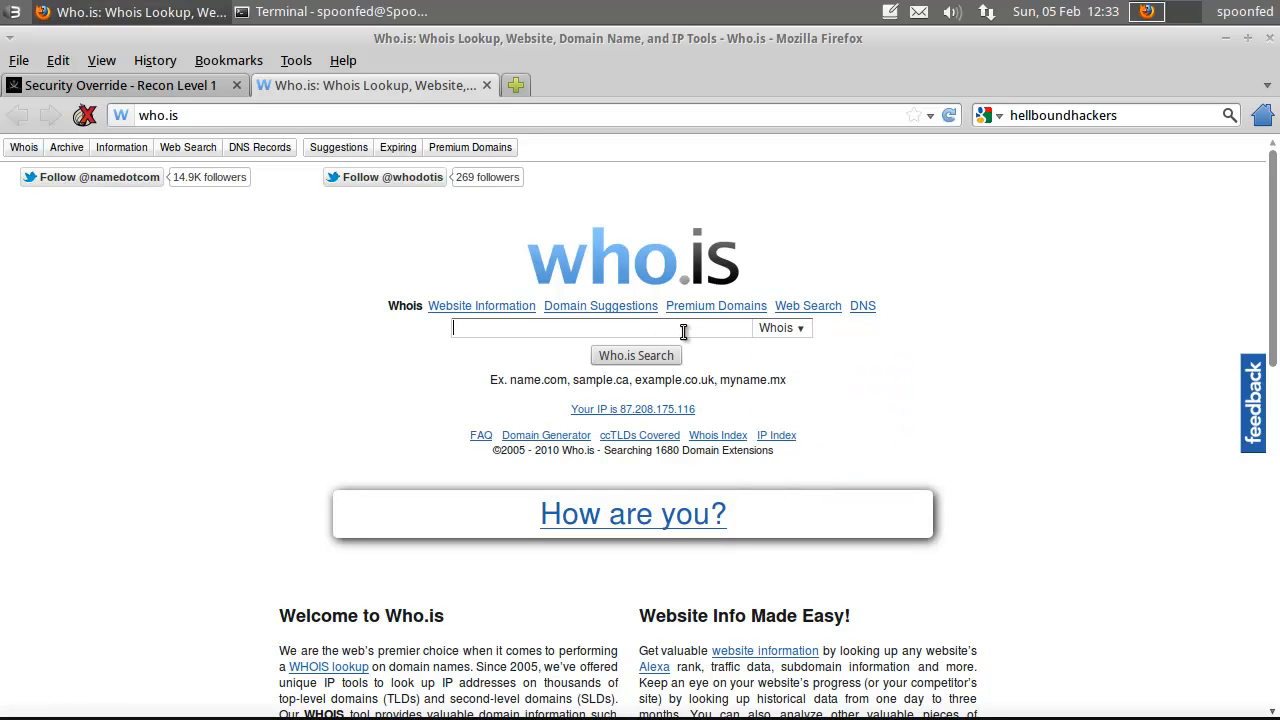
{"action": "type", "text": "securityoverride.net"}
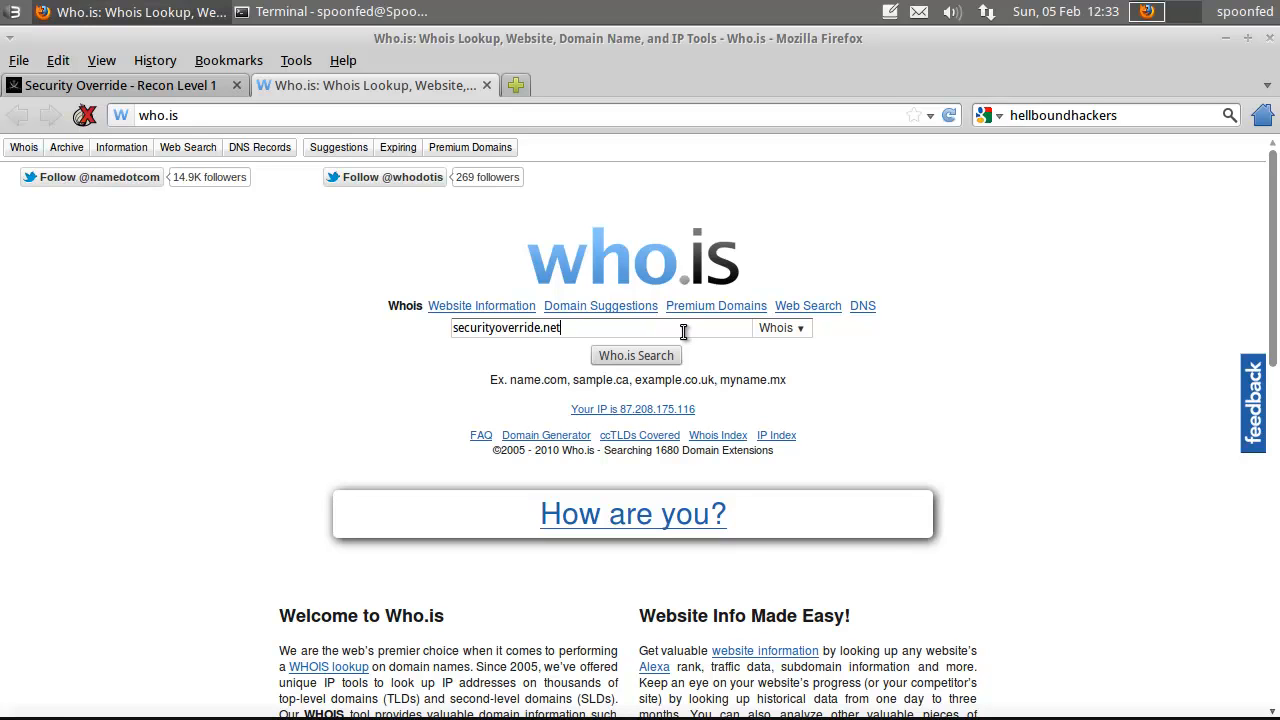
{"action": "left_click", "coordinate": [636, 356]}
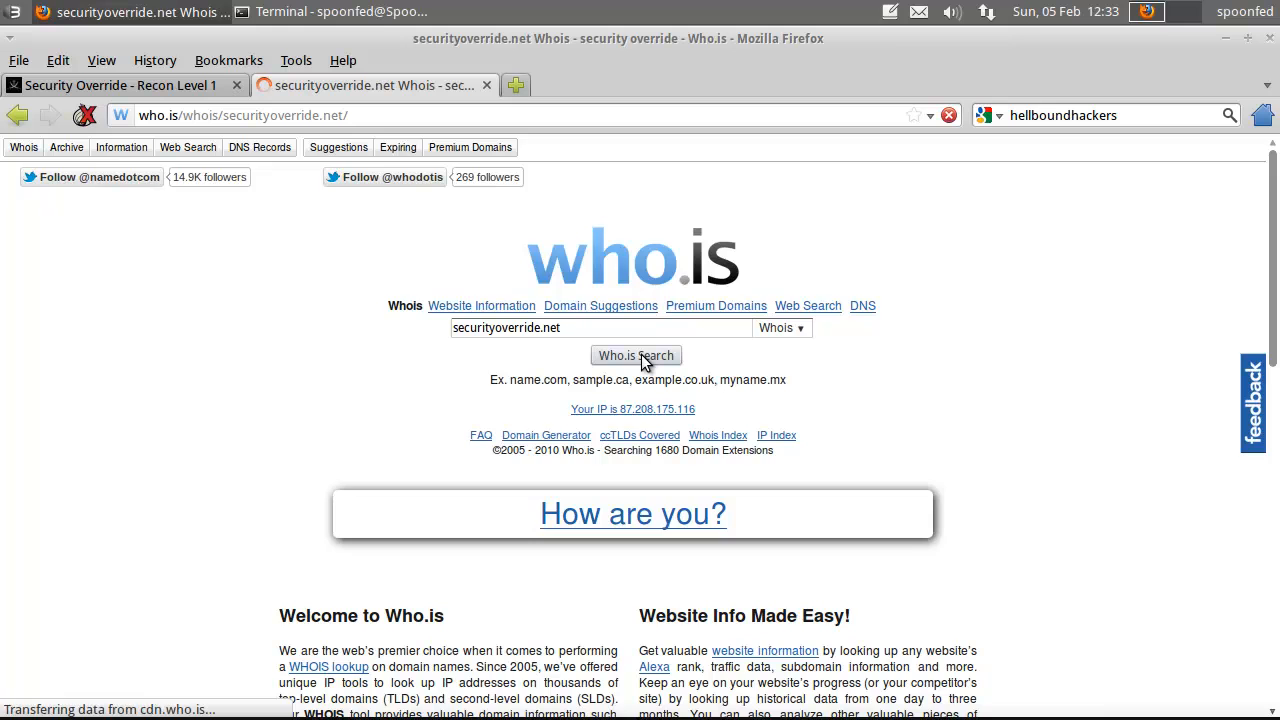
{"action": "left_click", "coordinate": [636, 356]}
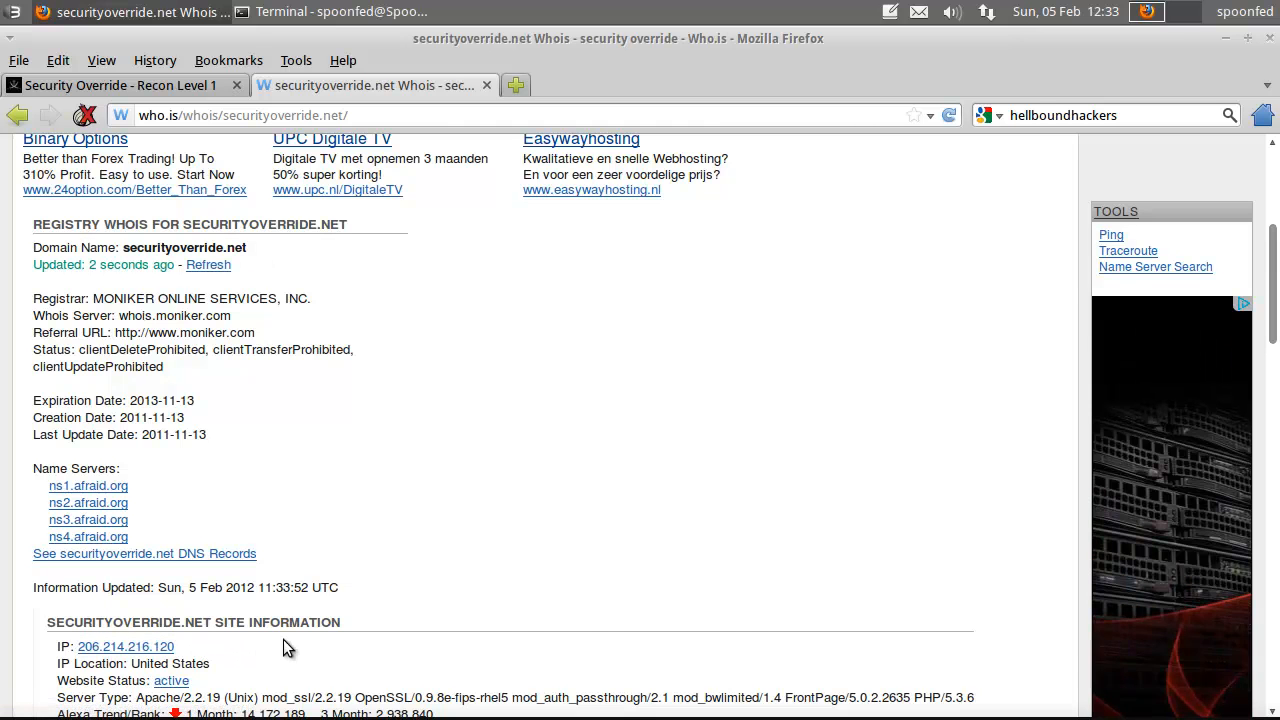
{"action": "scroll", "scroll_direction": "down", "scroll_amount": 3}
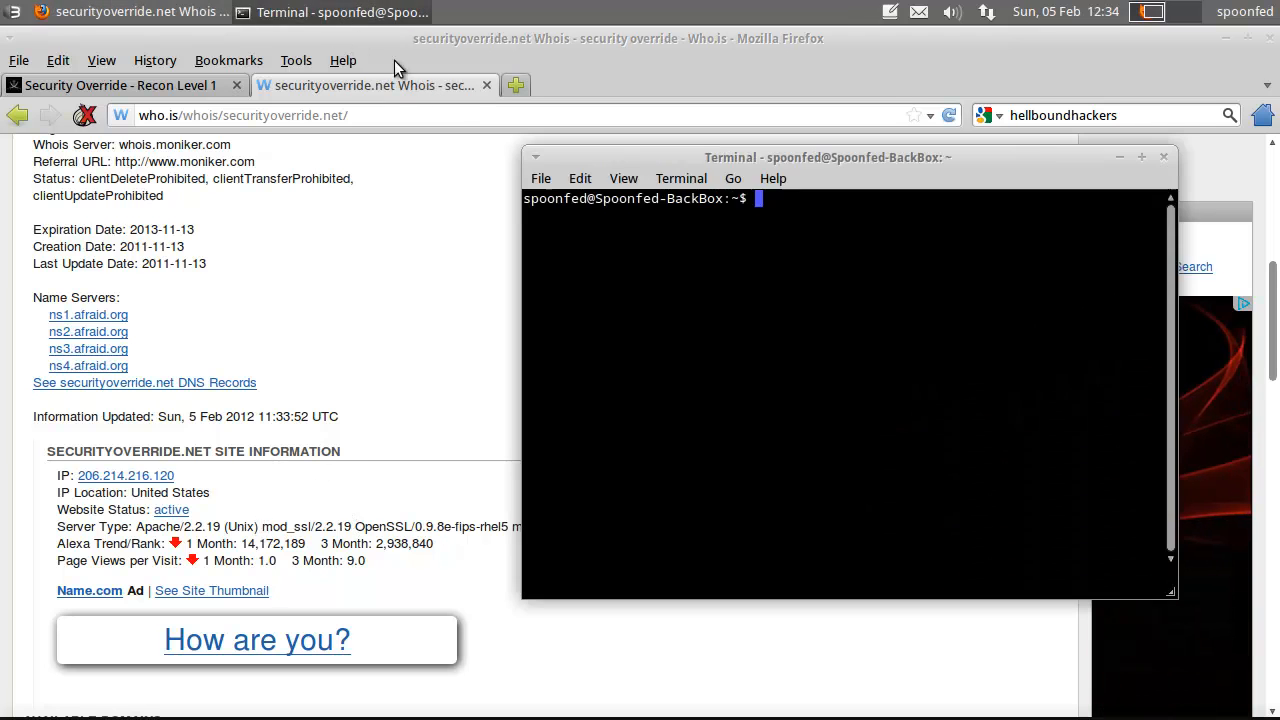
Run ping securityoverride.net, confirm replies from 206.214.216.120, and stop it with Ctrl+C
{"action": "type", "text": "ping secur"}
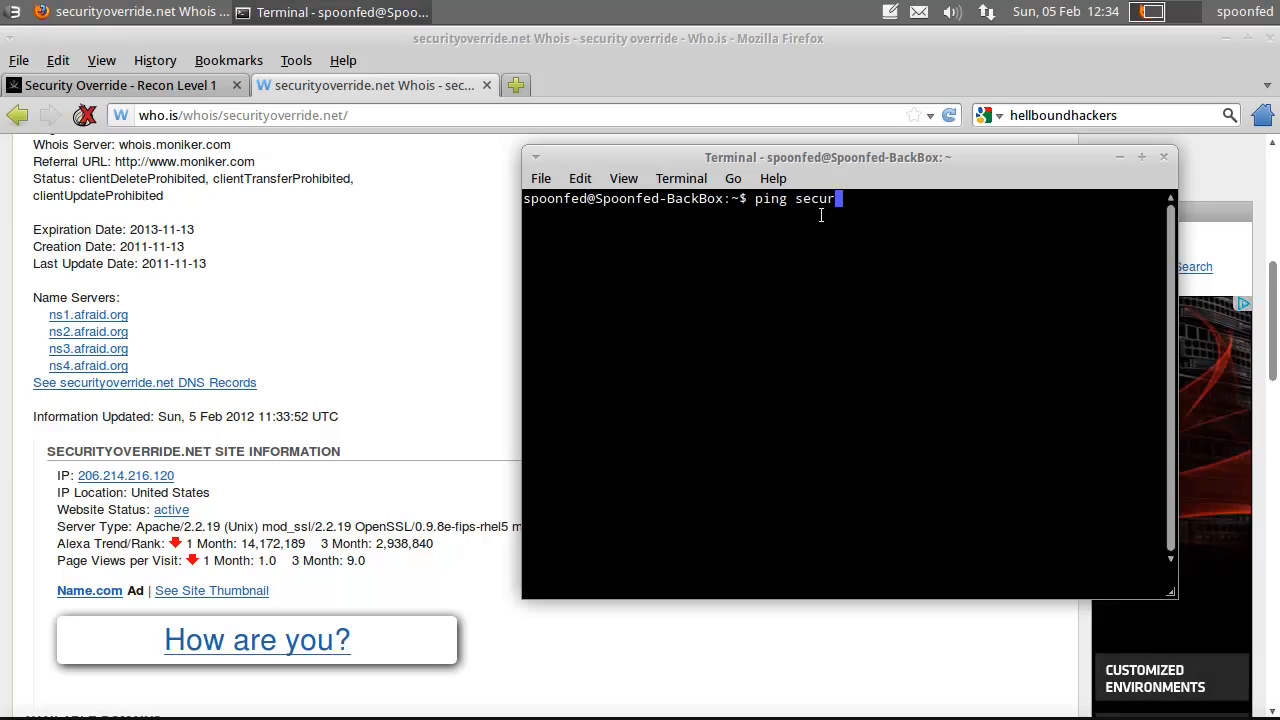
{"action": "type", "text": "ityoverride.net"}
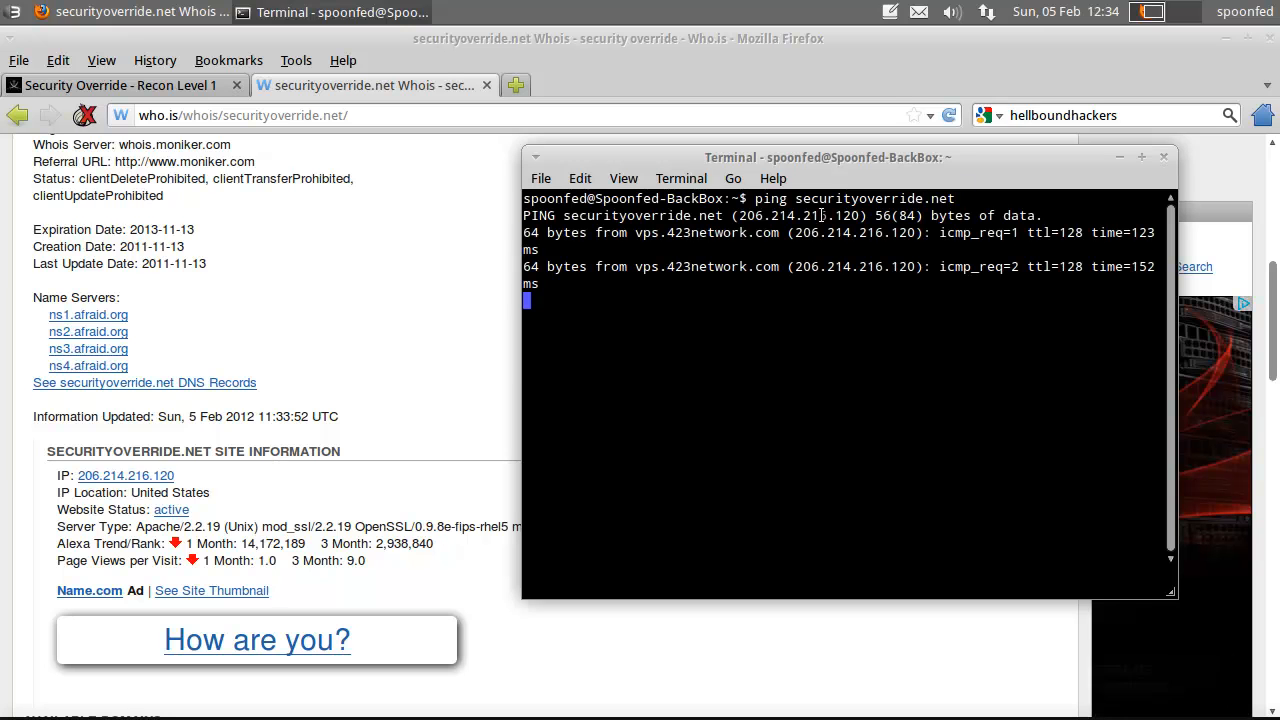
{"action": "key", "text": "ctrl+c"}
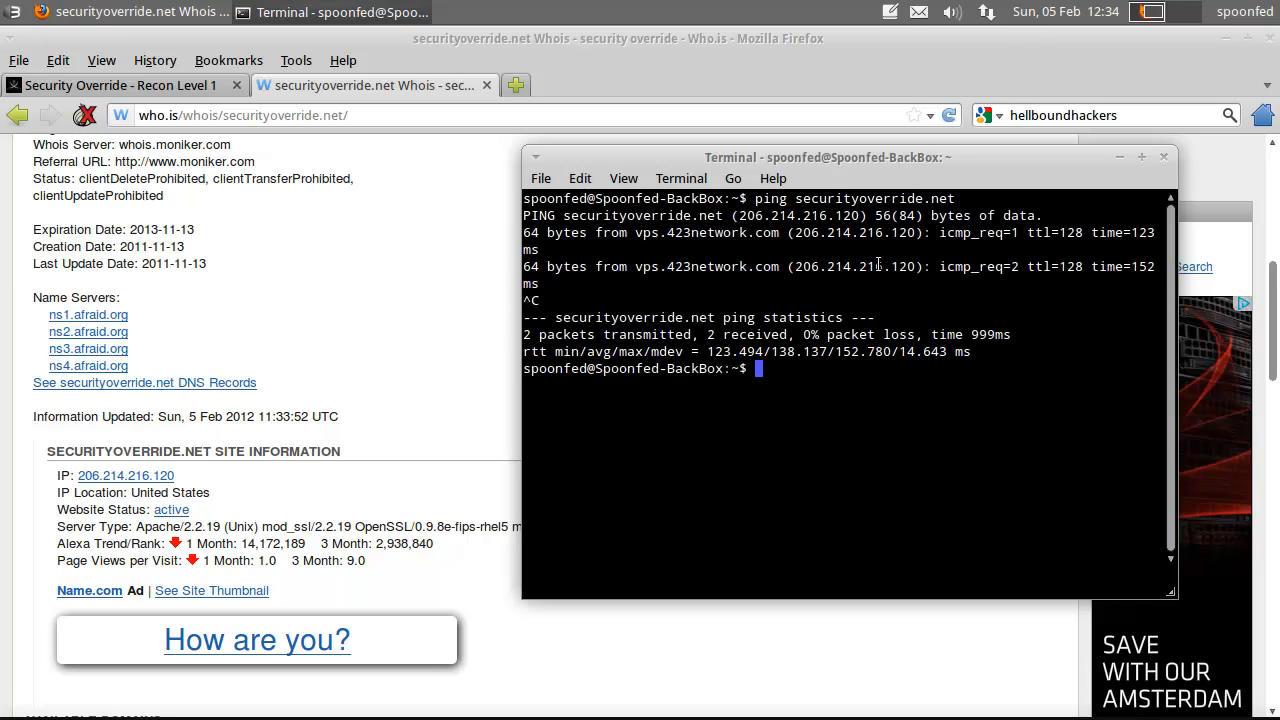
{"action": "mouse_move", "coordinate": [760, 442]}
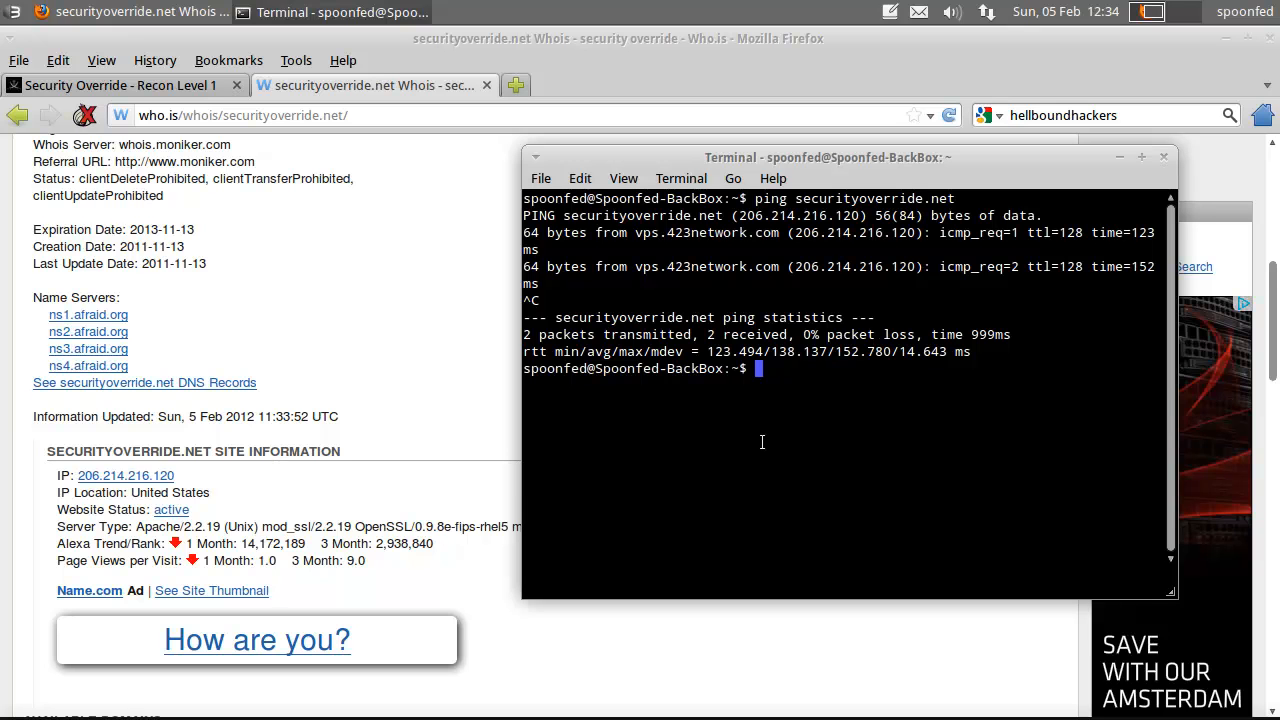
{"action": "mouse_move", "coordinate": [828, 178]}
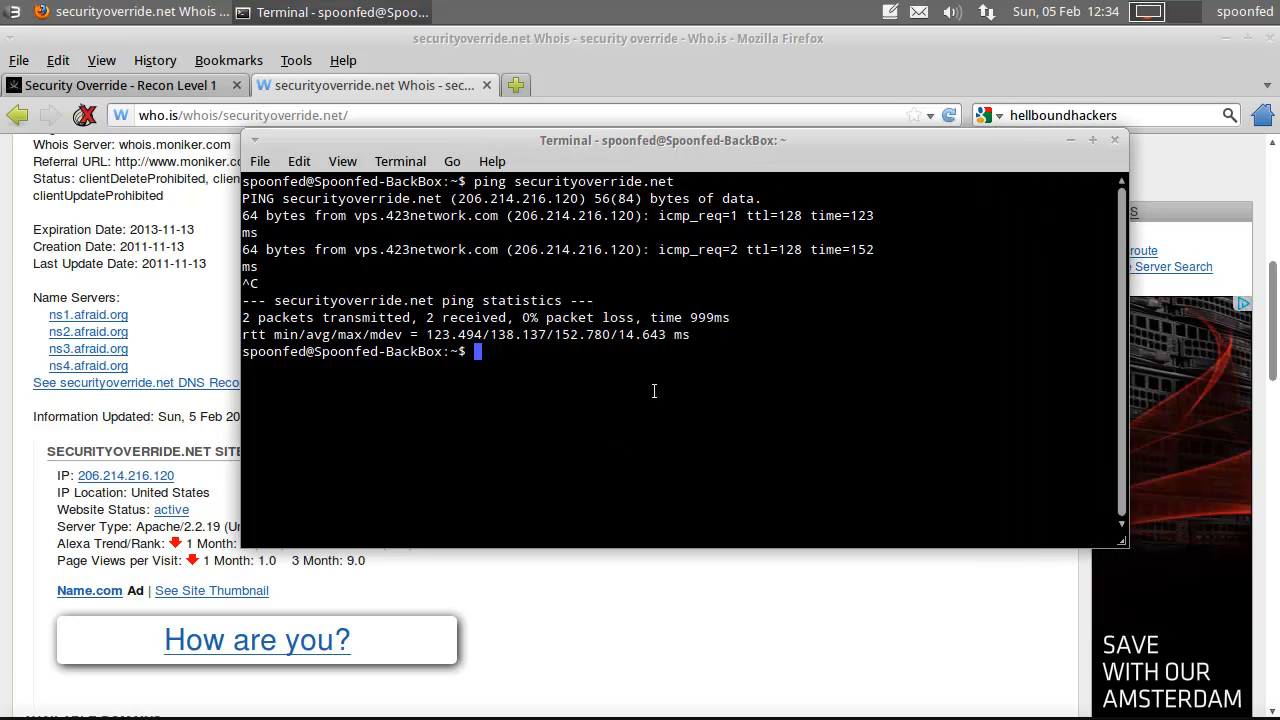
Run whois securityoverride.net and read through the registrar and afraid.org name server details
{"action": "type", "text": "whois"}
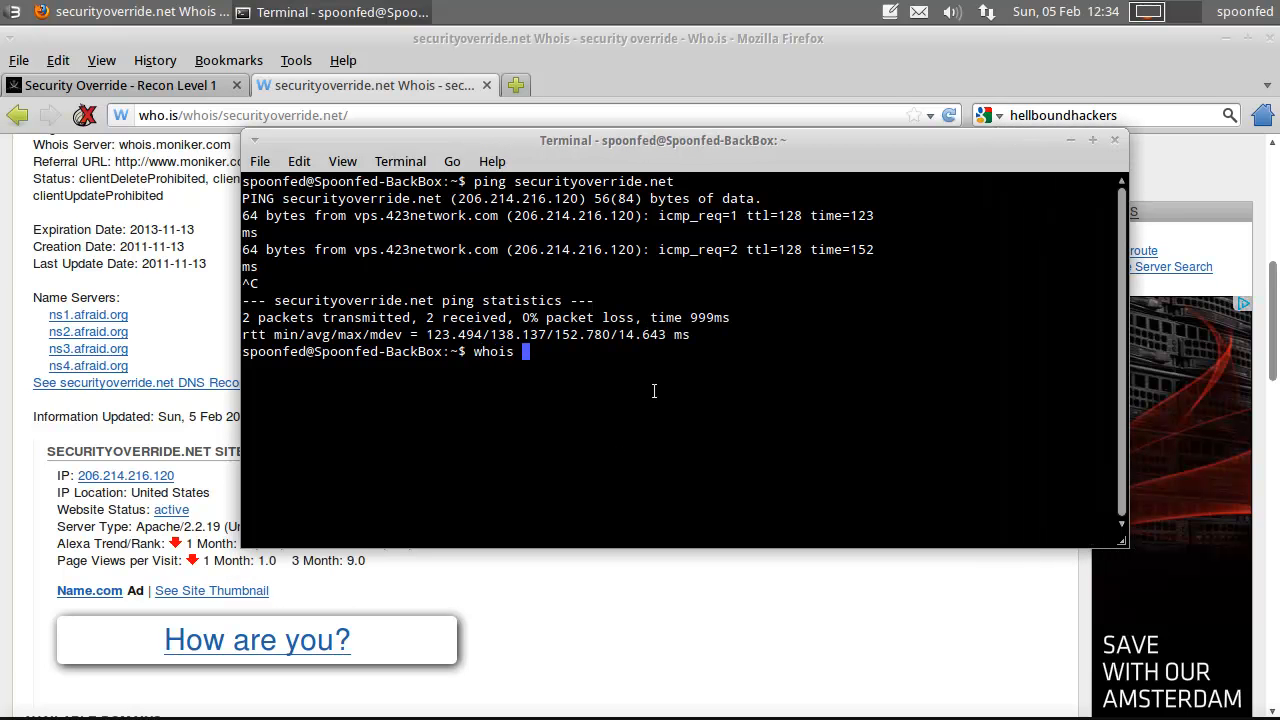
{"action": "type", "text": "securityov"}
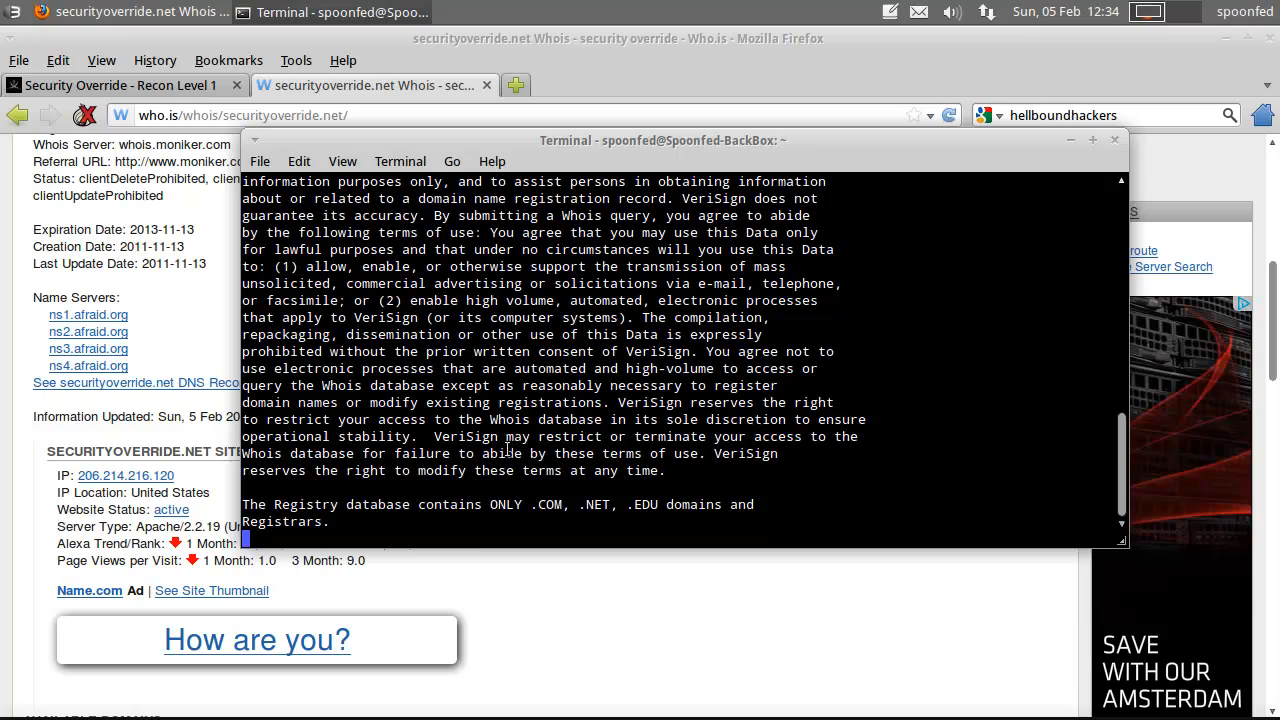
{"action": "scroll", "scroll_direction": "down", "scroll_amount": 3}
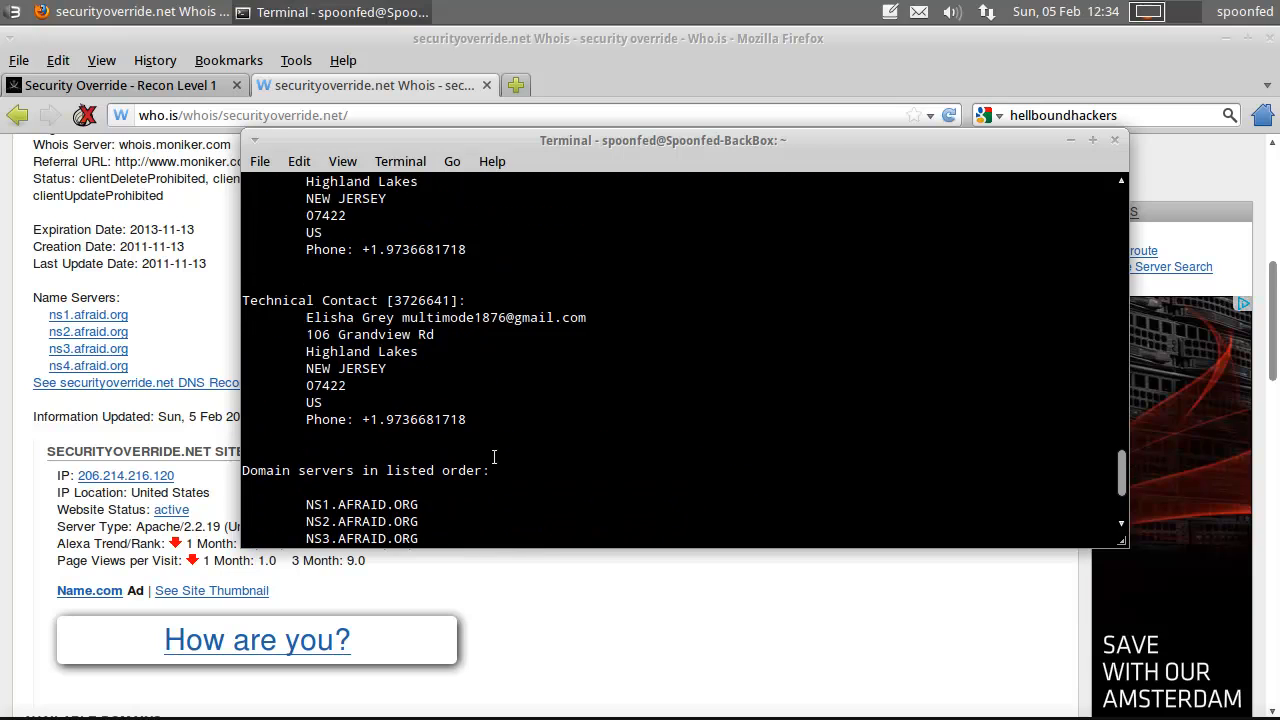
{"action": "scroll", "scroll_direction": "down", "scroll_amount": 3}
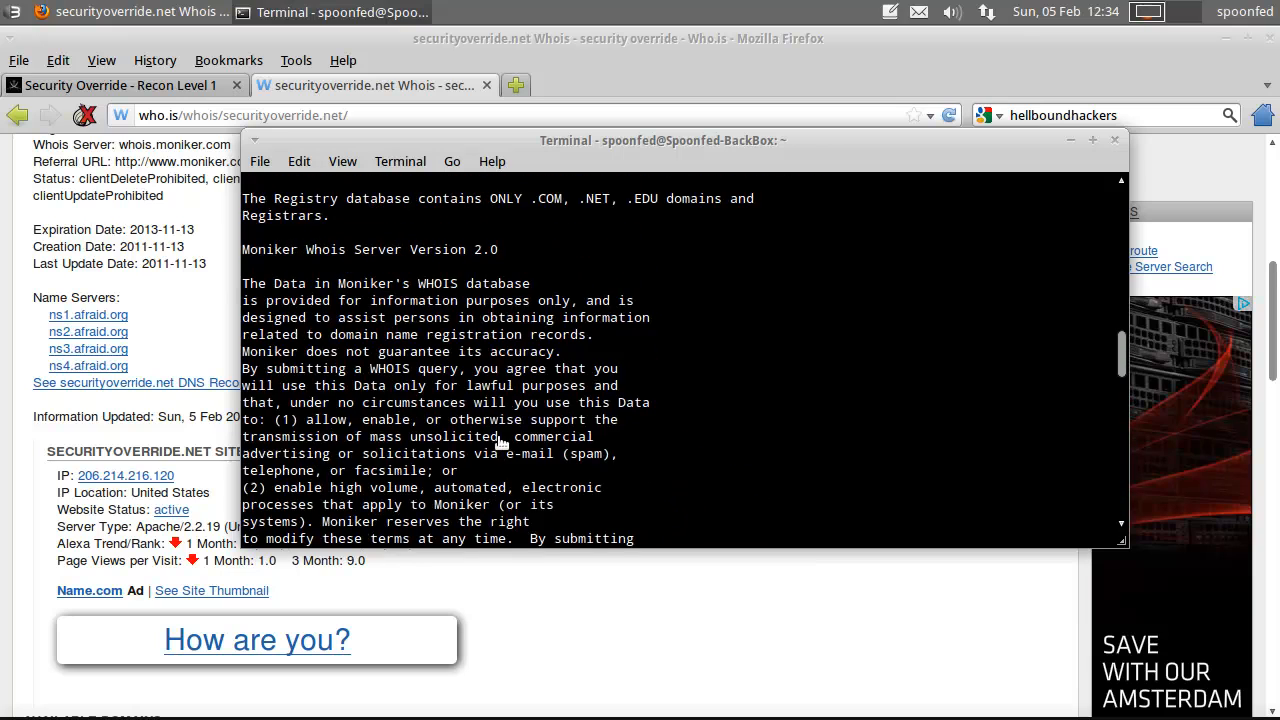
{"action": "scroll", "scroll_direction": "down", "scroll_amount": 3}
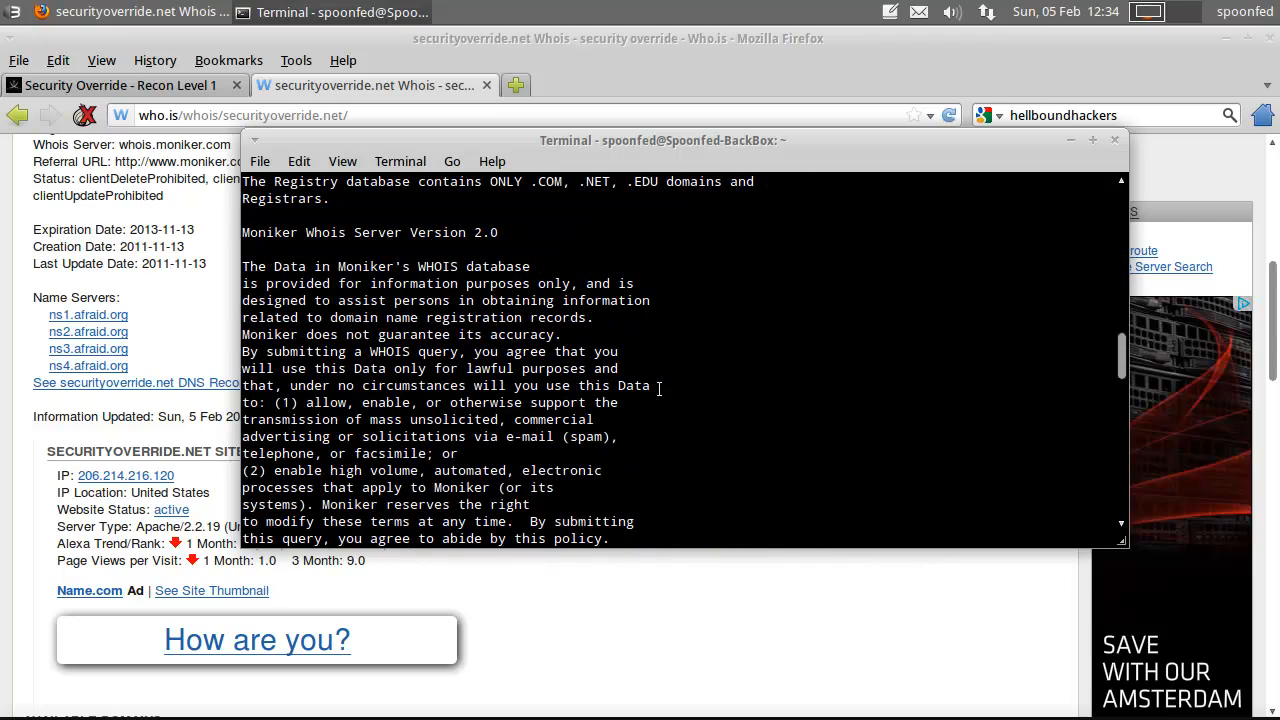
{"action": "scroll", "scroll_direction": "down", "scroll_amount": 3}
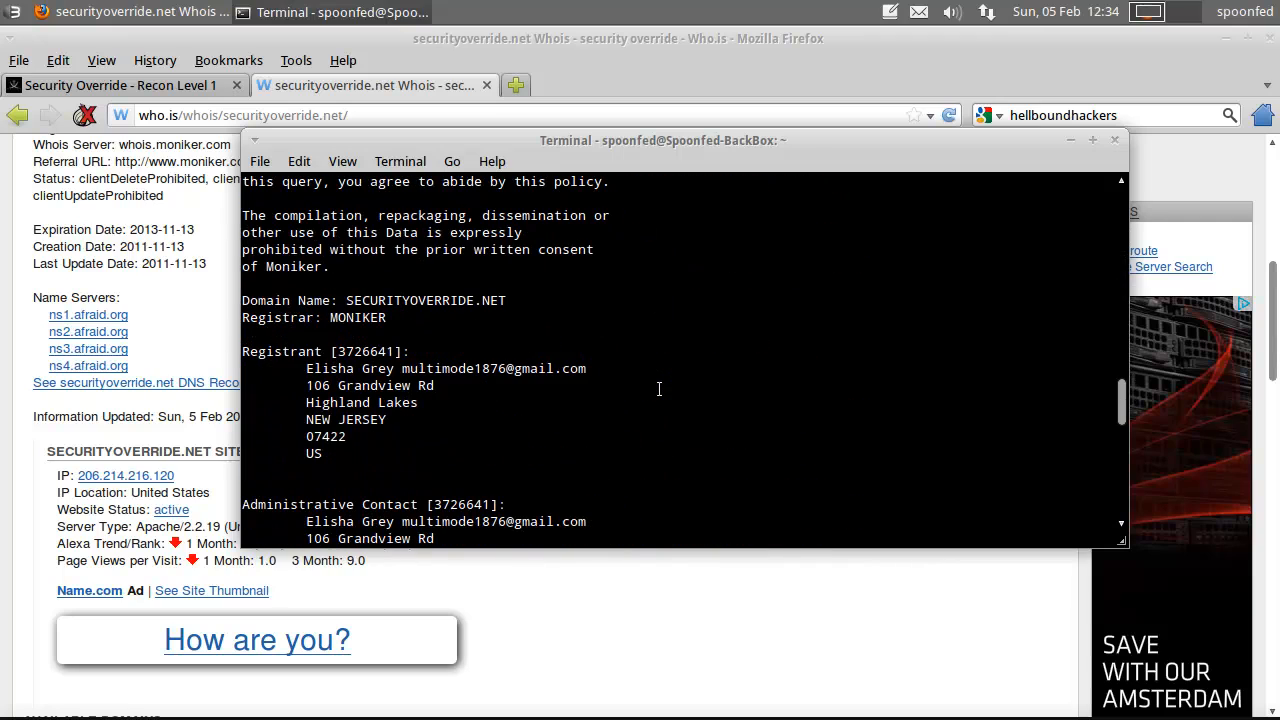
{"action": "scroll", "scroll_direction": "down", "scroll_amount": 3}
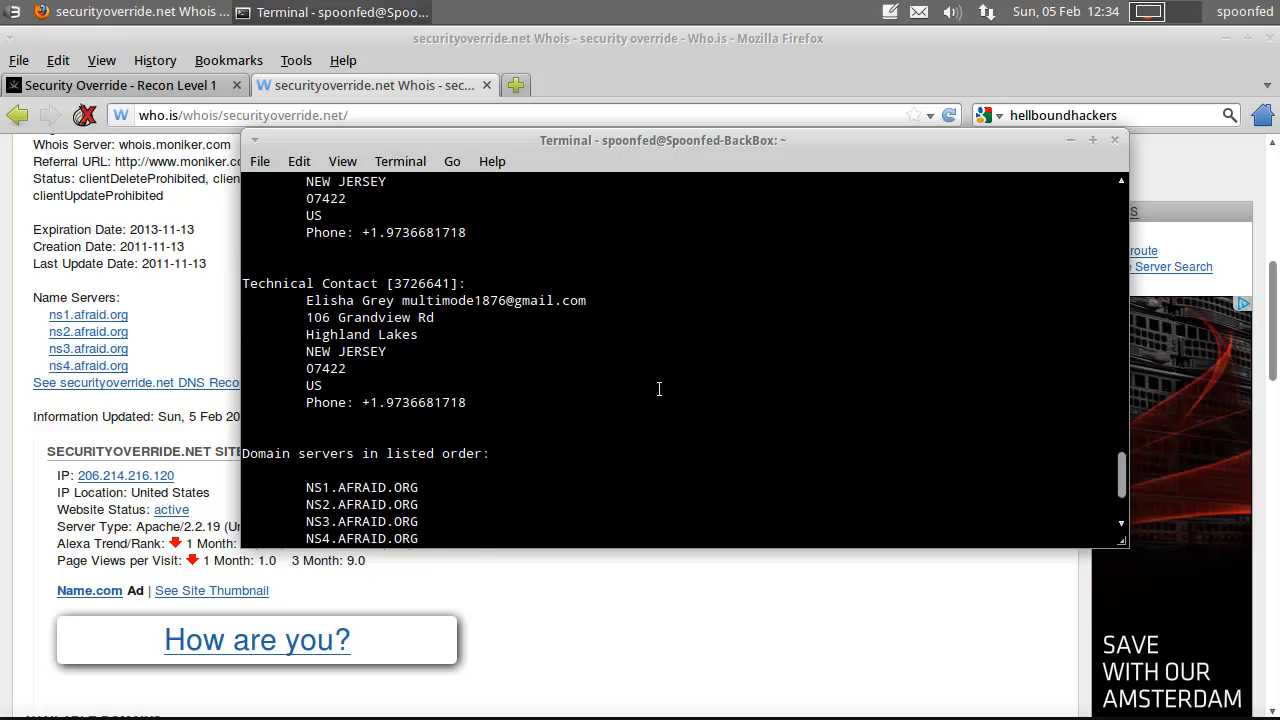
{"action": "scroll", "scroll_direction": "down", "scroll_amount": 3}
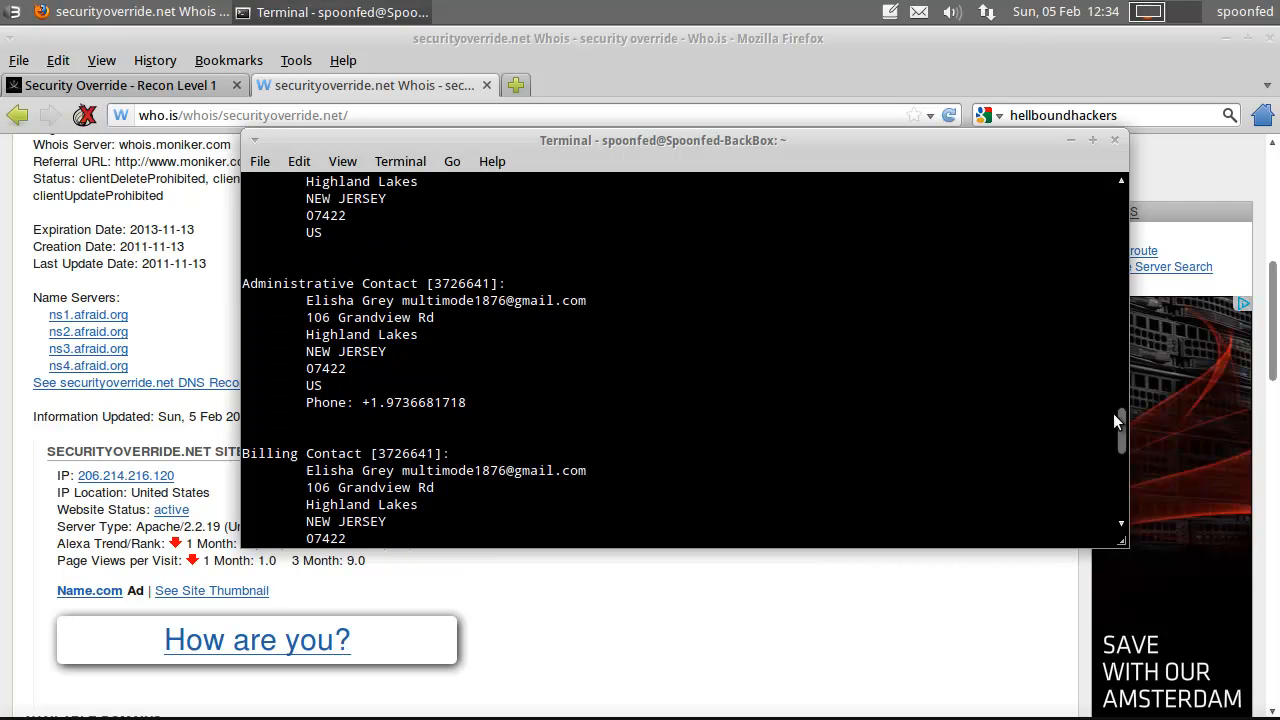
{"action": "scroll", "scroll_direction": "down", "scroll_amount": 3}
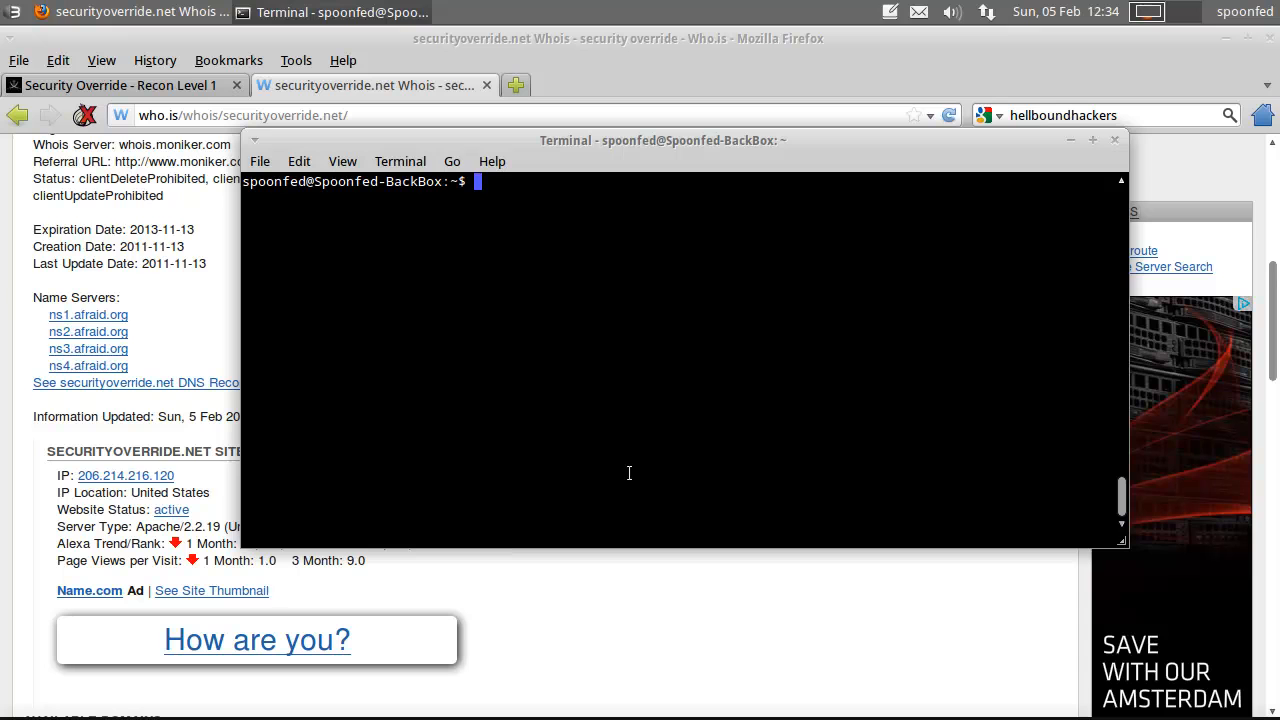
{"action": "mouse_move", "coordinate": [1076, 144]}
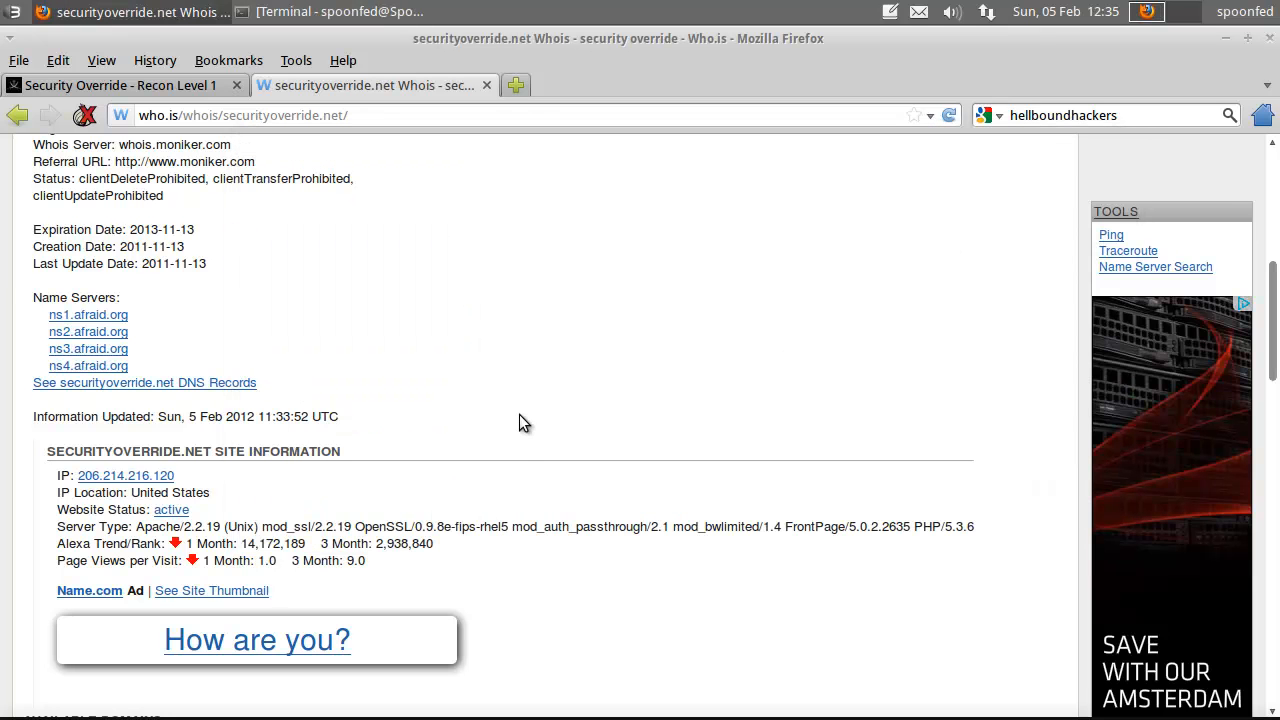
{"action": "mouse_move", "coordinate": [512, 432]}
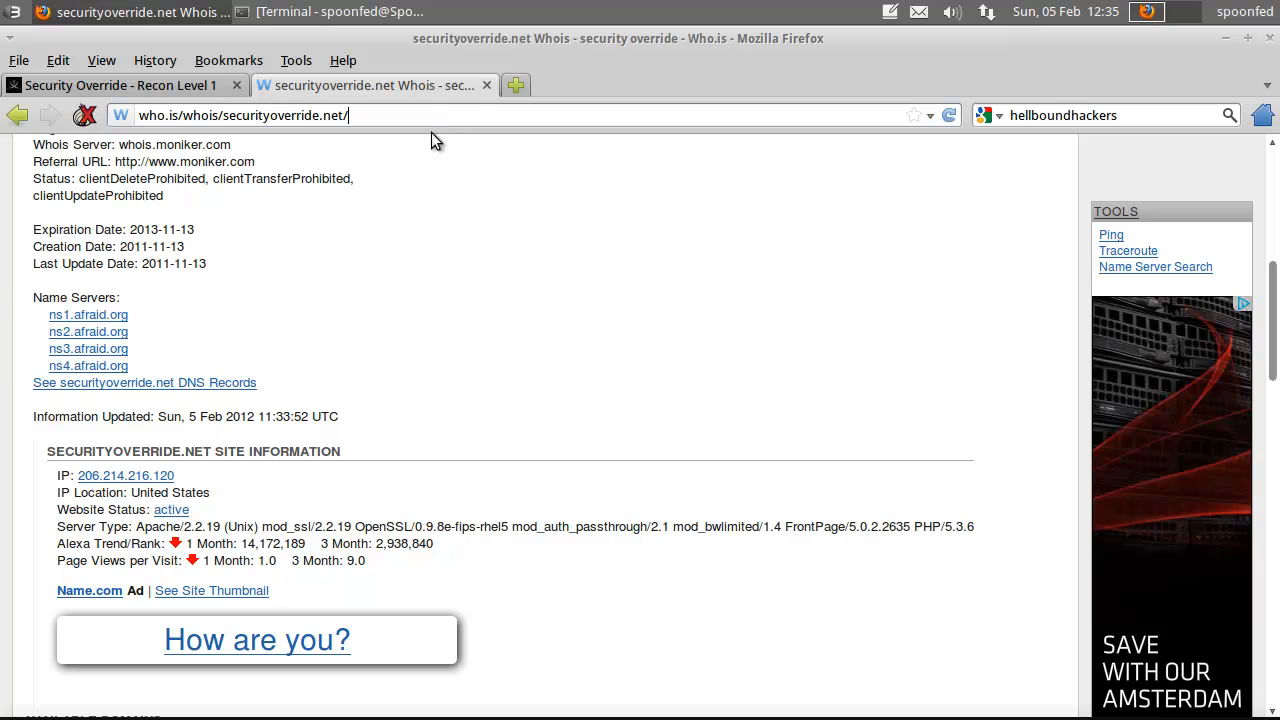
{"action": "mouse_move", "coordinate": [488, 84]}
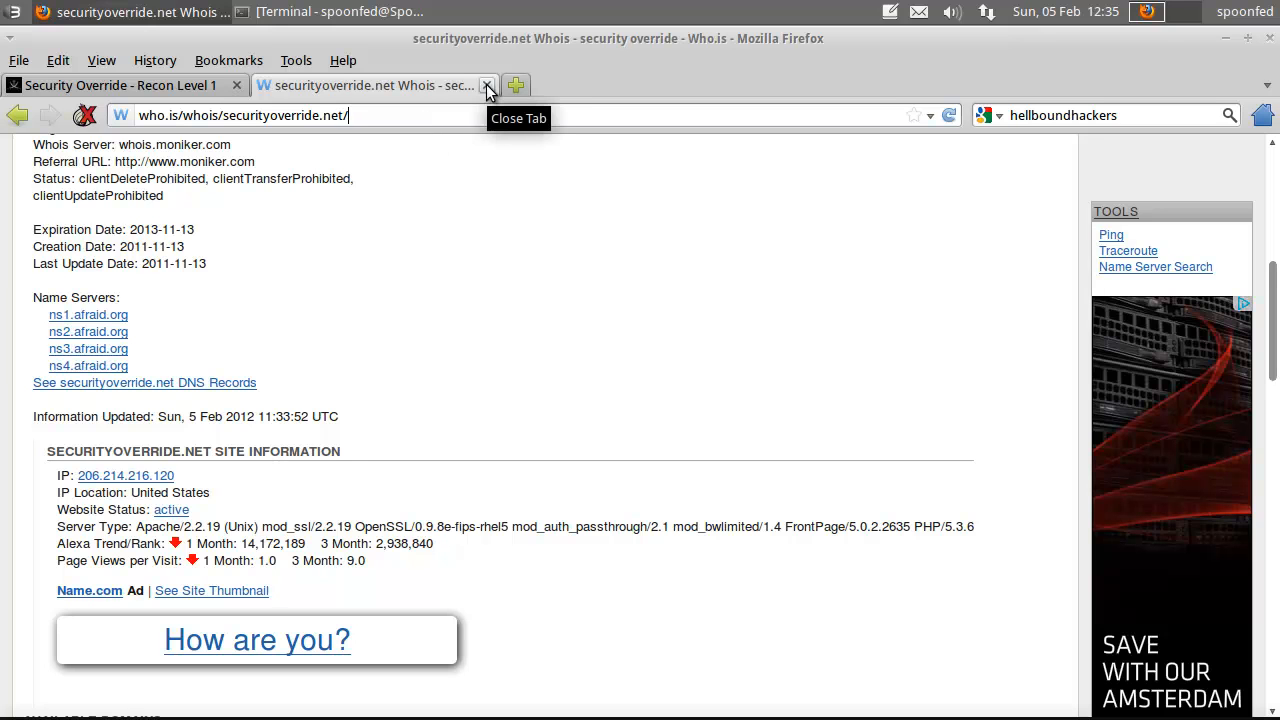
{"action": "mouse_move", "coordinate": [192, 480]}
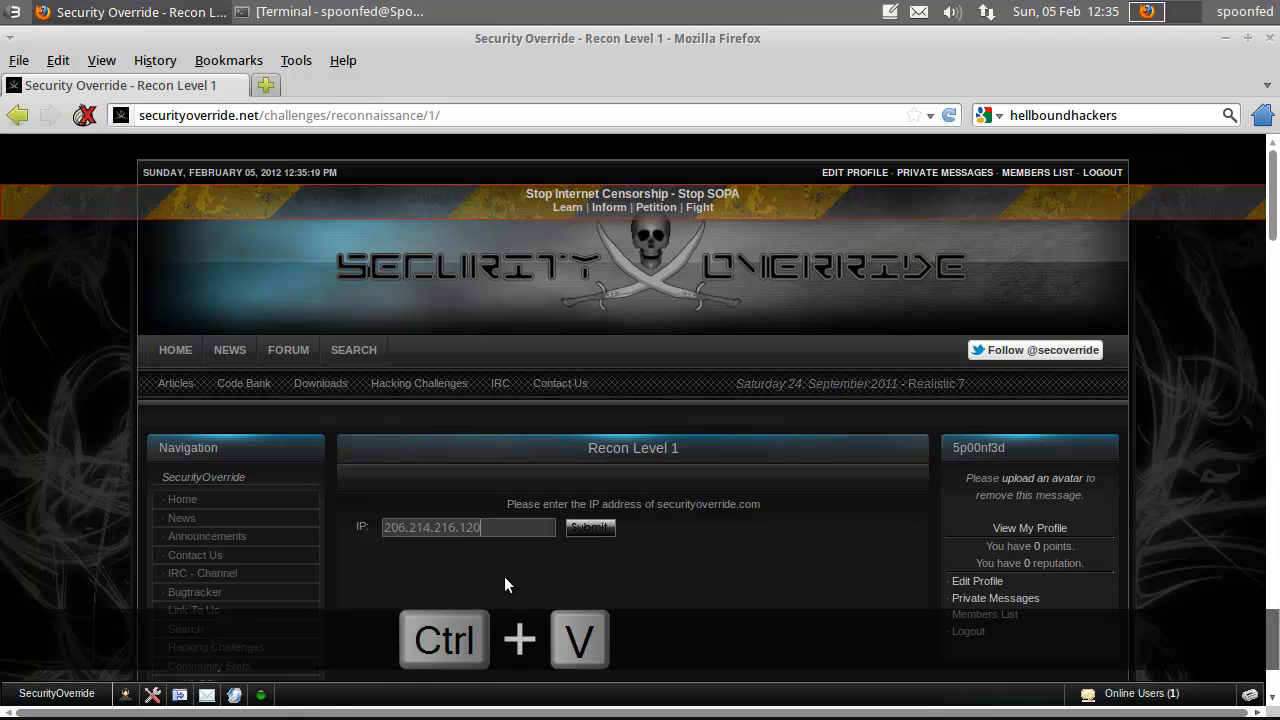
Submit 206.214.216.120 as the IP answer, reaching the Recon Level 1 Congratulations page
{"action": "left_click", "coordinate": [588, 528]}
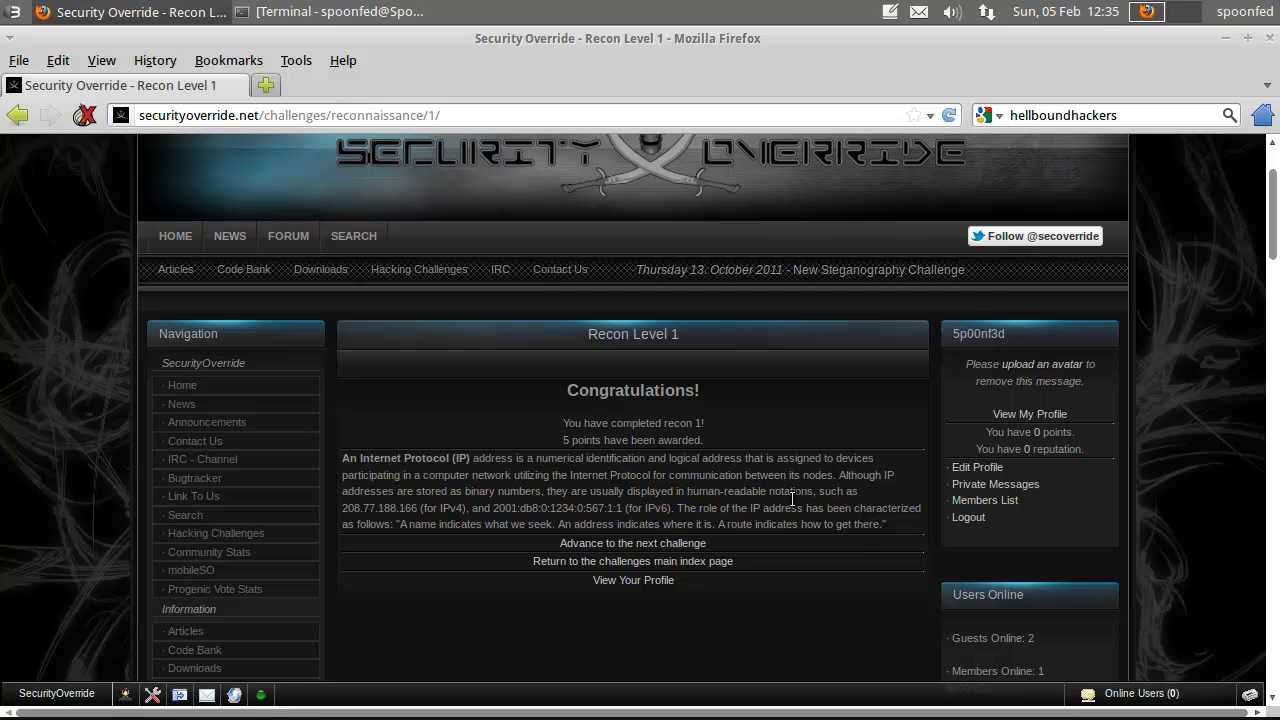
{"action": "mouse_move", "coordinate": [472, 622]}
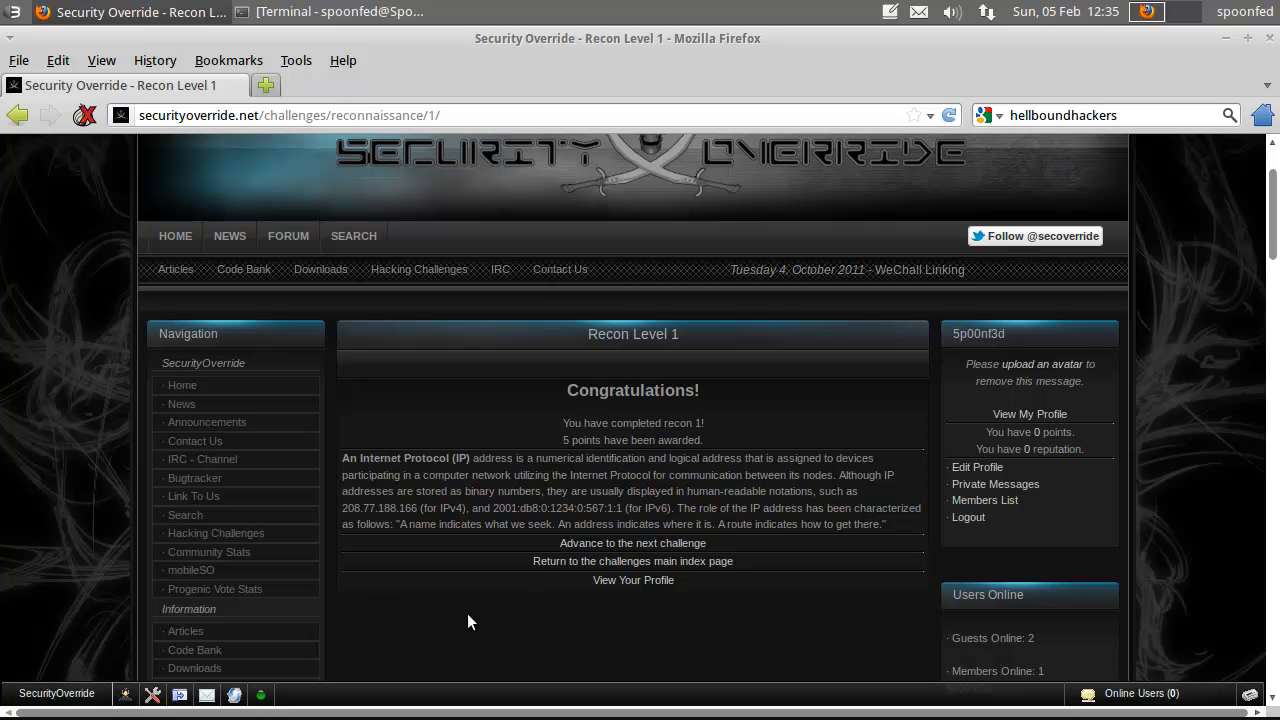